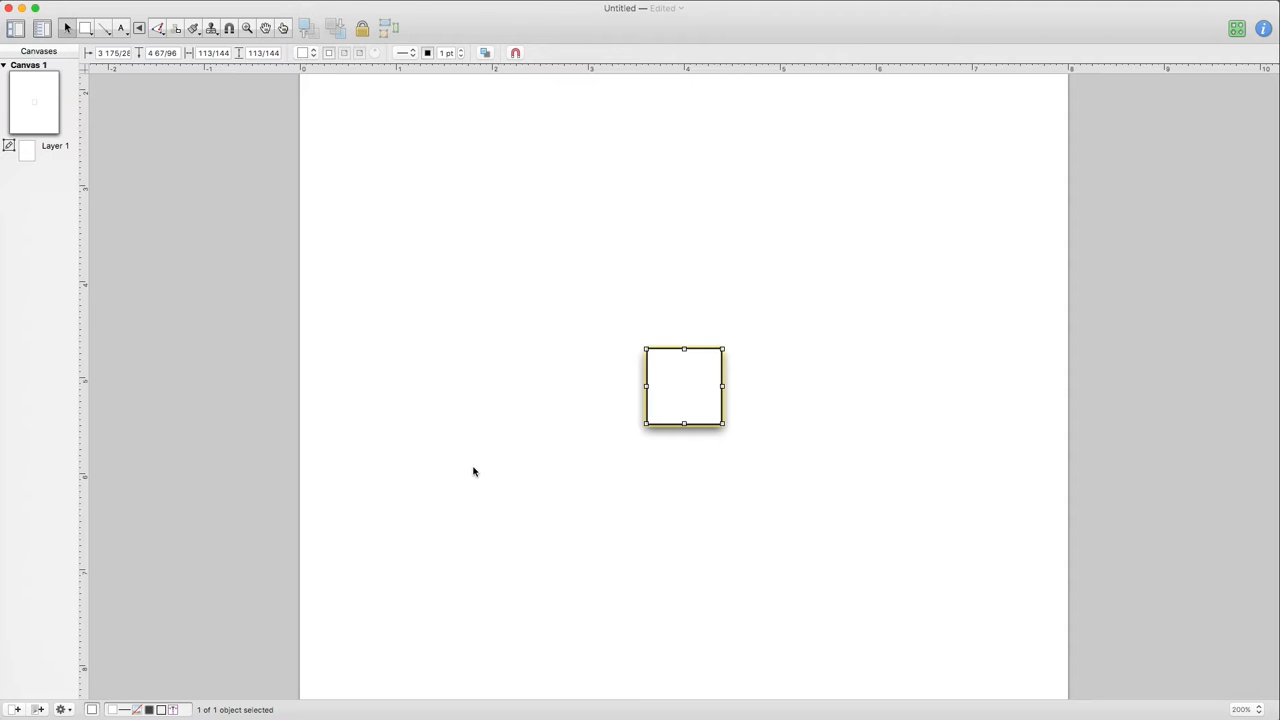
pyautogui.moveTo(732, 312)
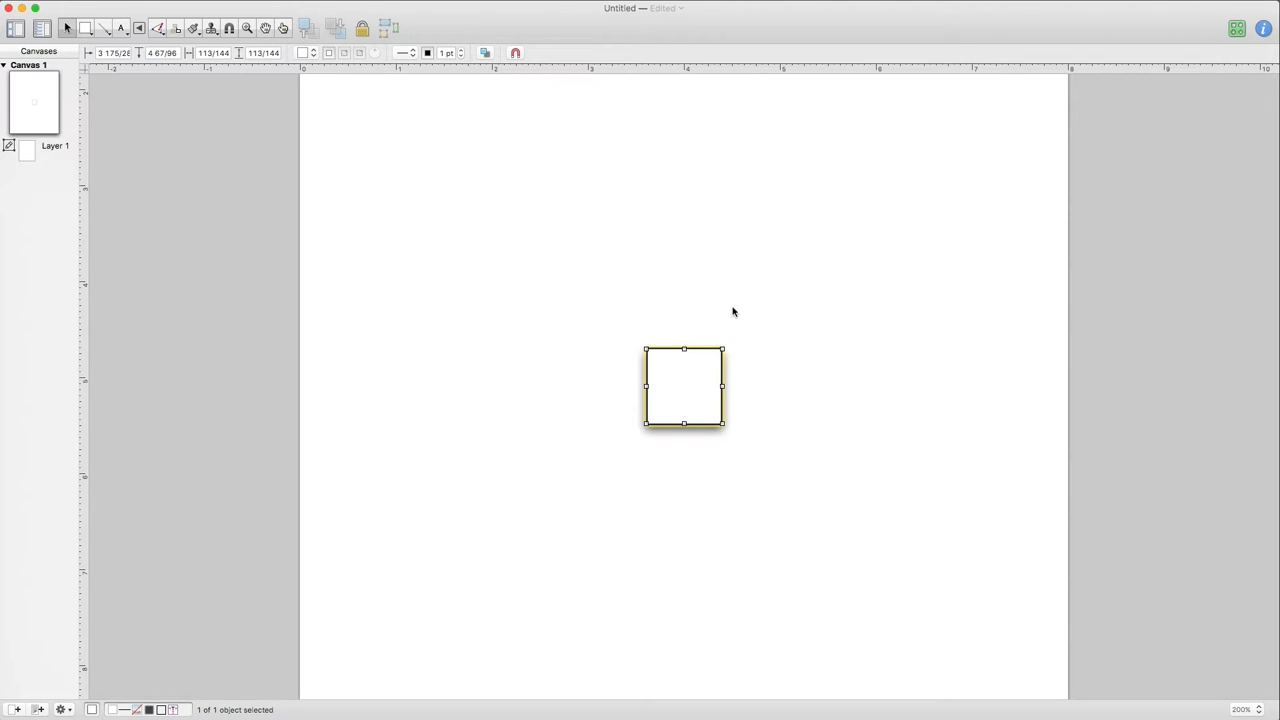
pyautogui.moveTo(688, 392)
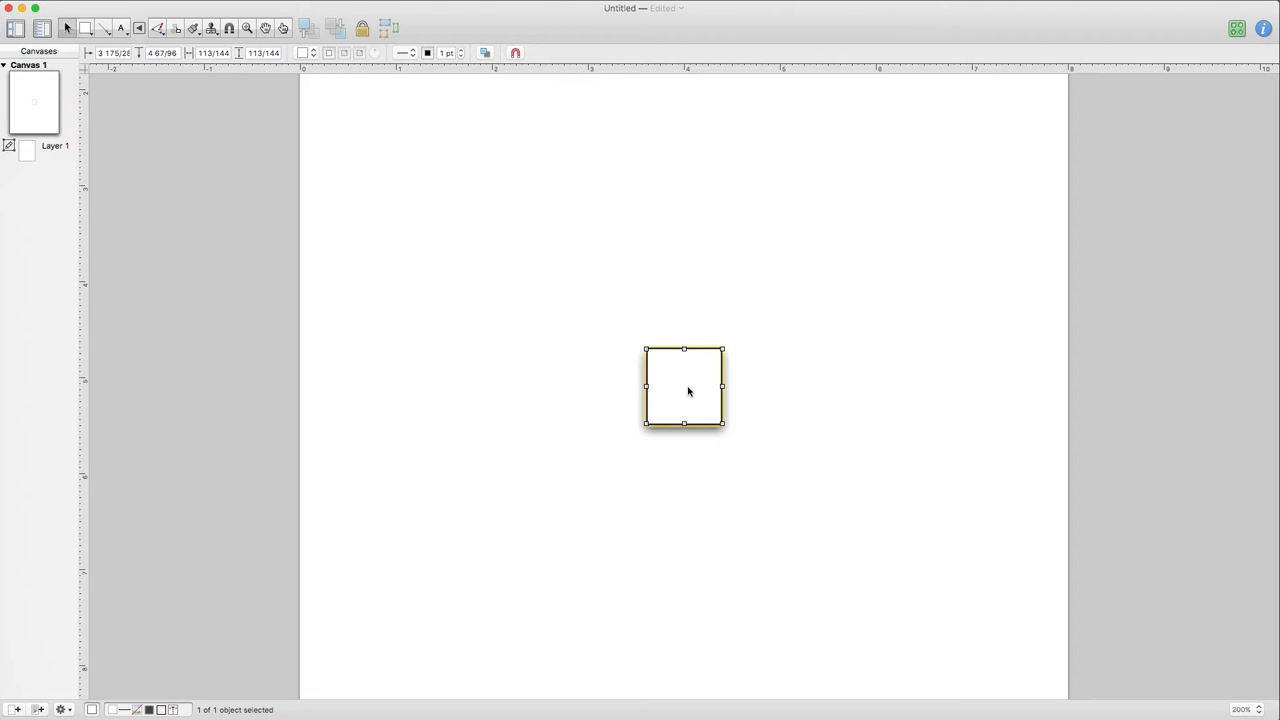
pyautogui.moveTo(688, 386)
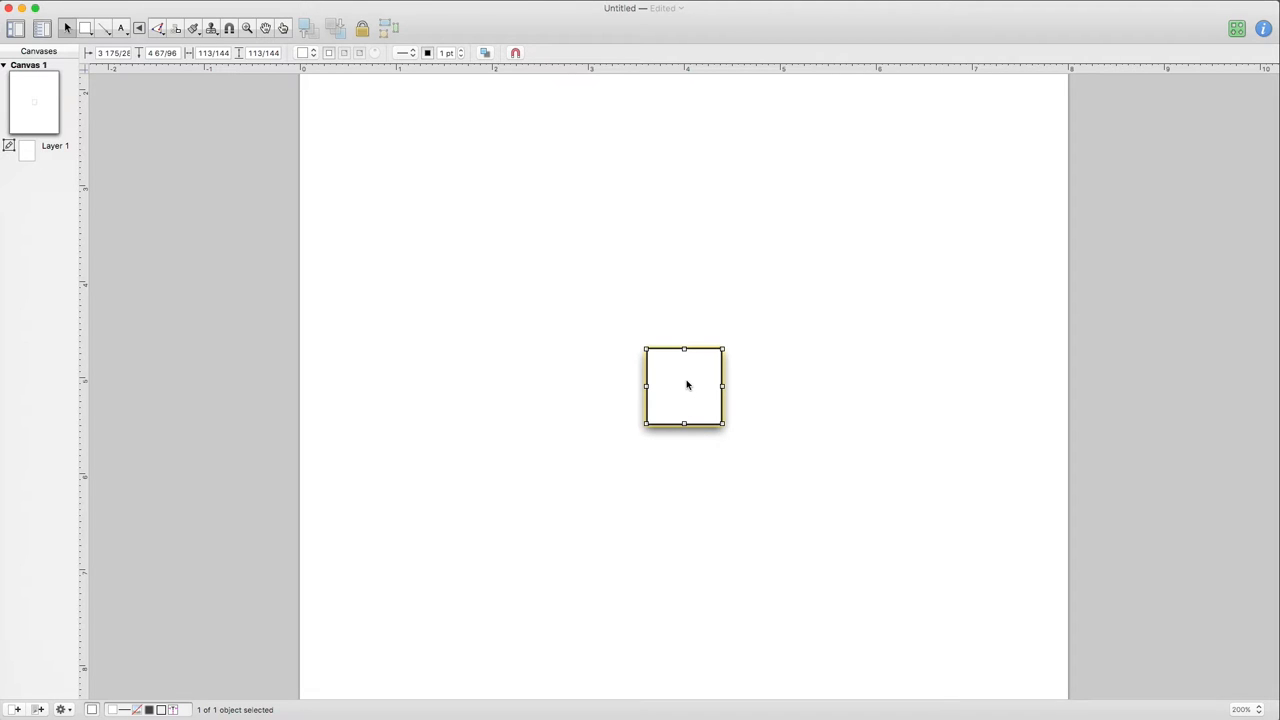
# Nudge the square off-centre and spread copies of it to the top-left, right and lower left
pyautogui.moveTo(684, 386); pyautogui.dragTo(698, 374)
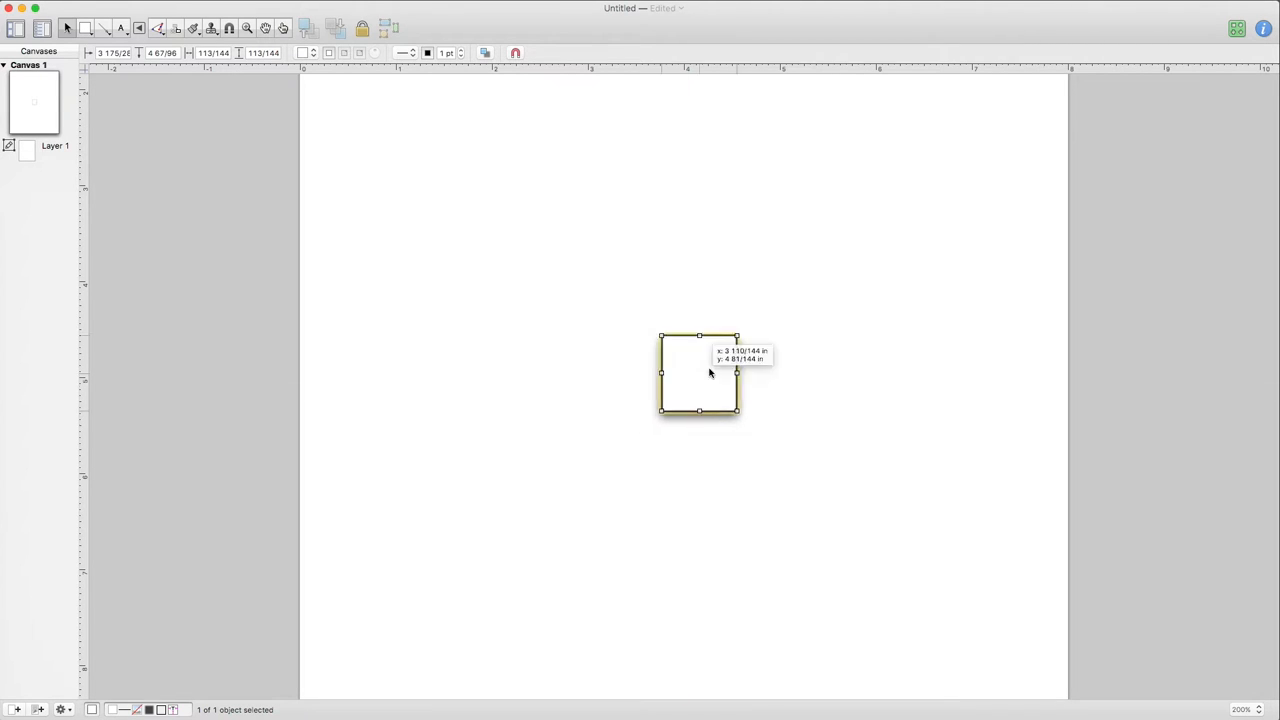
pyautogui.moveTo(698, 374); pyautogui.dragTo(872, 218)
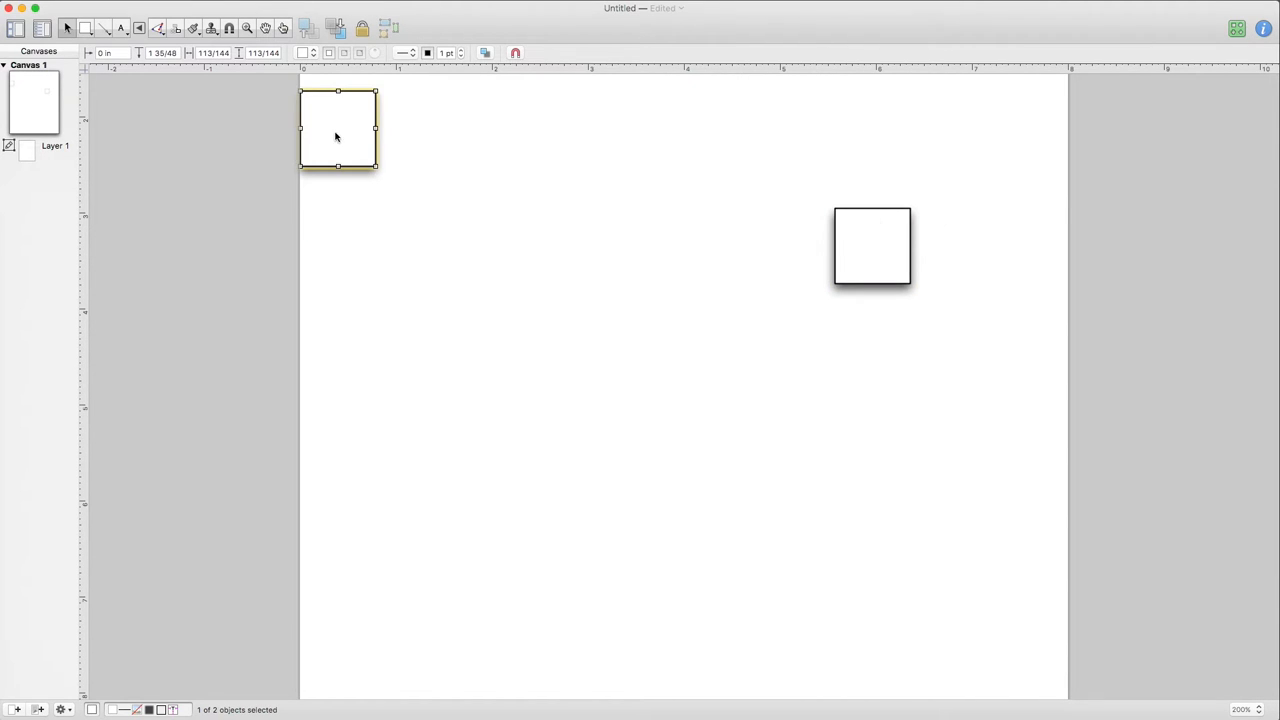
pyautogui.moveTo(336, 128); pyautogui.dragTo(412, 264)
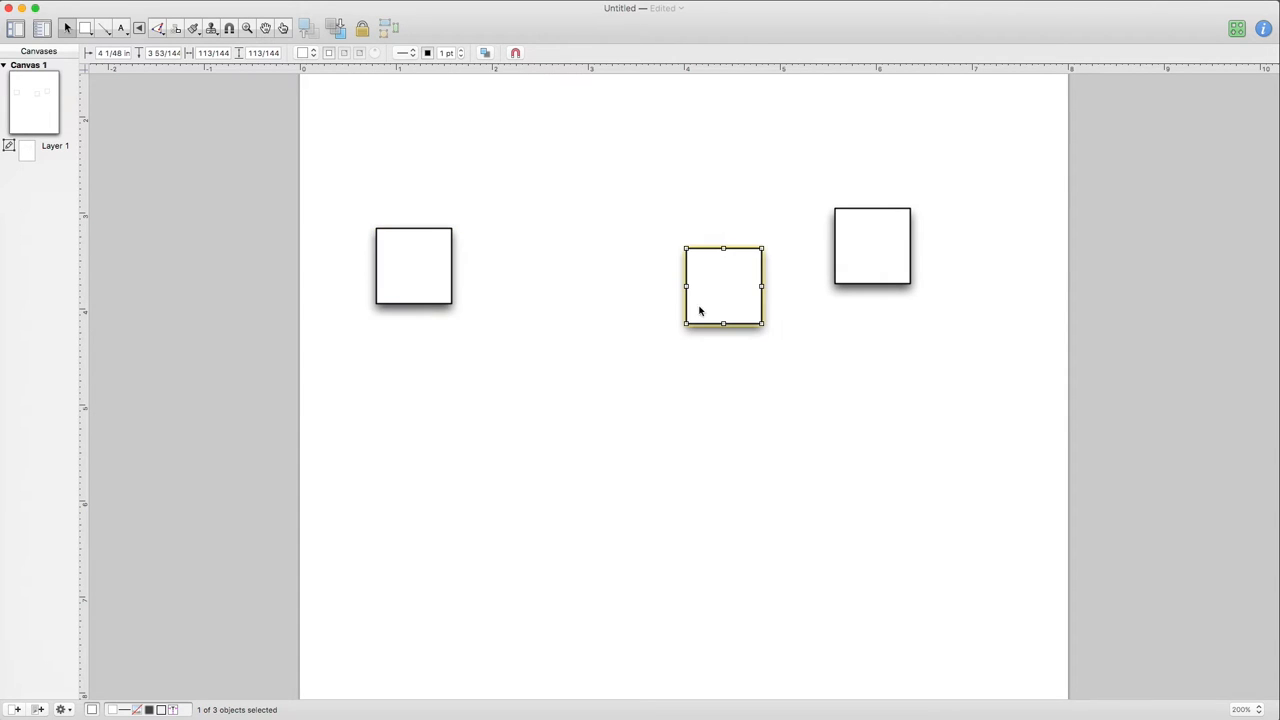
pyautogui.moveTo(724, 288); pyautogui.dragTo(536, 536)
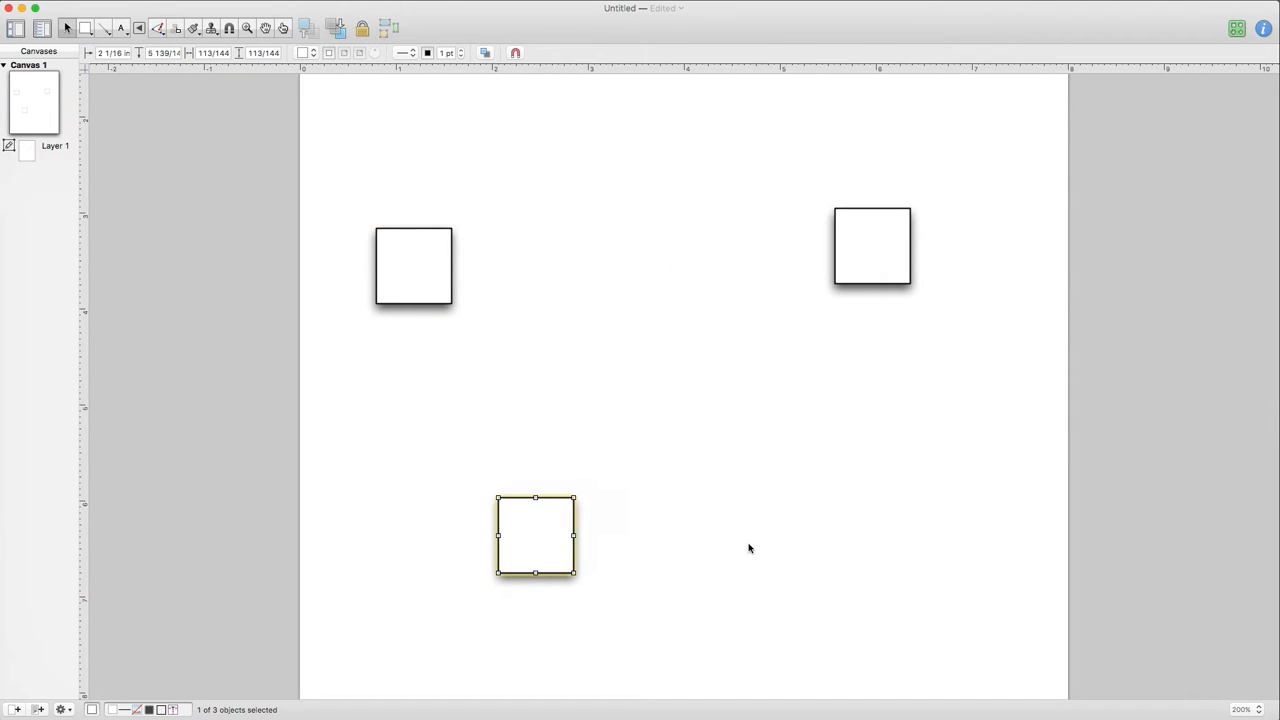
pyautogui.moveTo(784, 536)
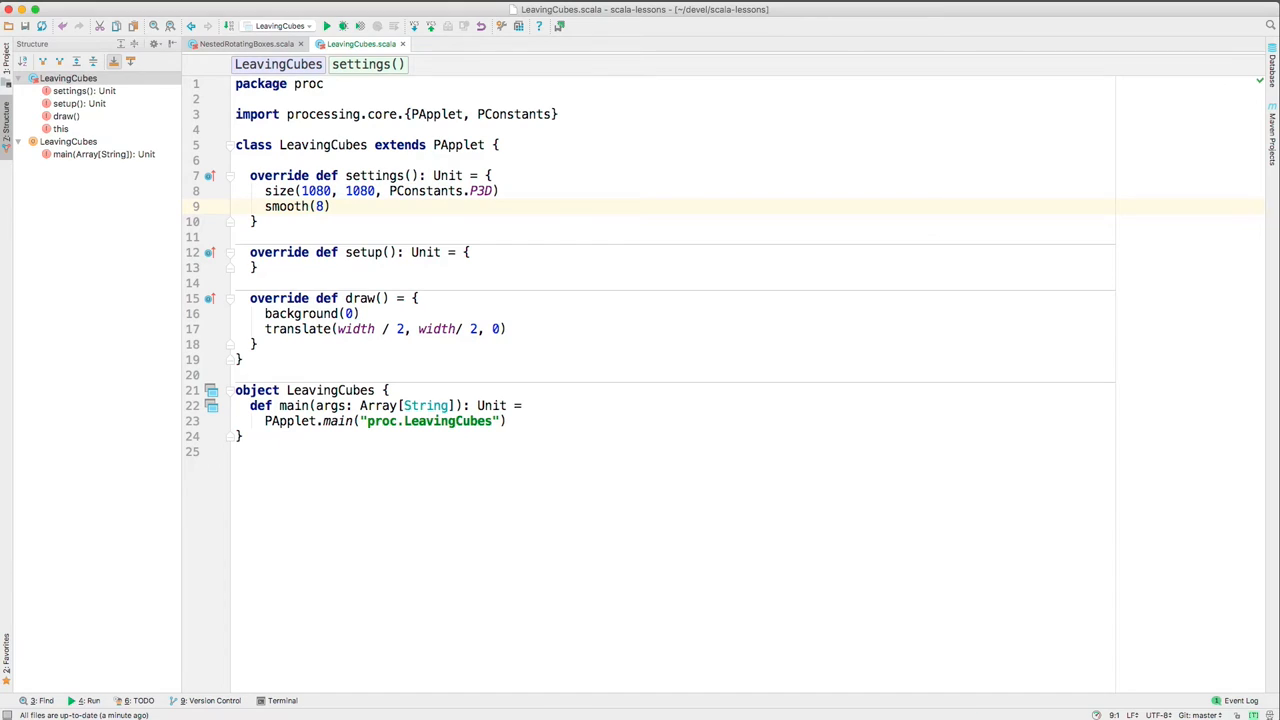
# Run the LeavingCubes sketch to a clean exit and add a blank line above settings()
pyautogui.click(326, 26)
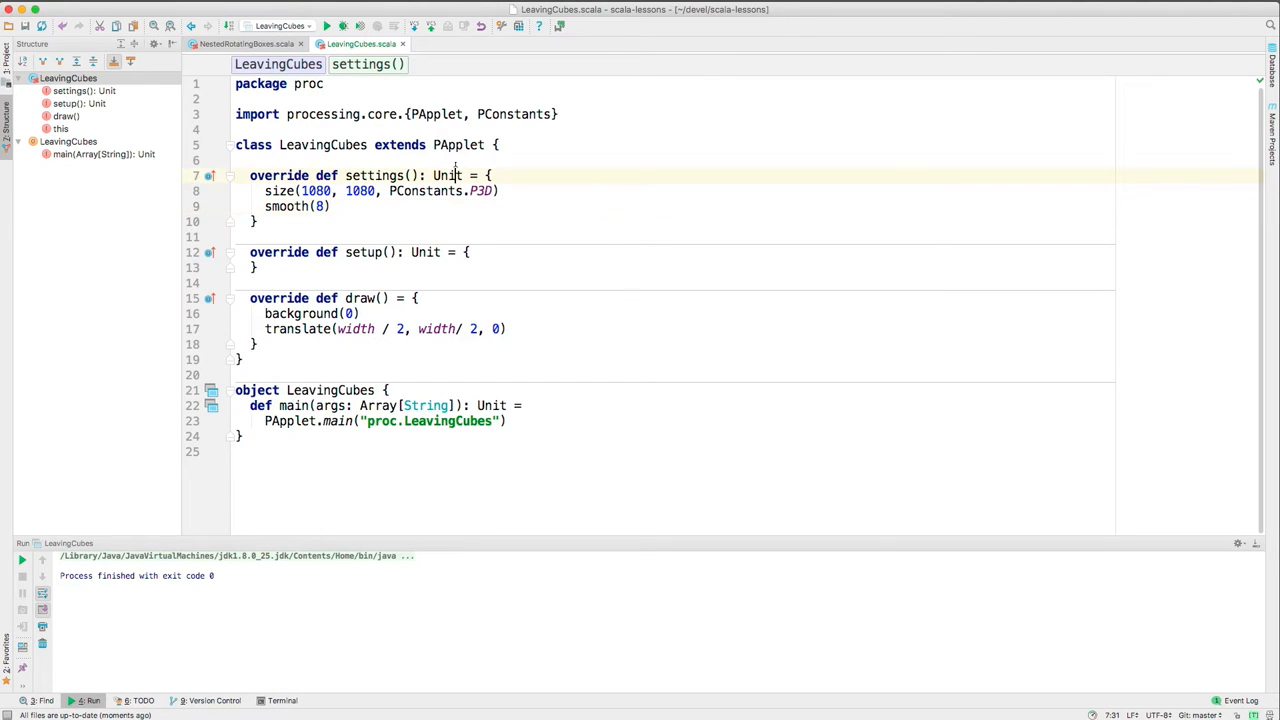
pyautogui.press('enter')
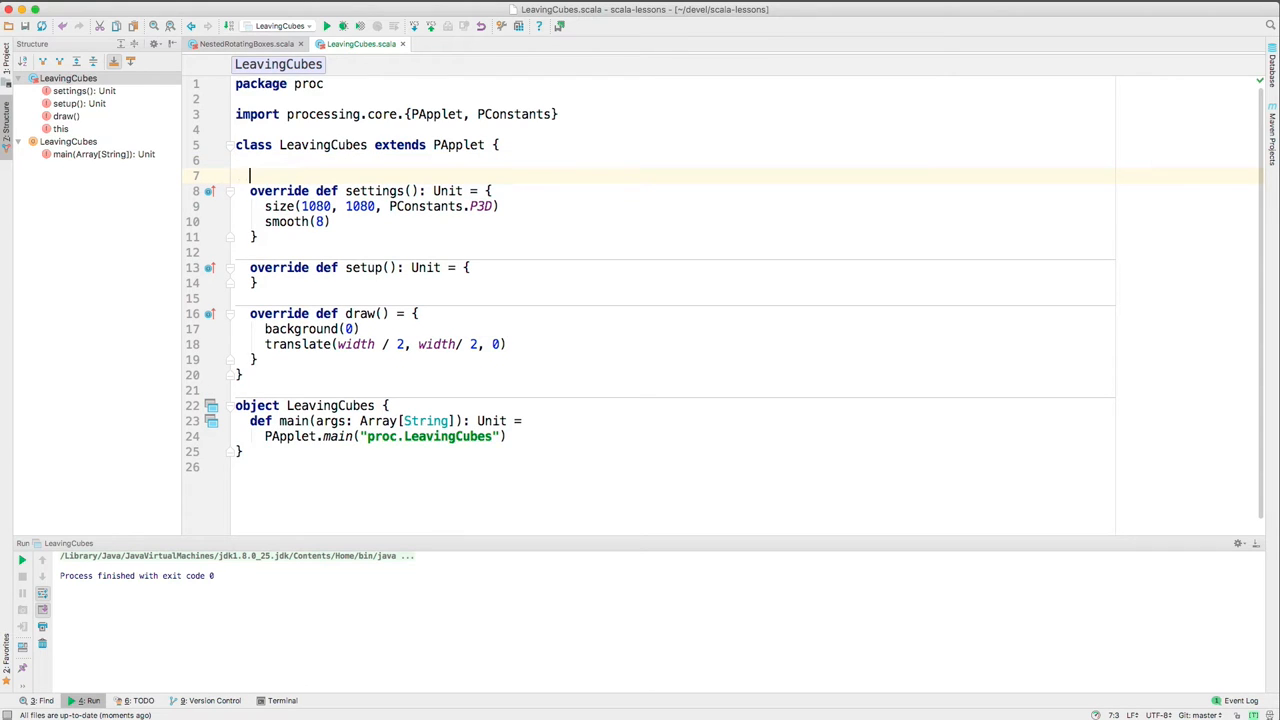
# Write case class LeavingCube() with var x, y and z each initialised to 0f
pyautogui.write('case')
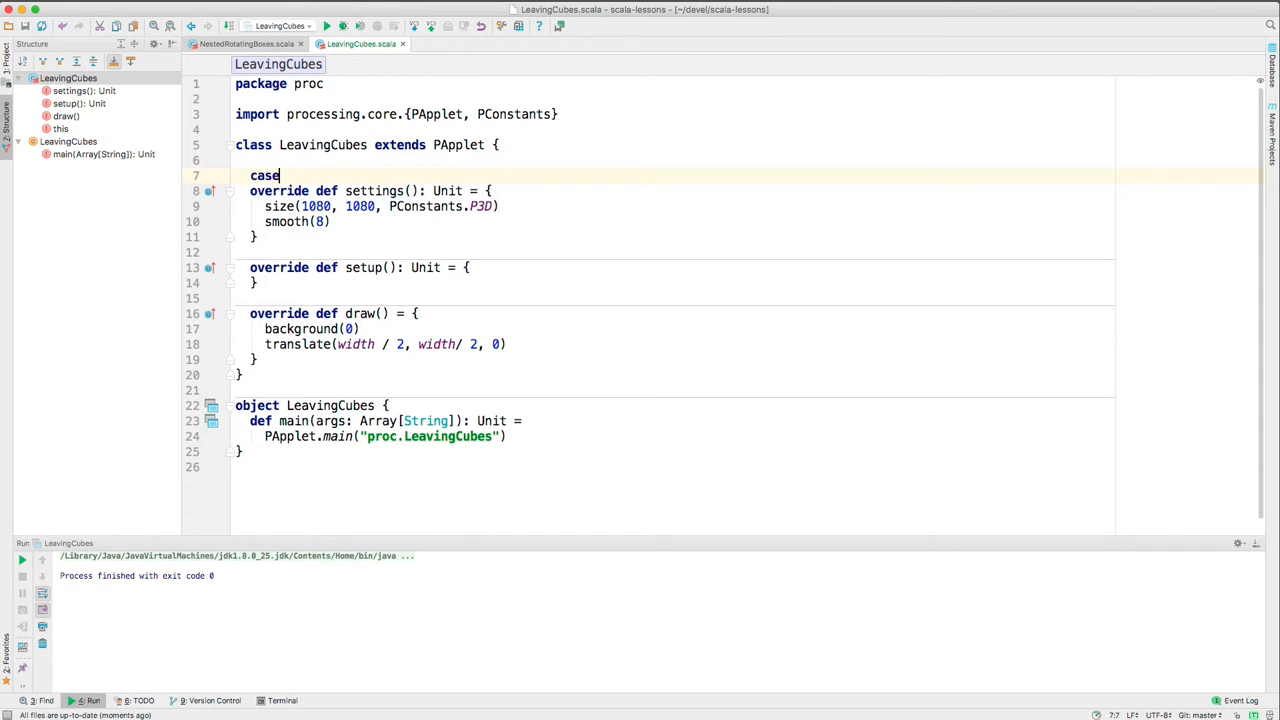
pyautogui.write('class_L')
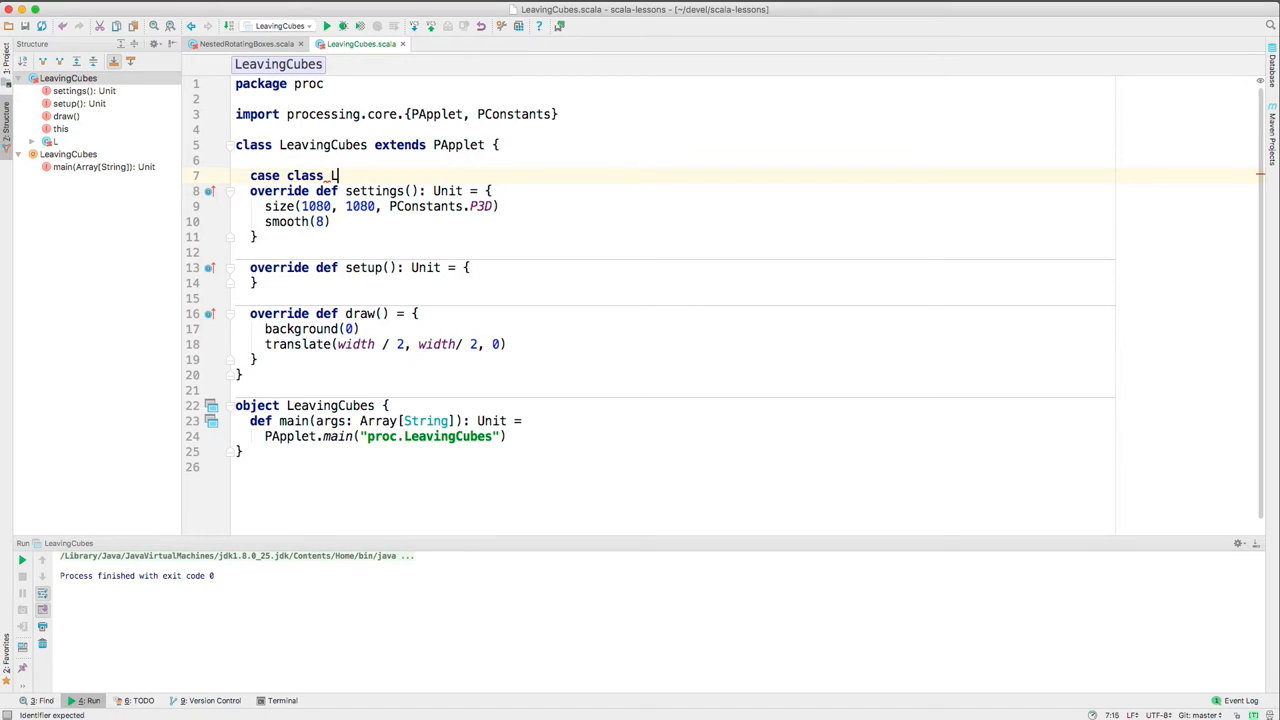
pyautogui.write('eavingCube() {')
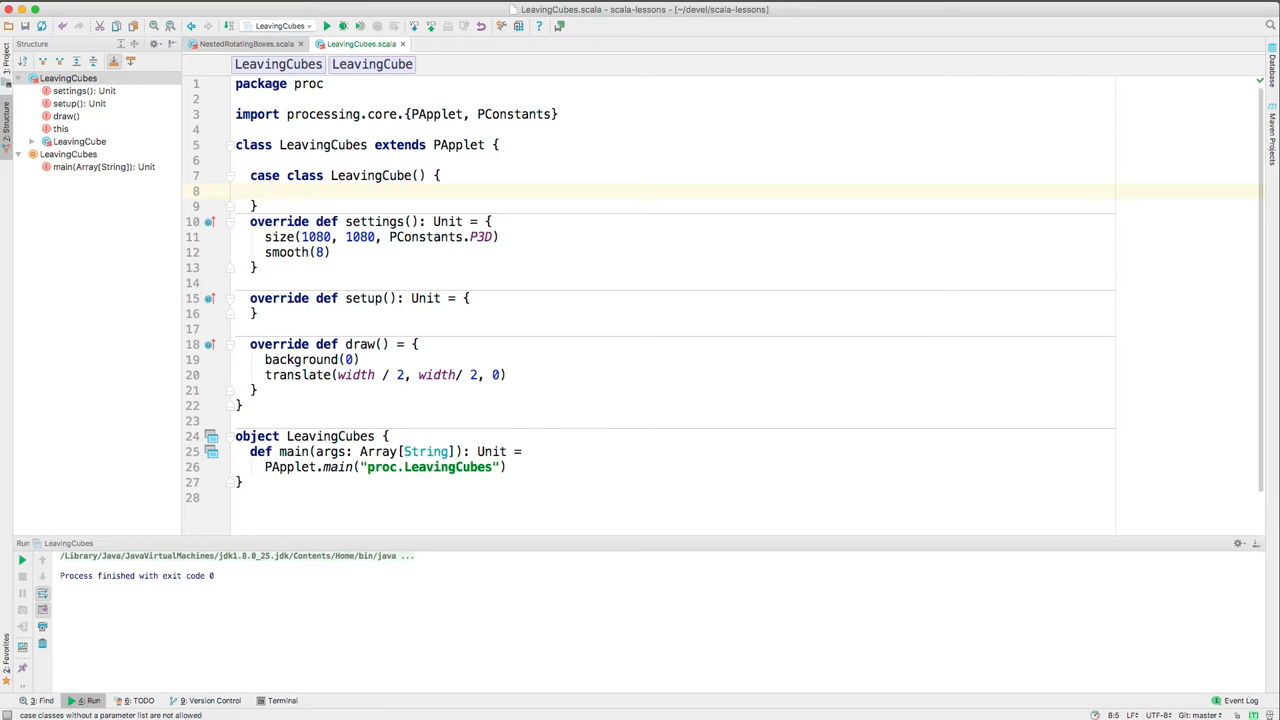
pyautogui.write('var x = 0f')
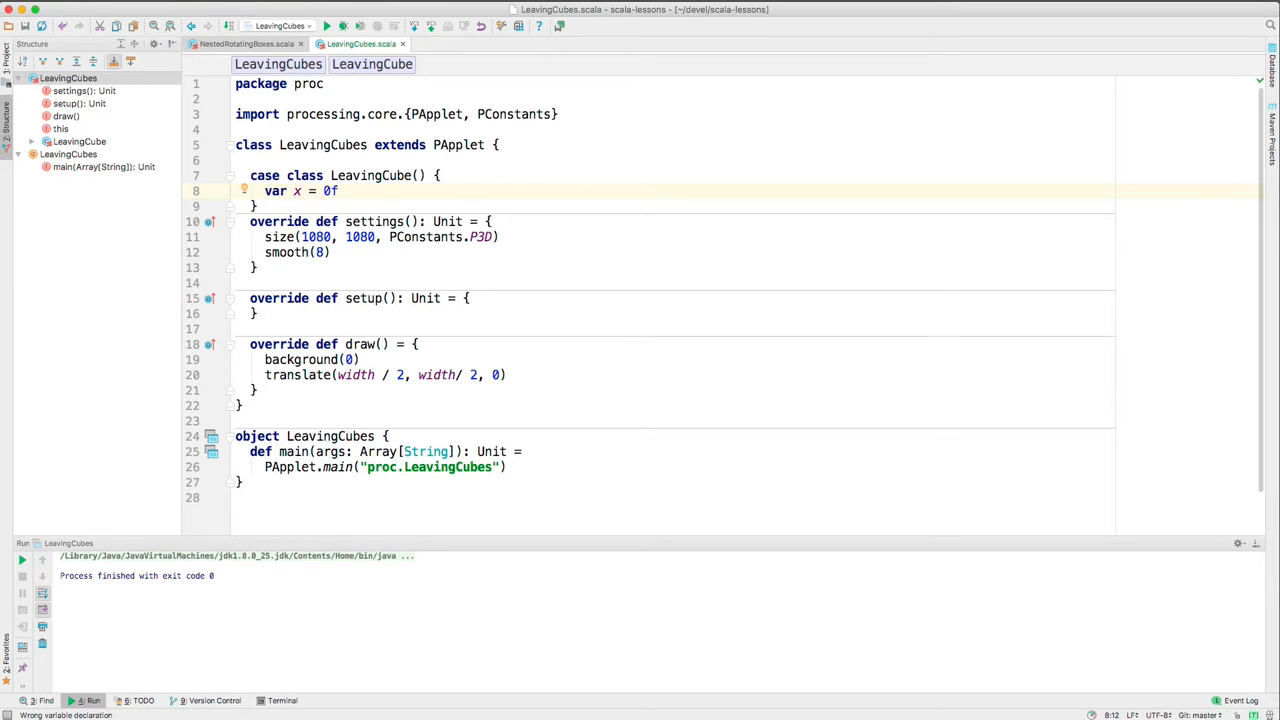
pyautogui.write('var y = 0f')
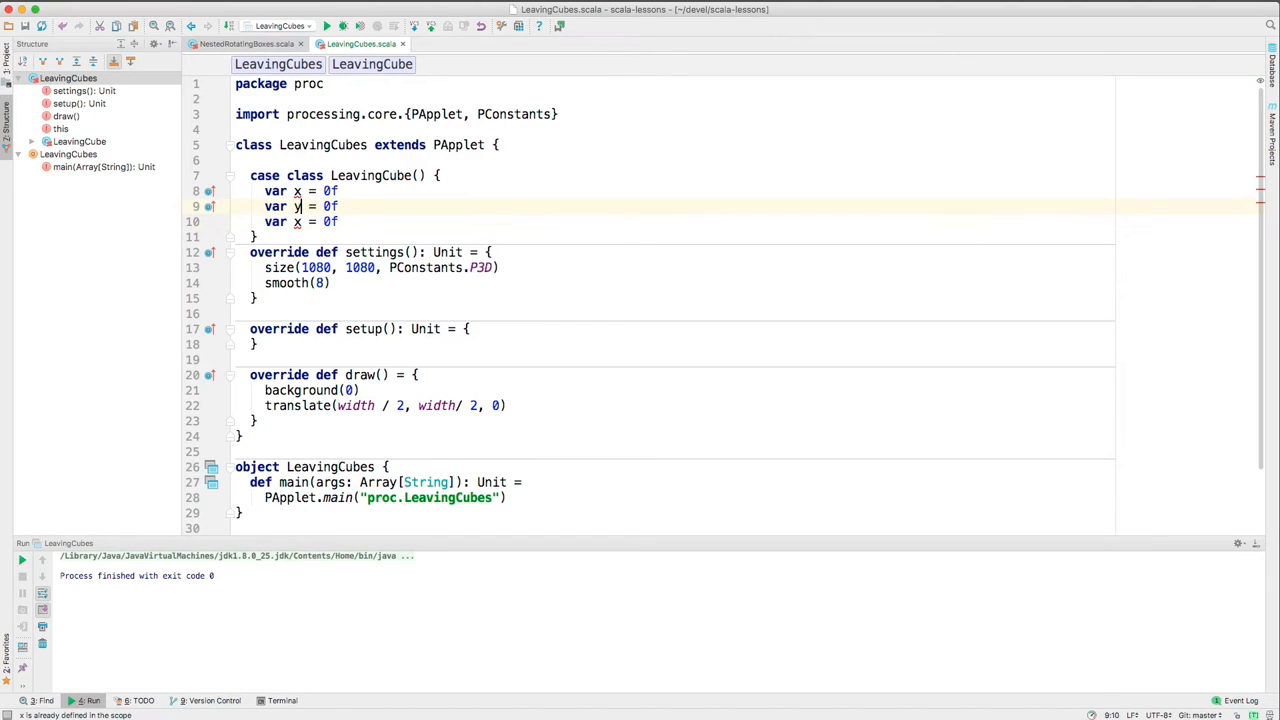
pyautogui.write('z')
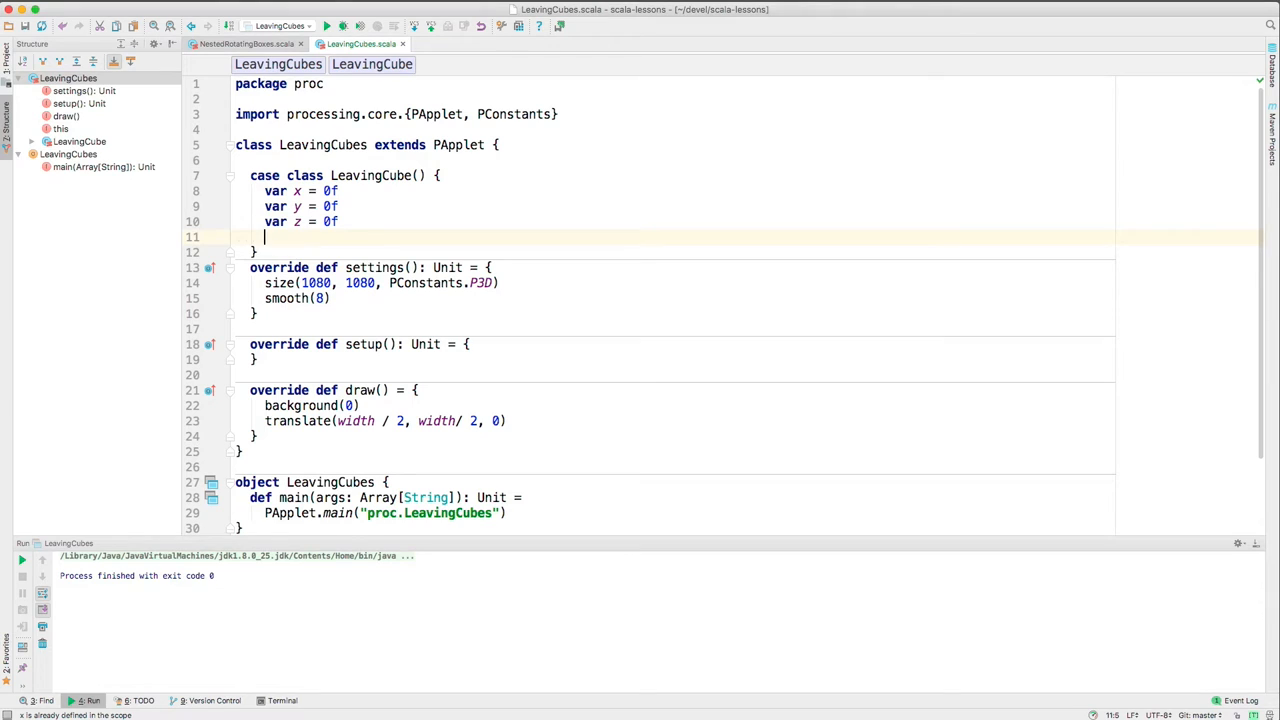
# Add def rd() = Random.nextFloat * 4 - 2, importing scala.util.Random
pyautogui.write('def')
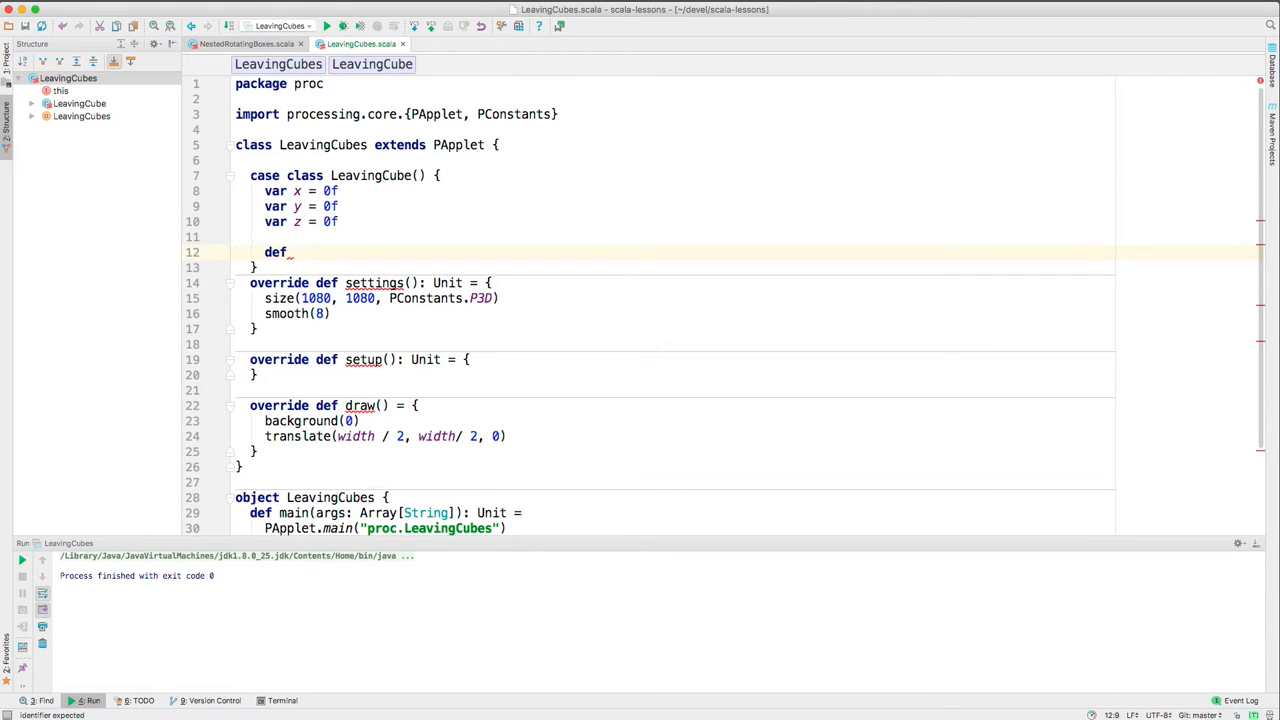
pyautogui.write('rd() =')
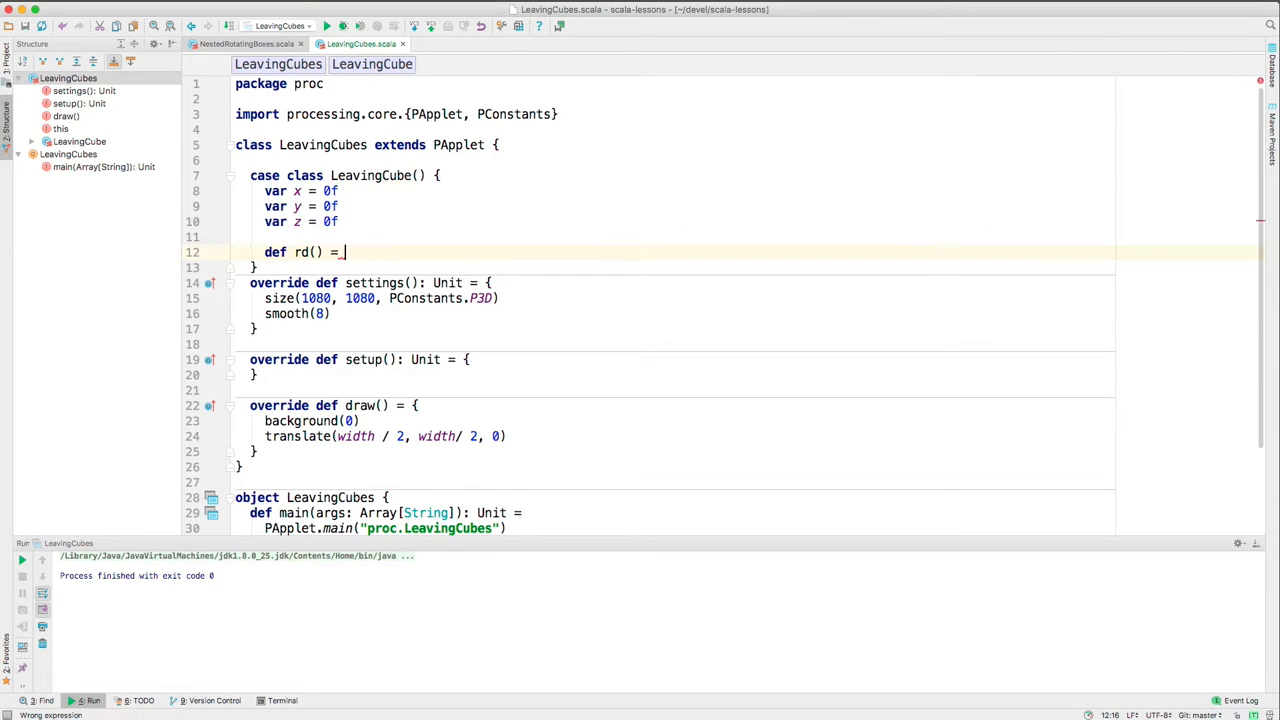
pyautogui.write('Ran')
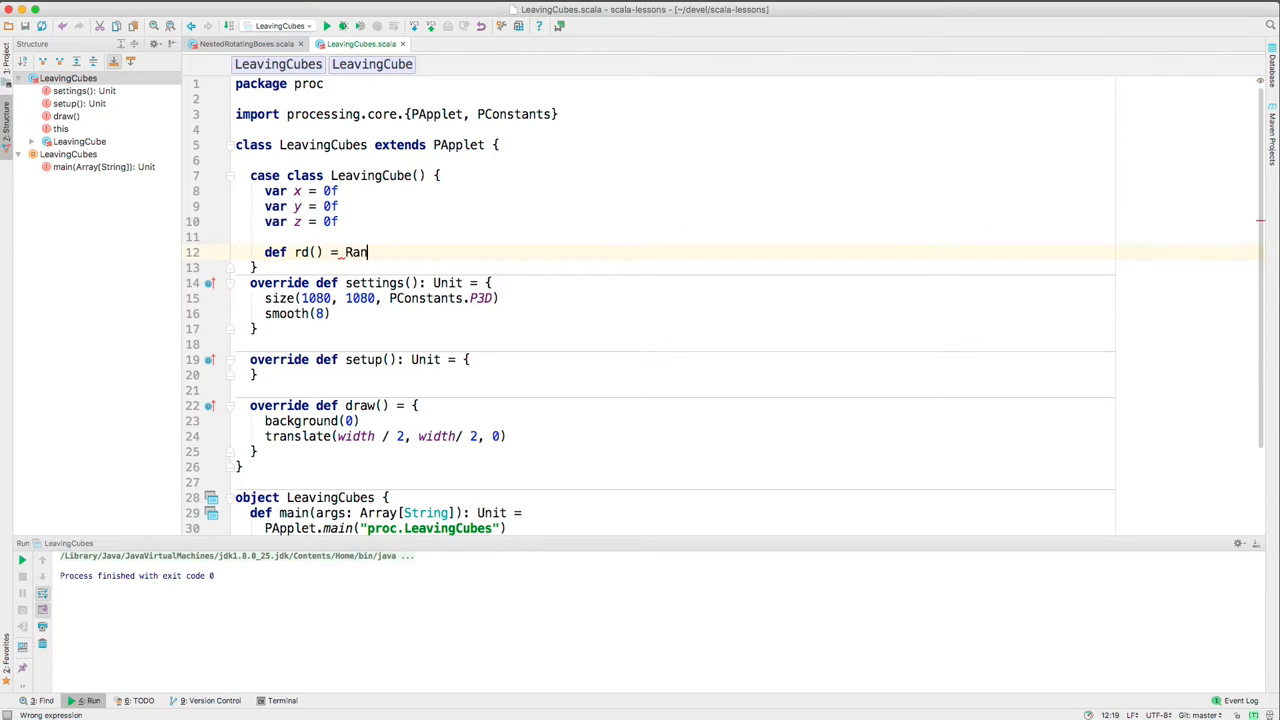
pyautogui.write('dom.next')
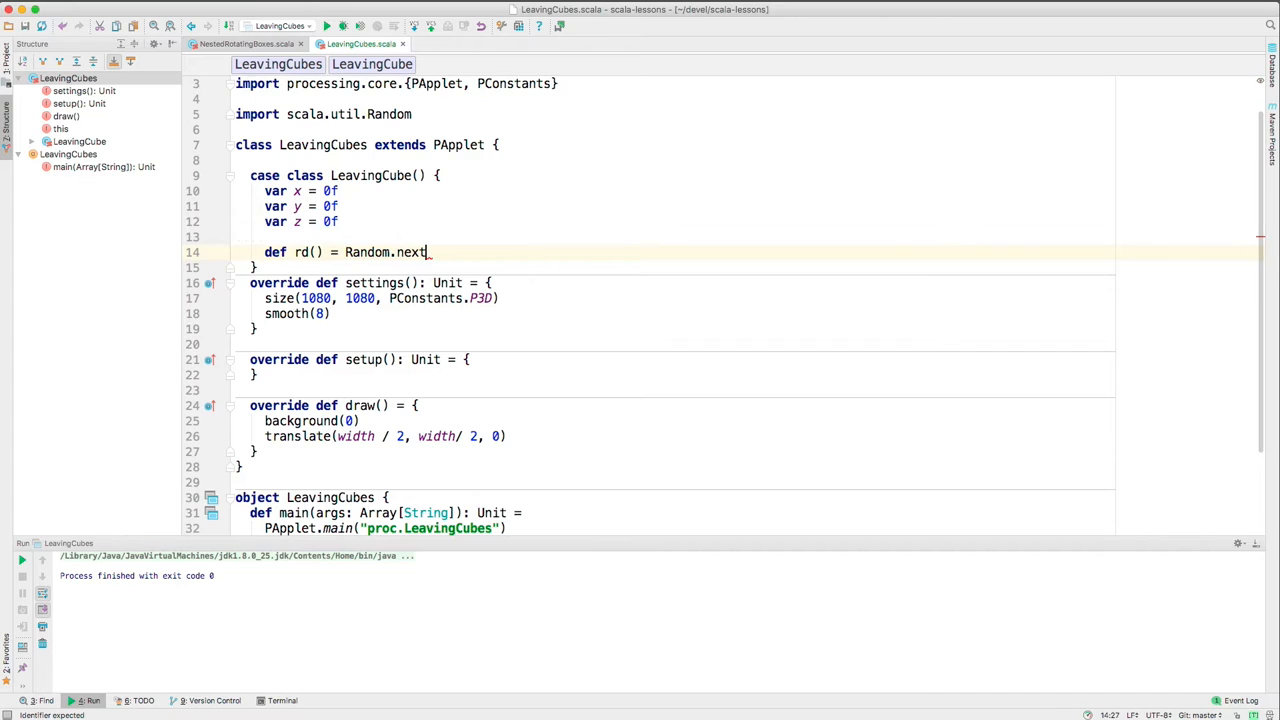
pyautogui.write('Float()')
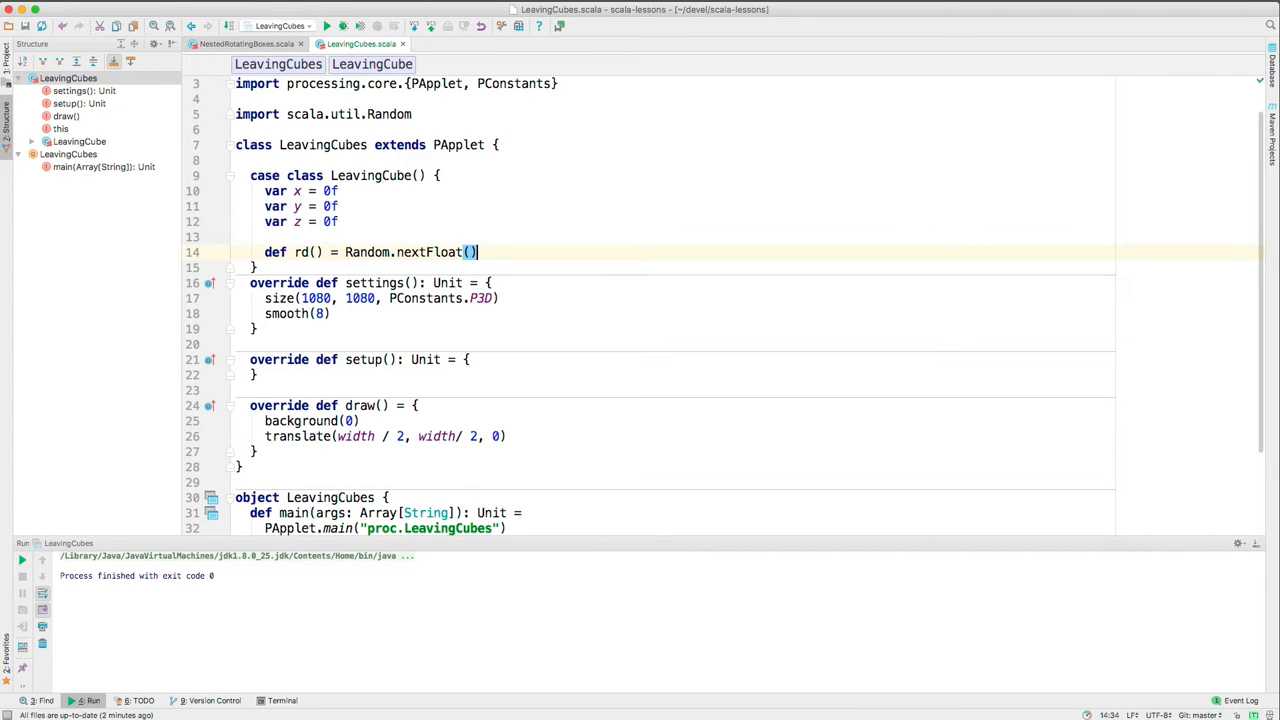
pyautogui.press('Backspace')
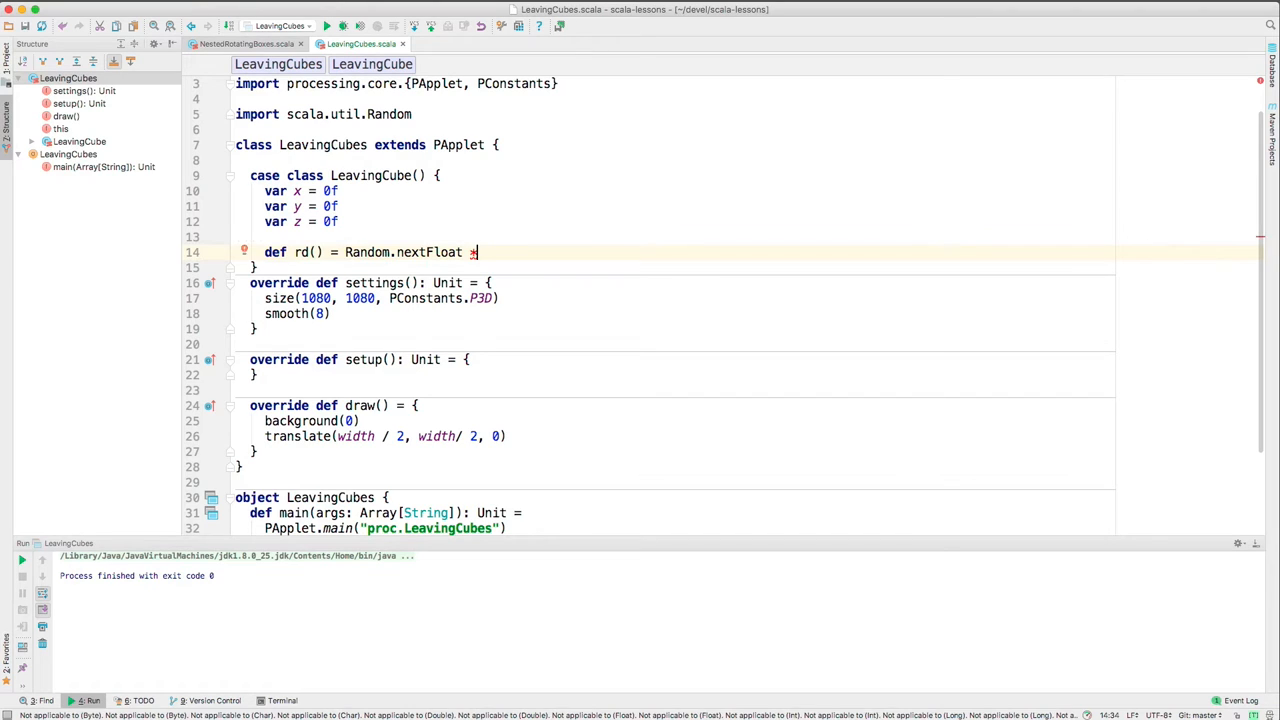
pyautogui.write('4')
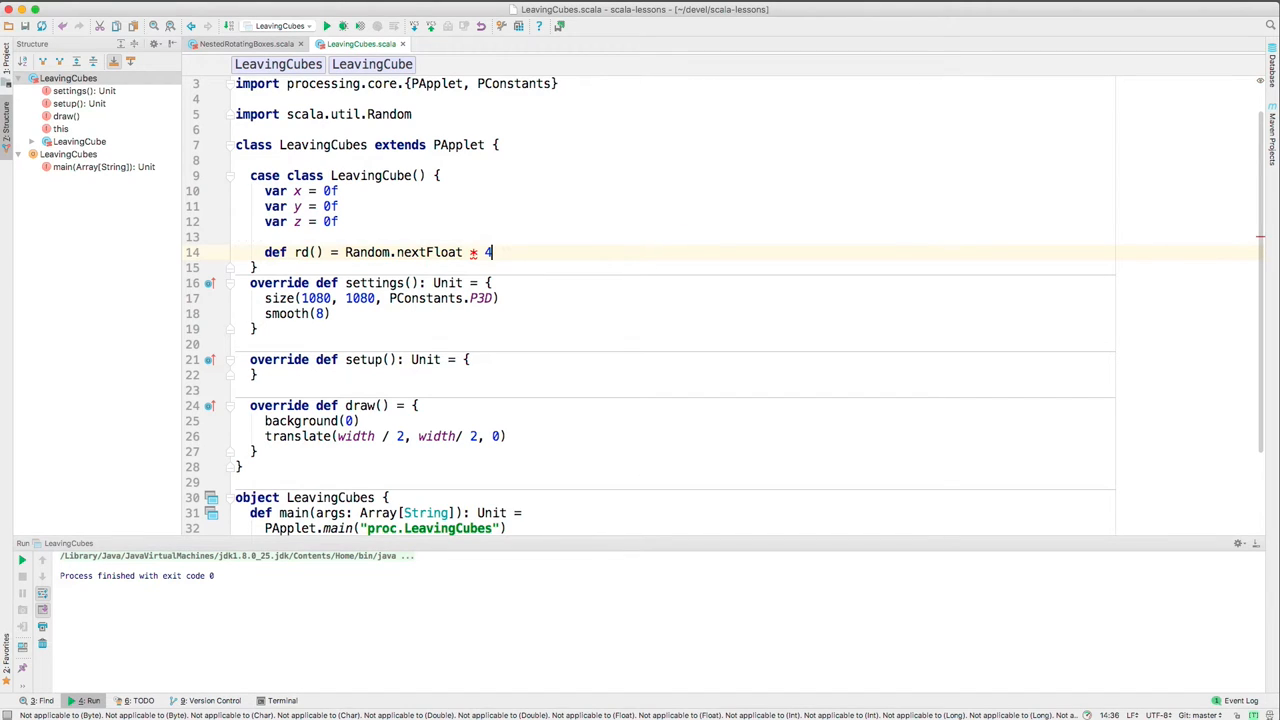
pyautogui.write('- 2')
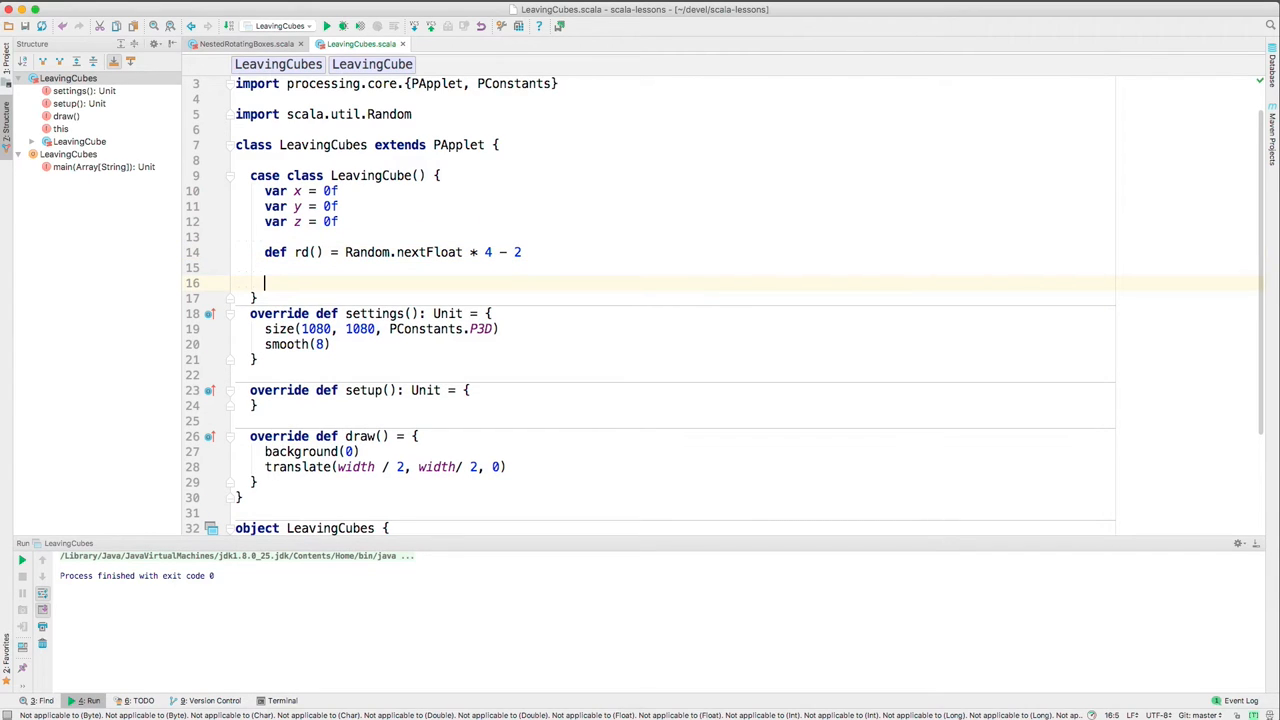
# Declare val dx, dy and dz in LeavingCube, each assigned from rd
pyautogui.write('val')
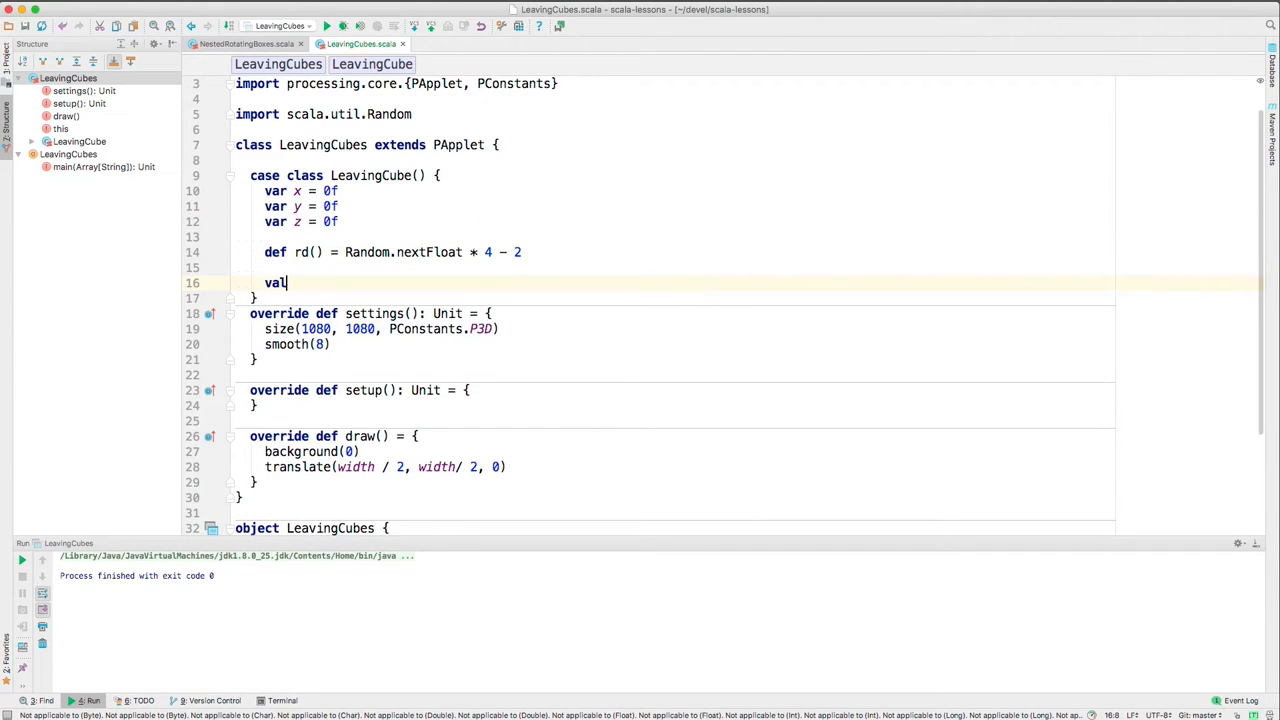
pyautogui.write('_dx =')
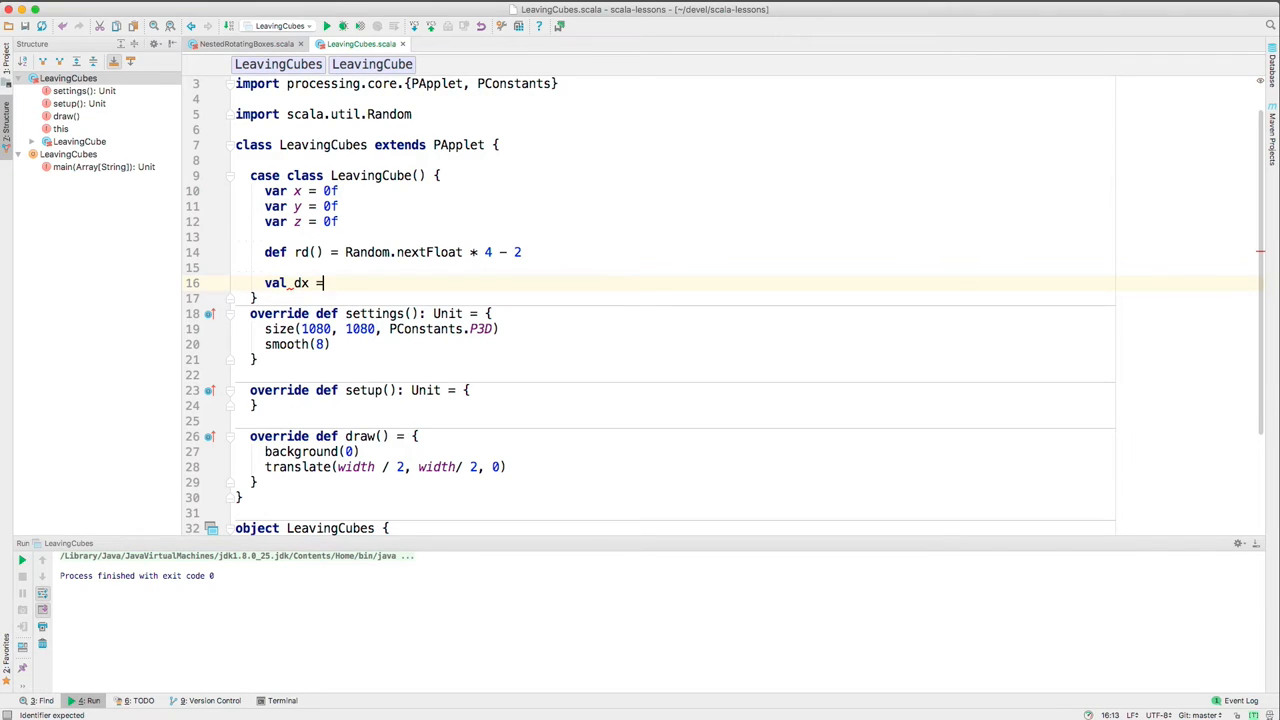
pyautogui.write('rd')
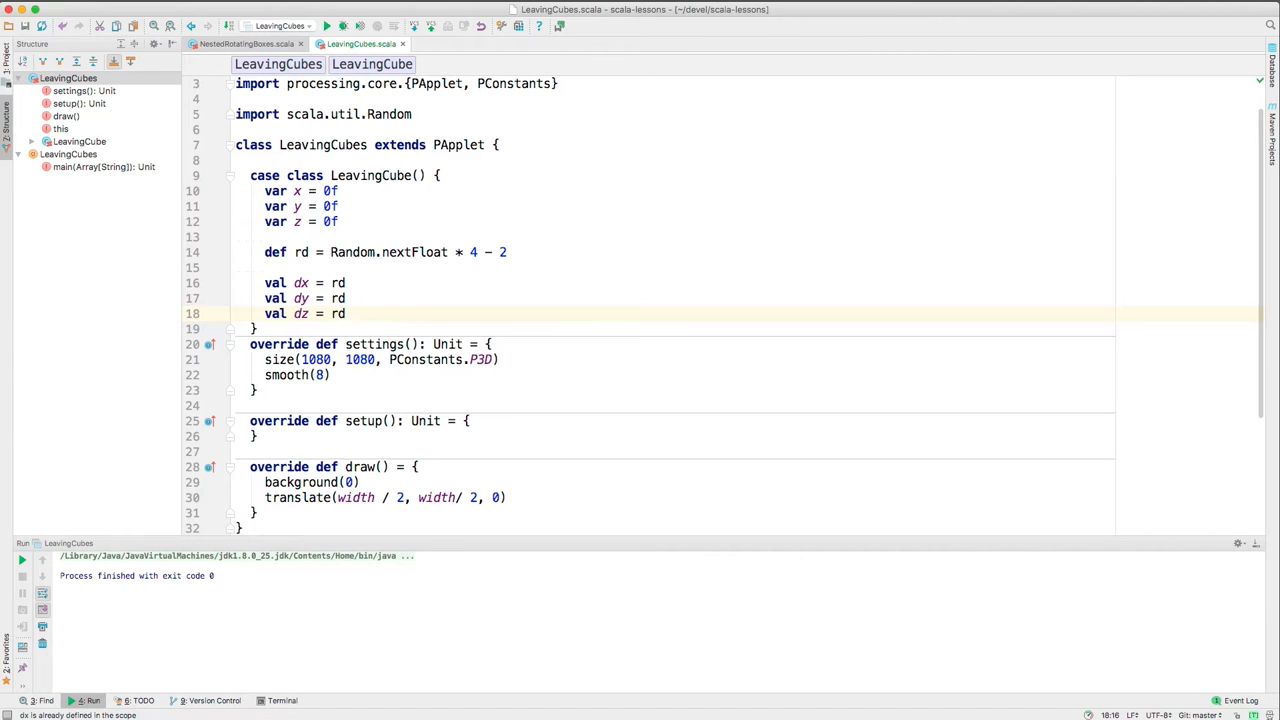
pyautogui.click(348, 298)
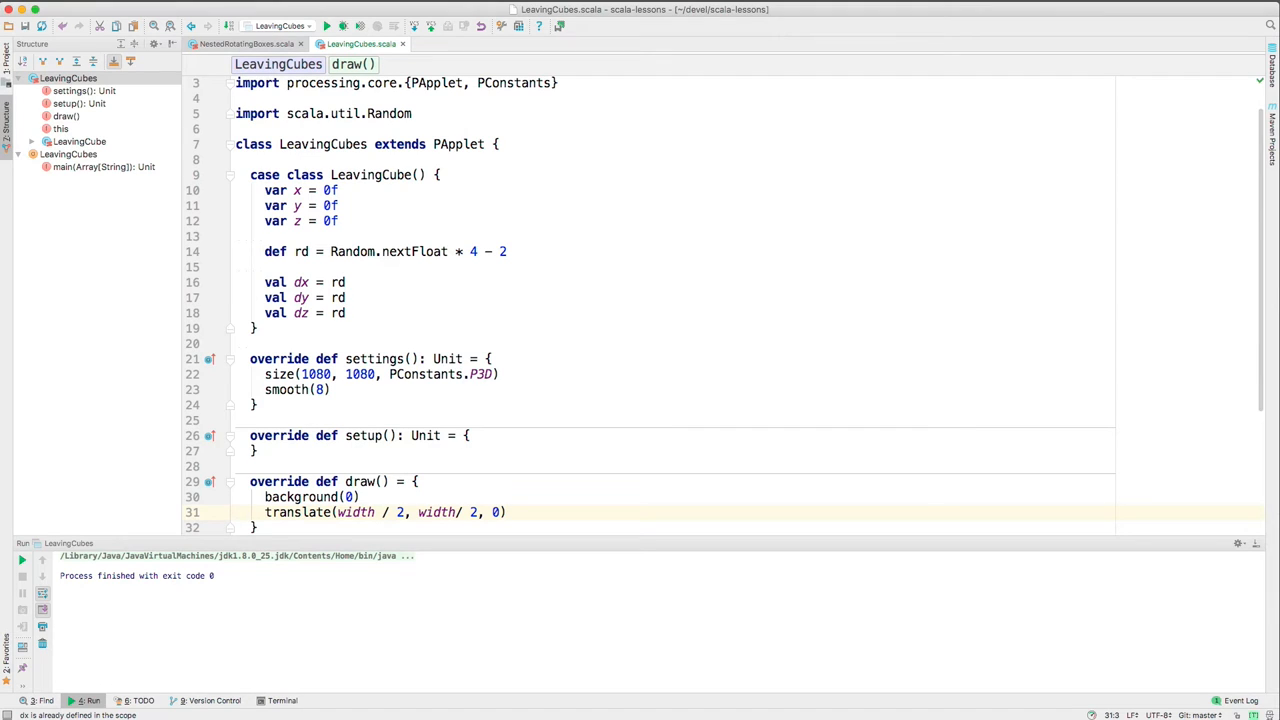
# Set frameRate(30) inside the setup() body
pyautogui.click(250, 436)
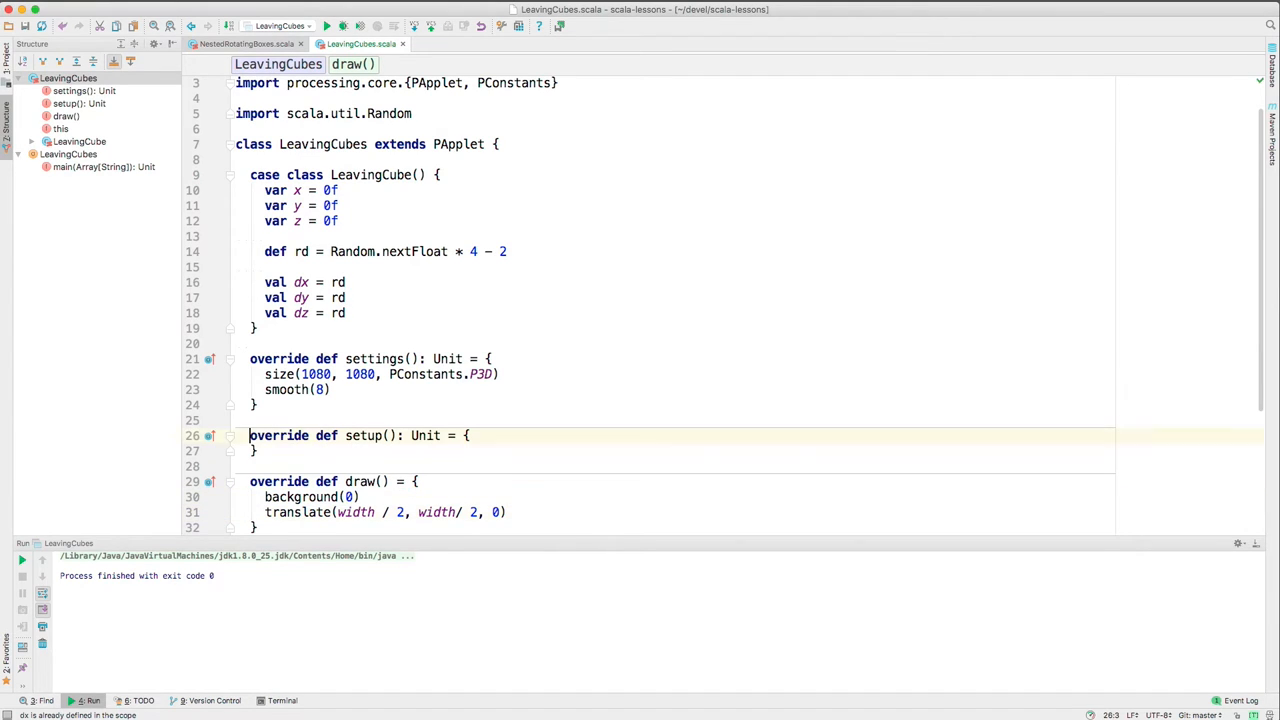
pyautogui.click(250, 358)
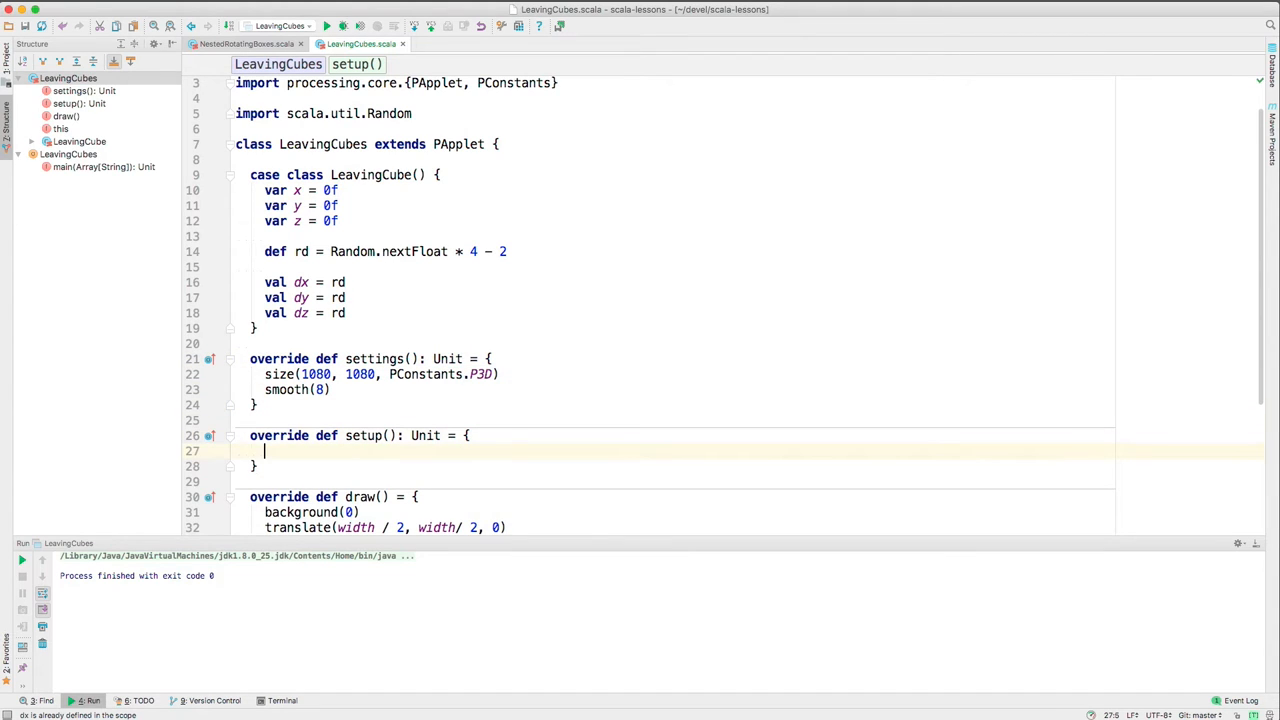
pyautogui.write('f')
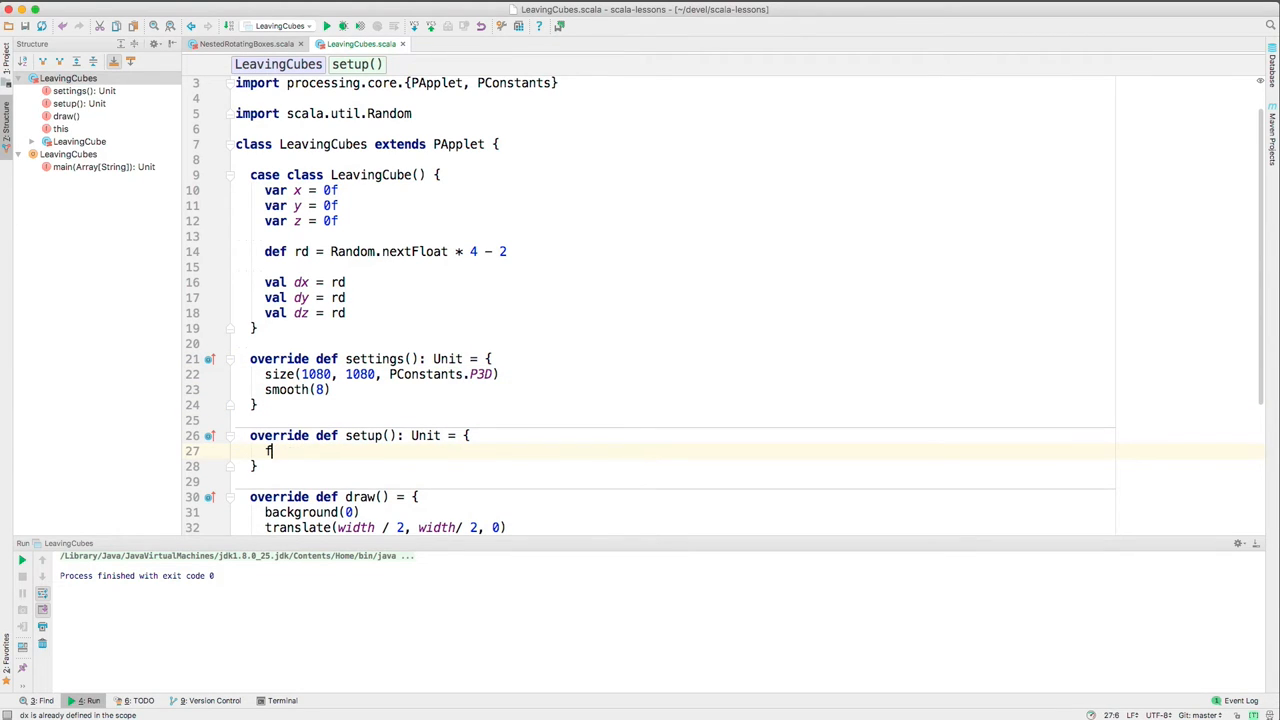
pyautogui.write('rameRate(')
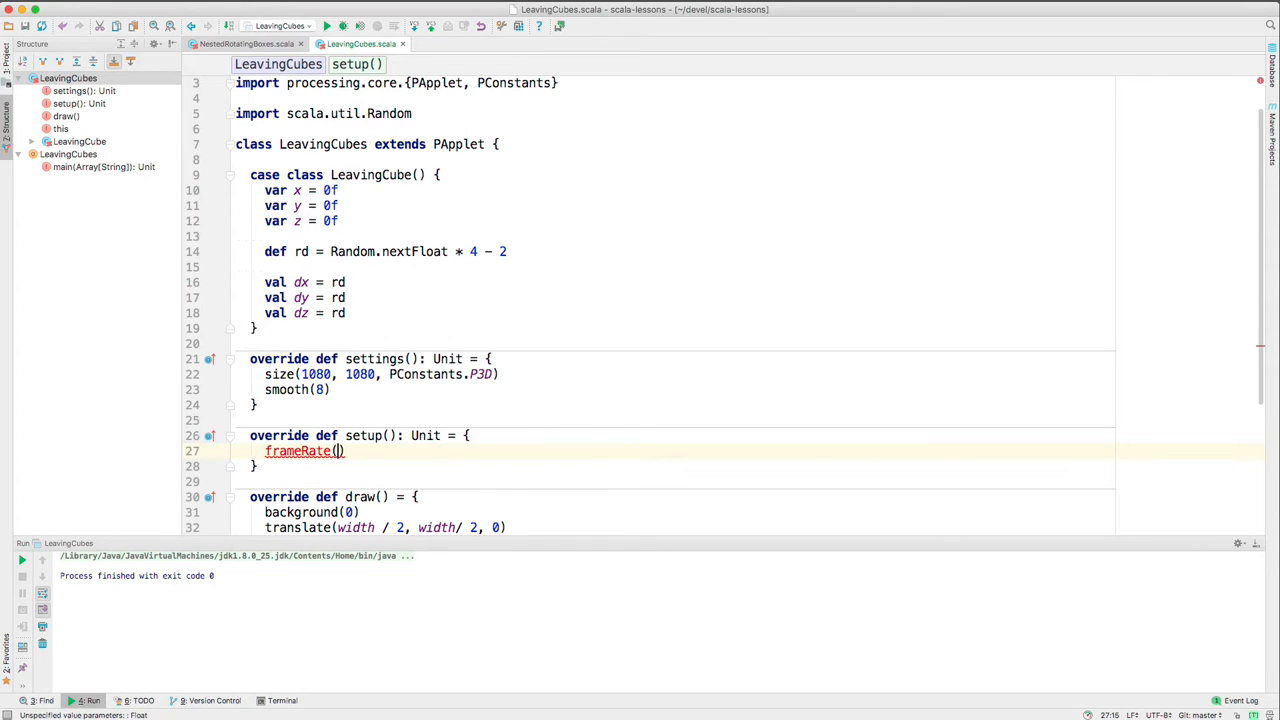
pyautogui.write('30')
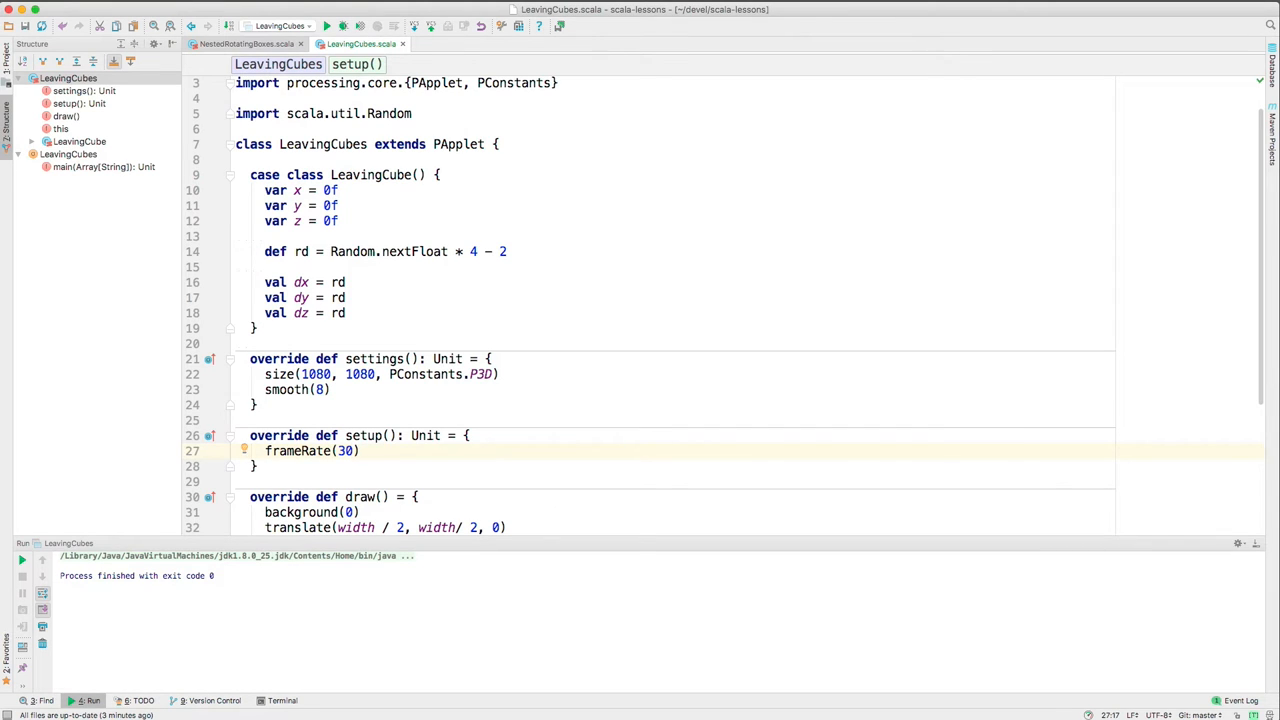
# In draw(), add if (frameCount % 30 == 0) { LeavingCube() }
pyautogui.scroll(-3)
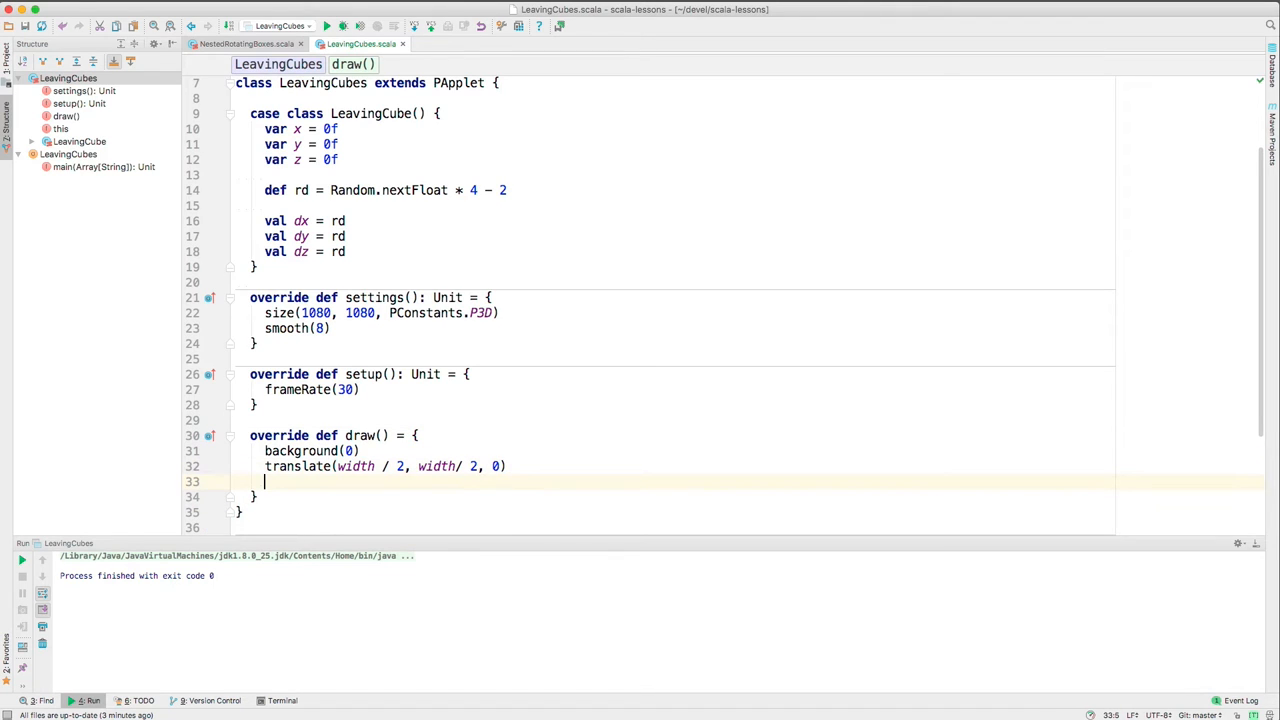
pyautogui.write('if (')
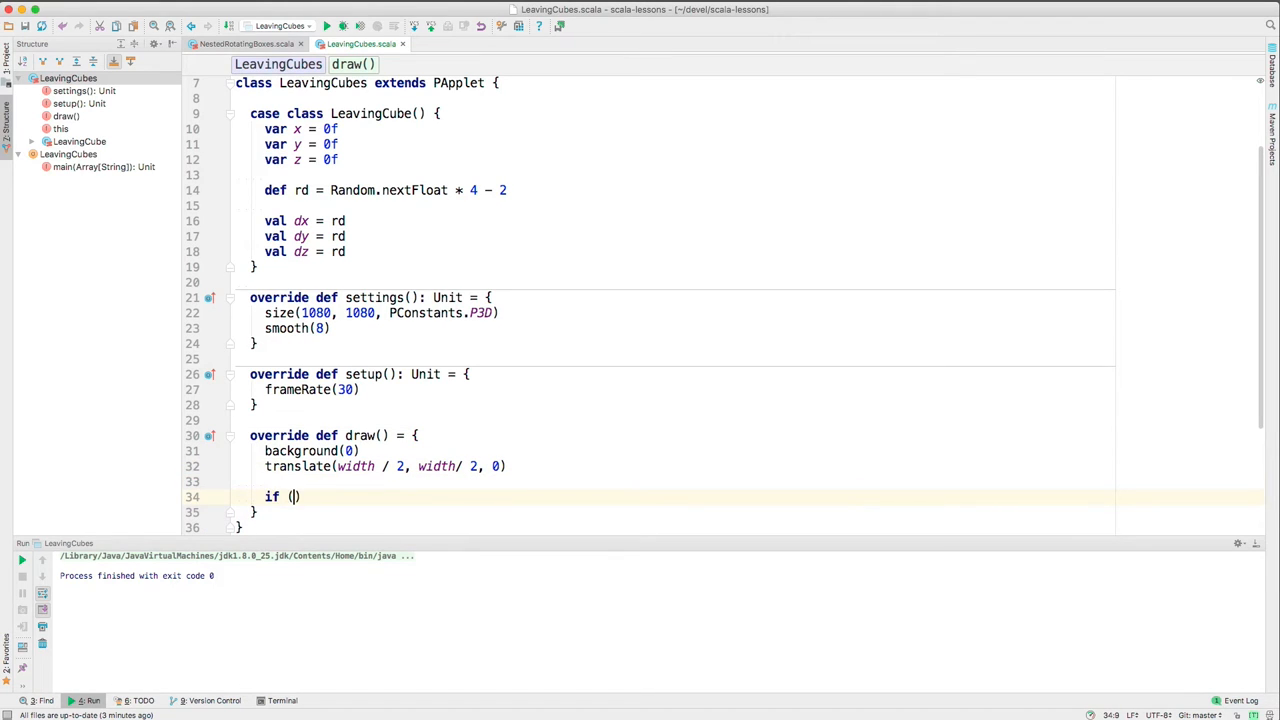
pyautogui.write('frameCount')
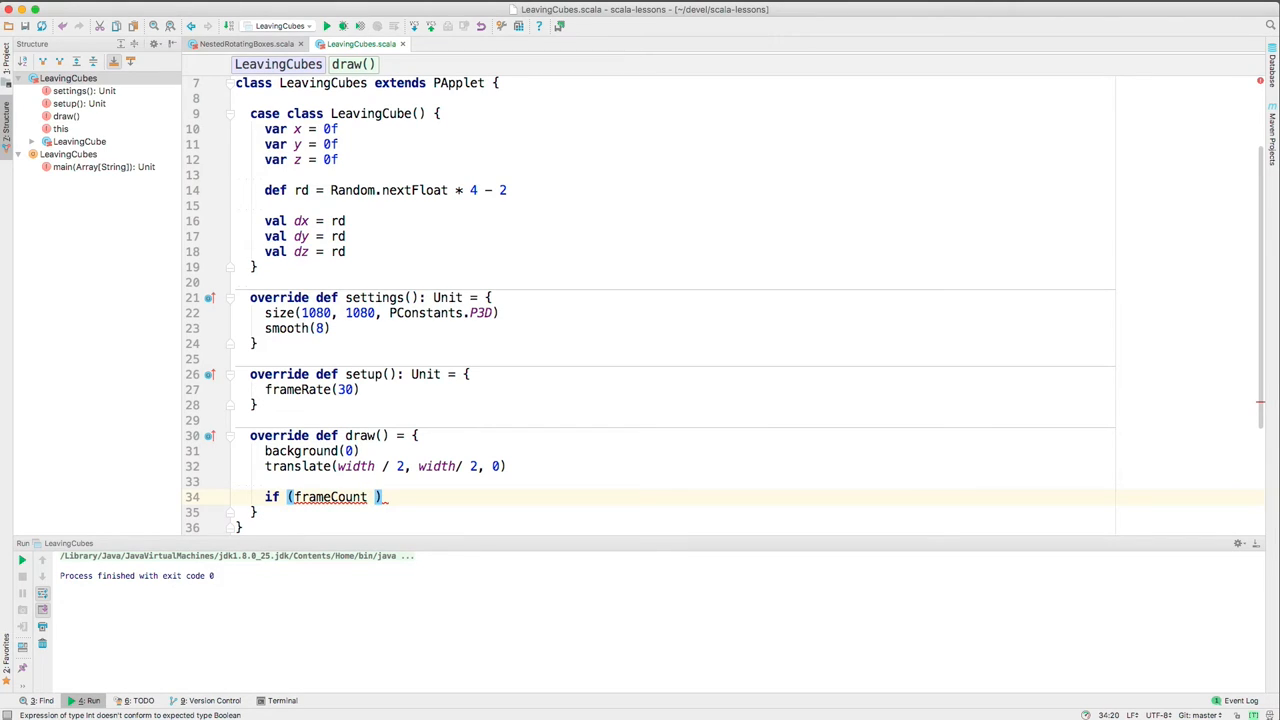
pyautogui.write('%')
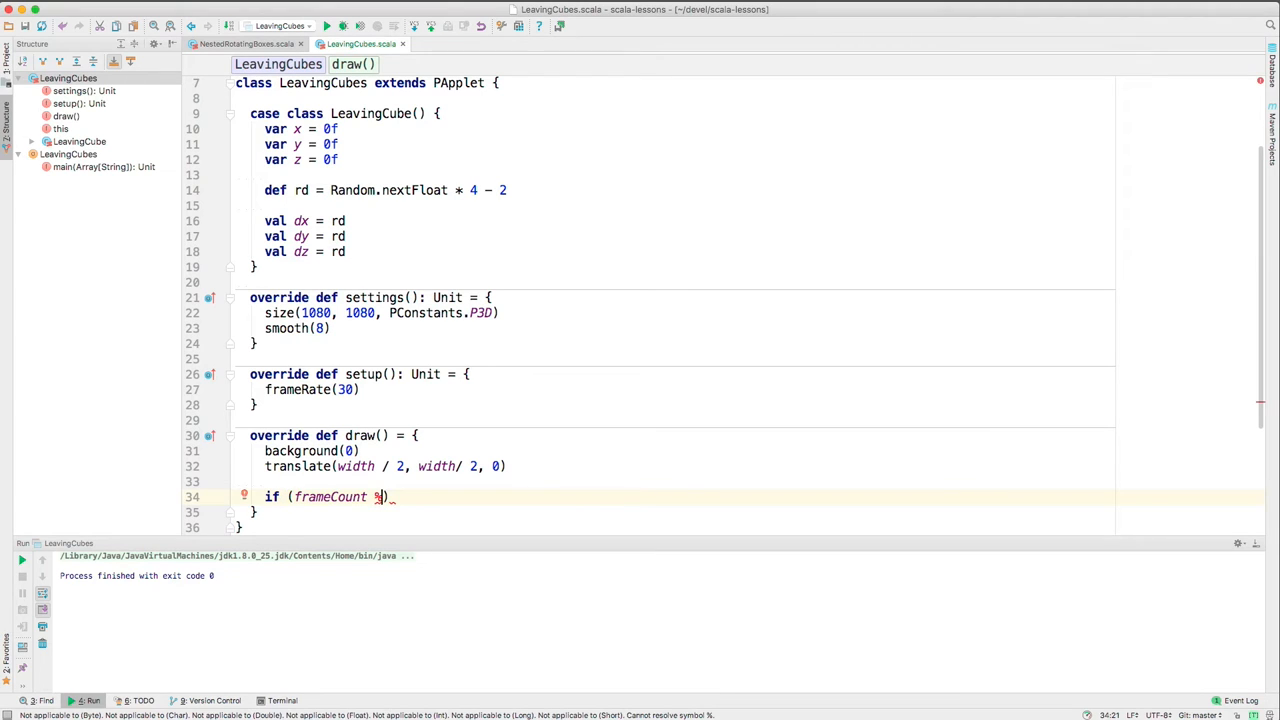
pyautogui.write('" "')
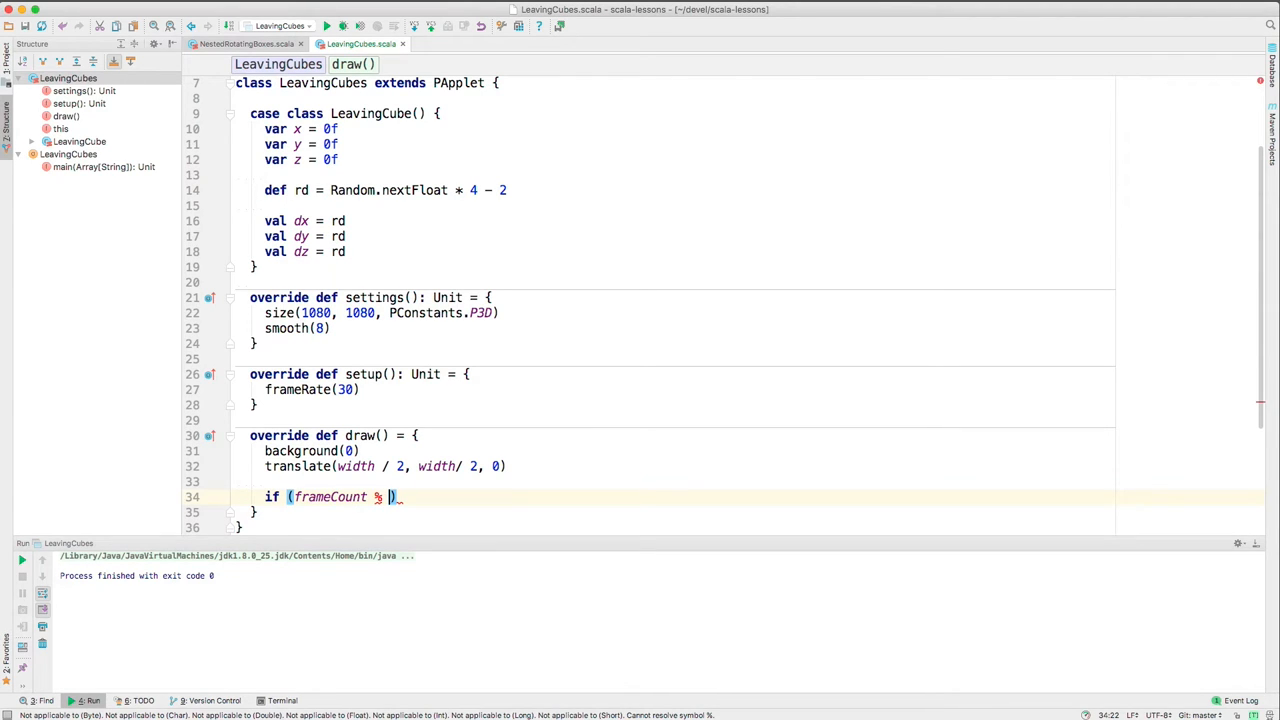
pyautogui.write('30 == 0')
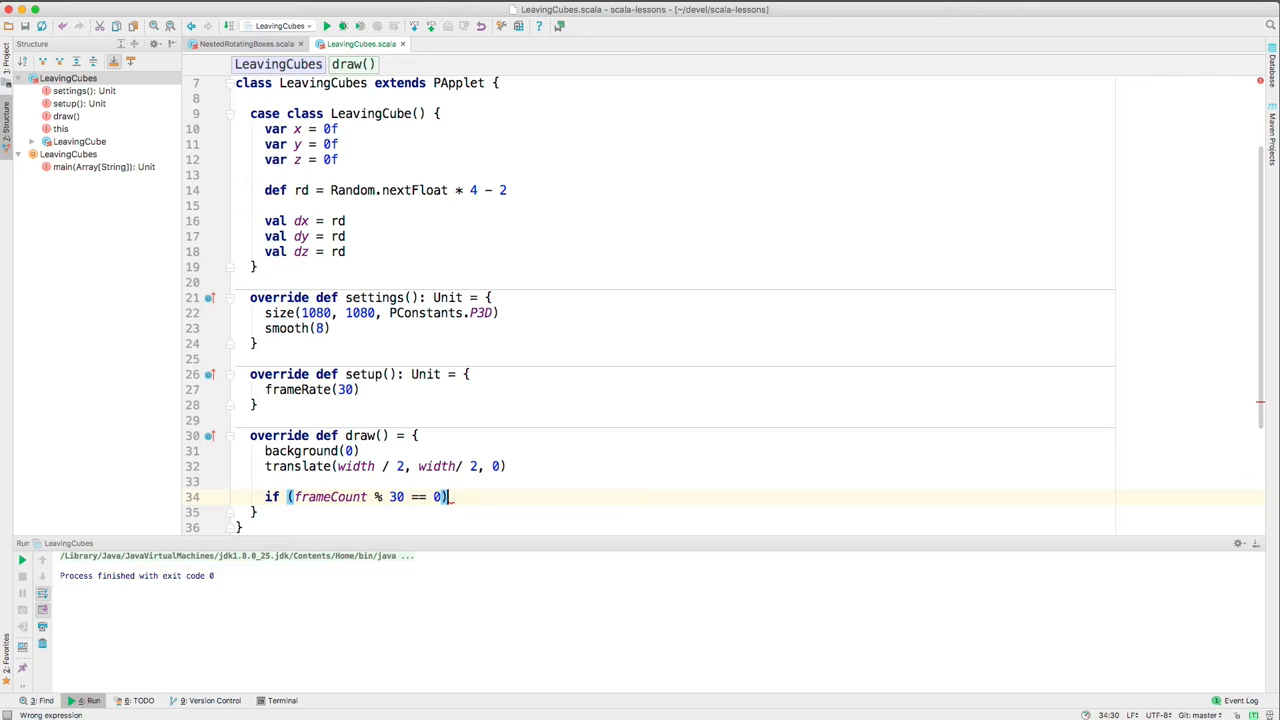
pyautogui.write('{')
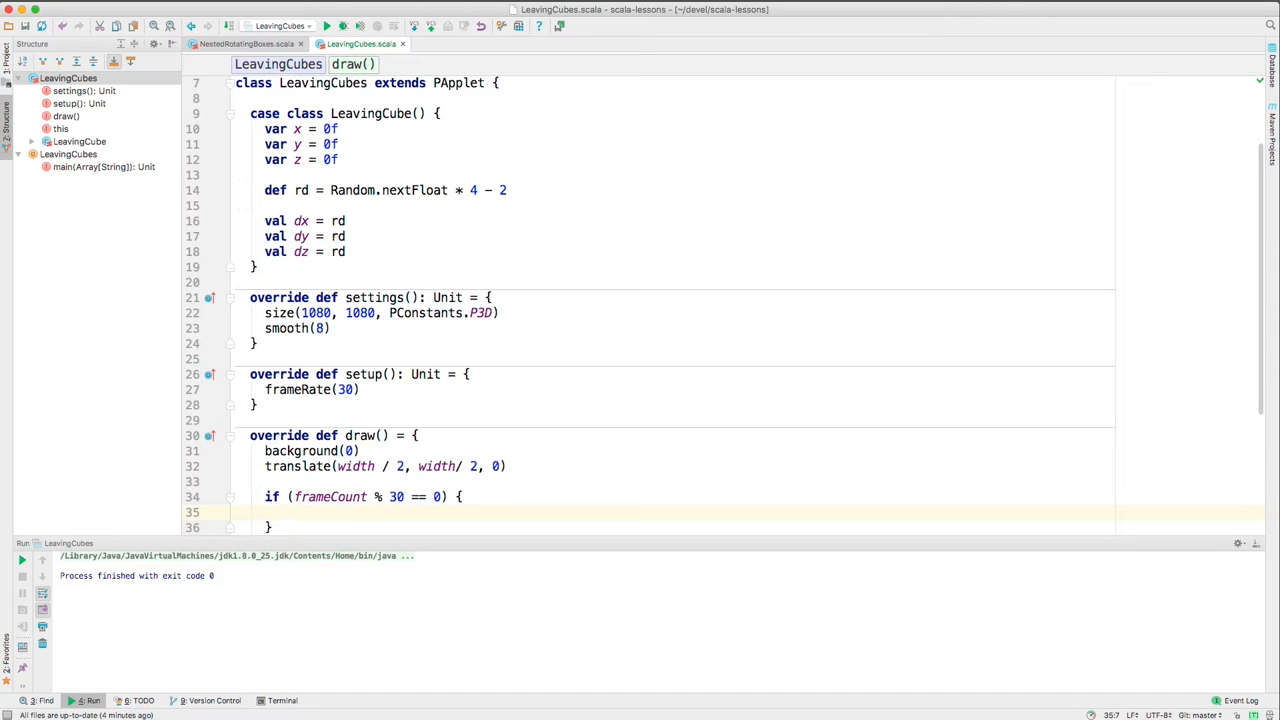
pyautogui.write('LeavingCube(')
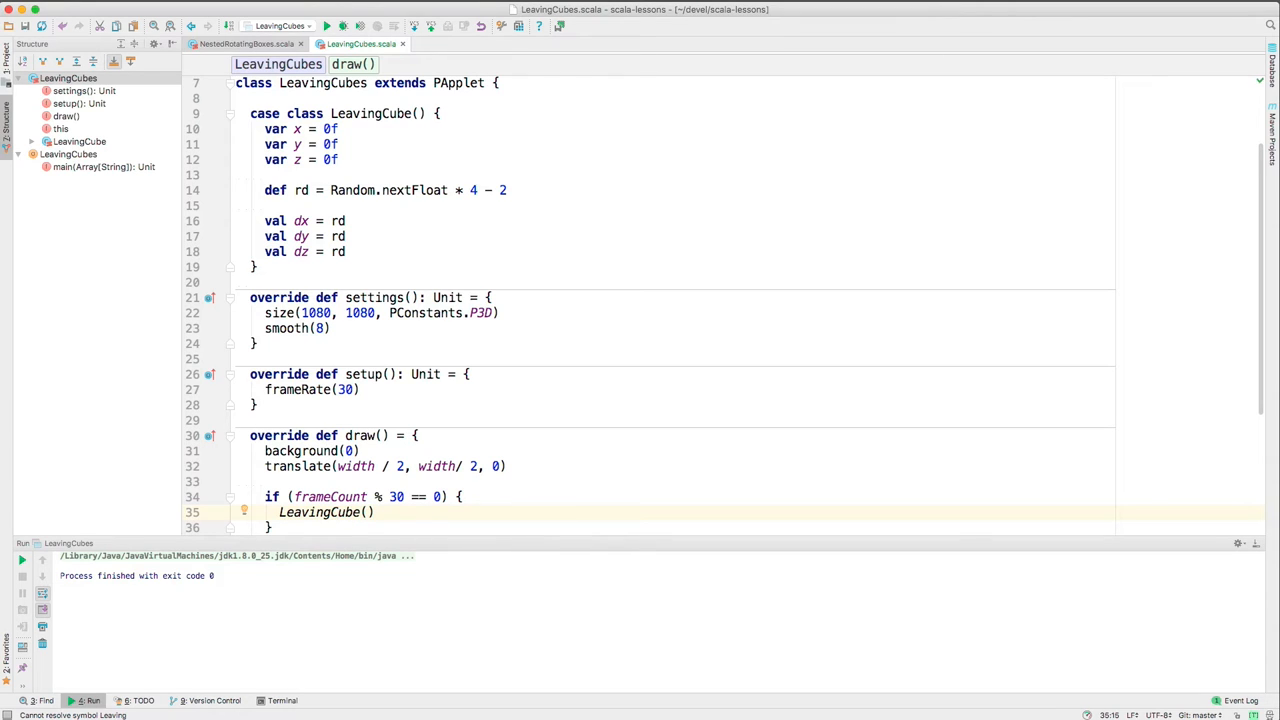
# Declare var cubes = Vector[LeavingCube]() at the top of the class
pyautogui.click(338, 496)
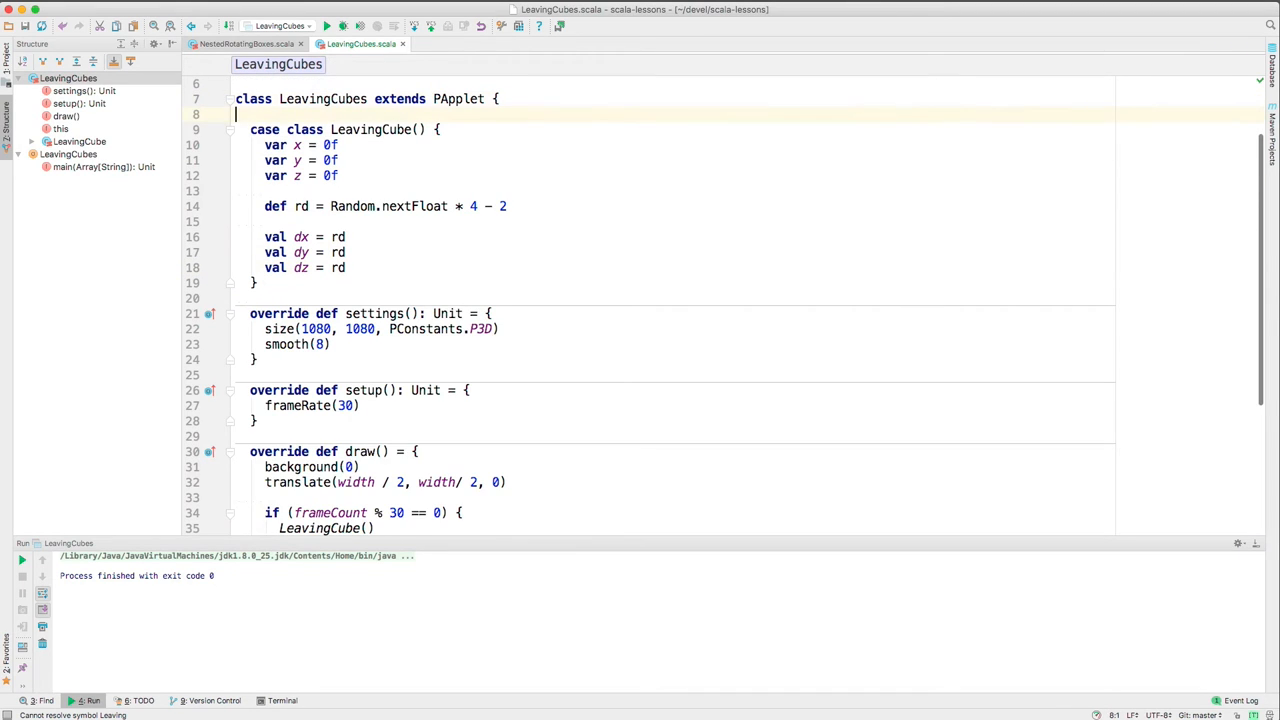
pyautogui.write('va')
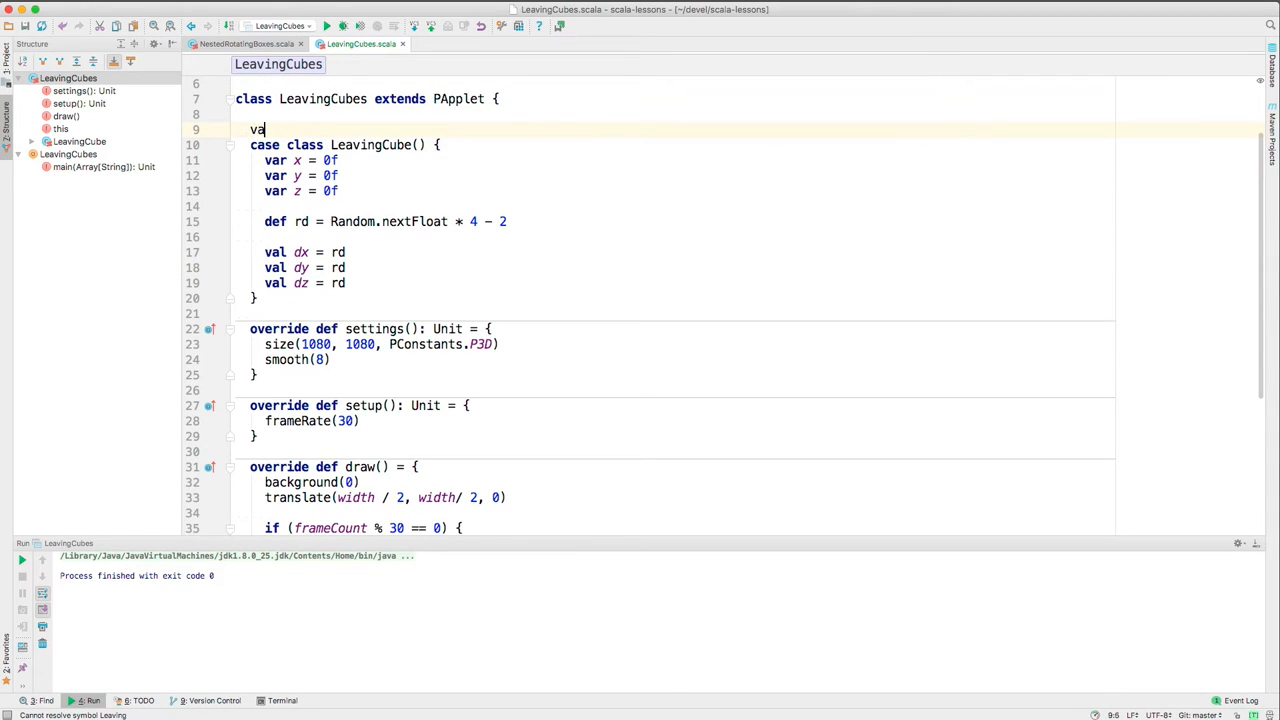
pyautogui.write('r')
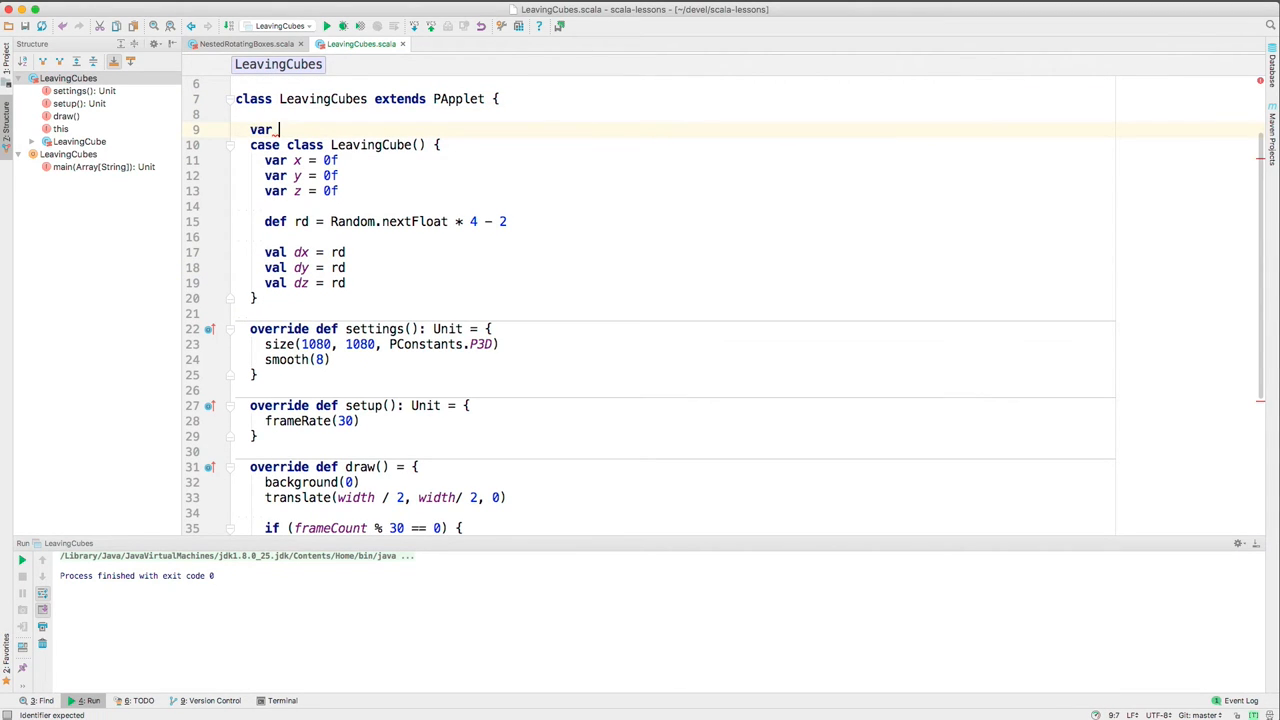
pyautogui.write('cubes')
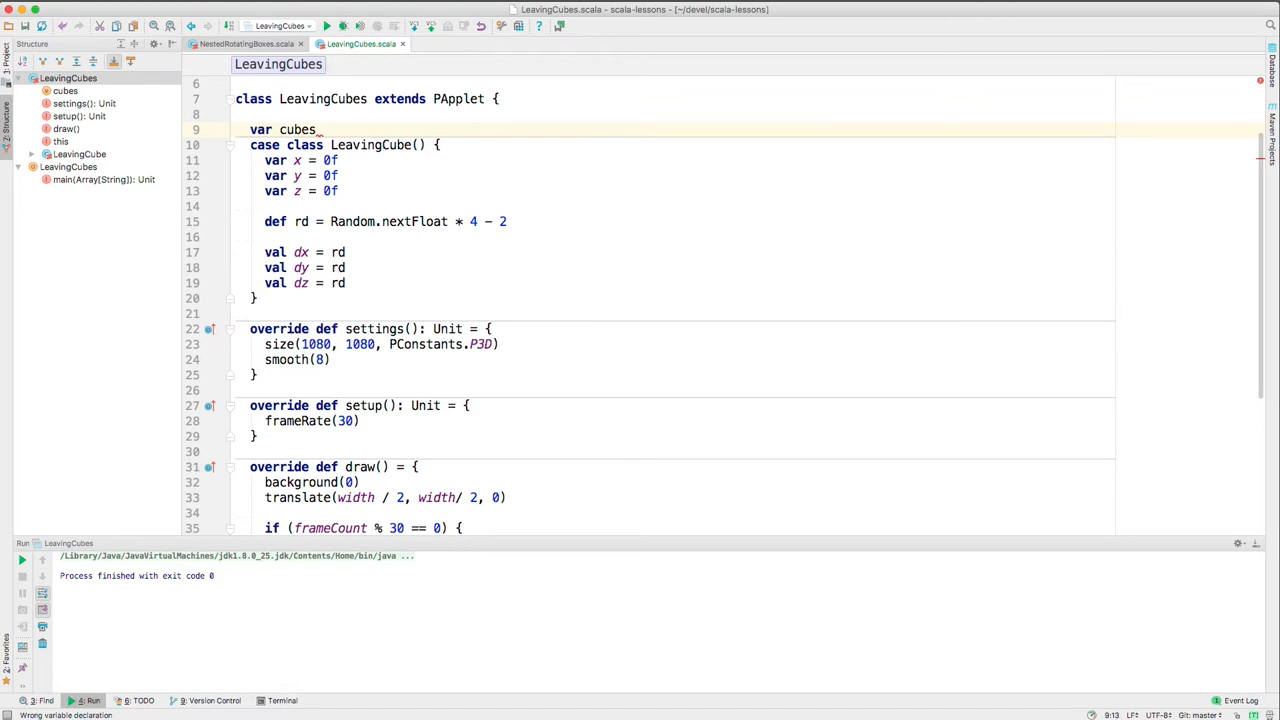
pyautogui.write('= Vector[')
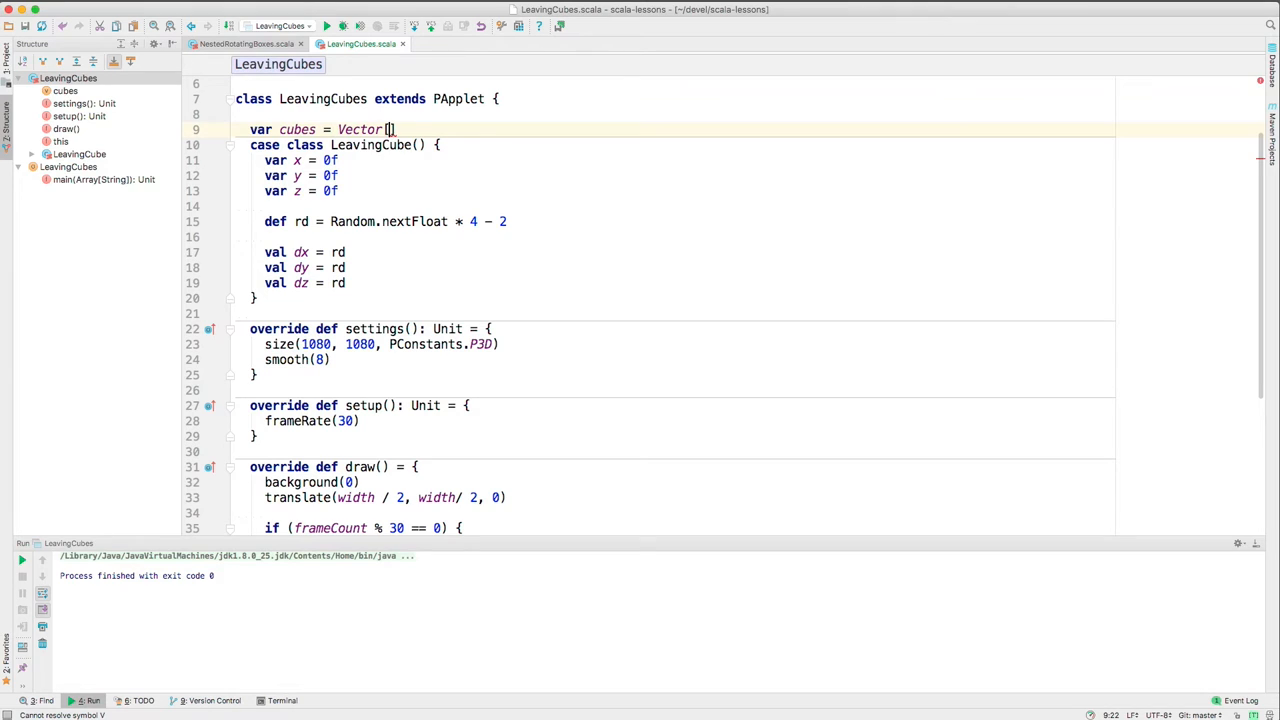
pyautogui.write('LeavingCube')
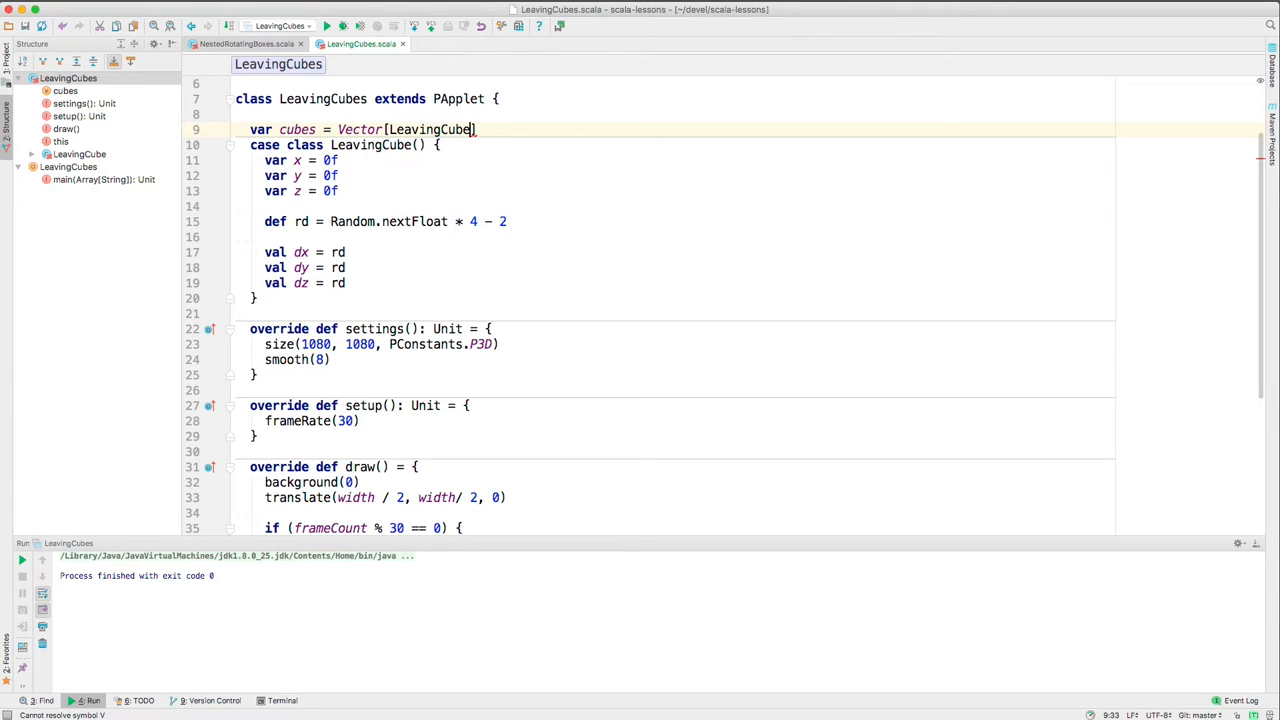
pyautogui.write('()')
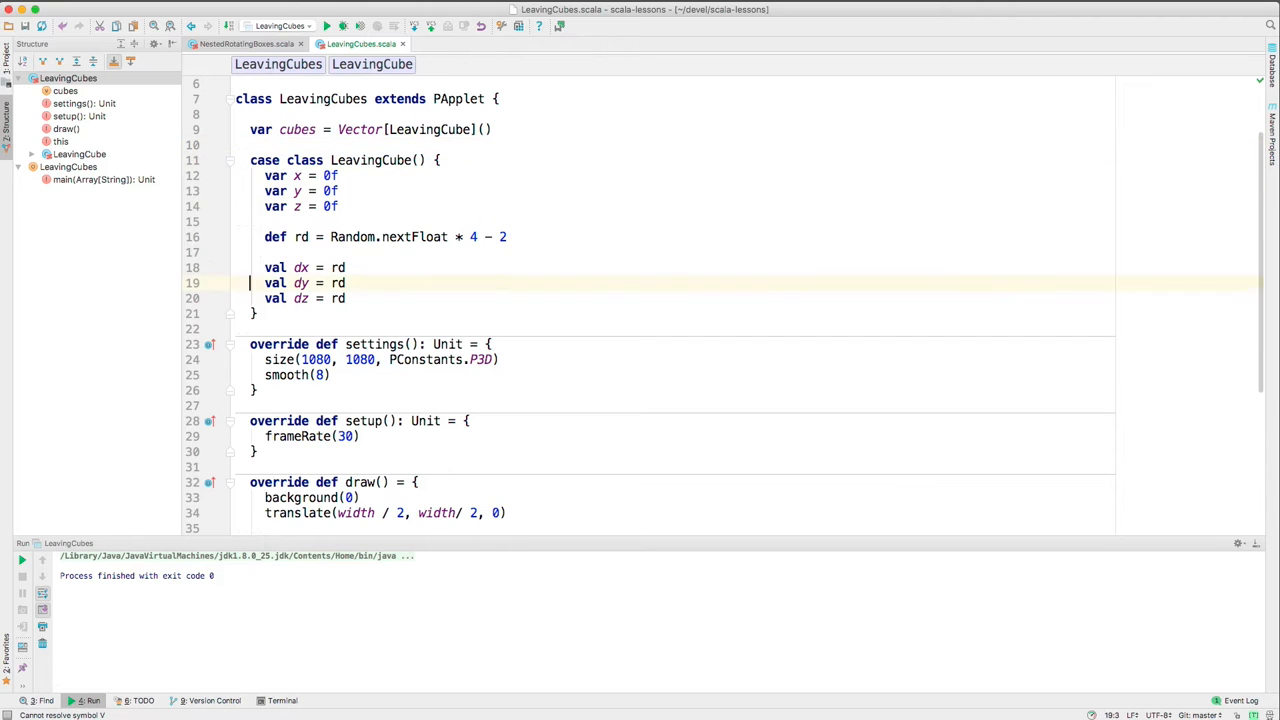
# Change the draw() line to cubes :+= LeavingCube() so new cubes are appended
pyautogui.scroll(-3)
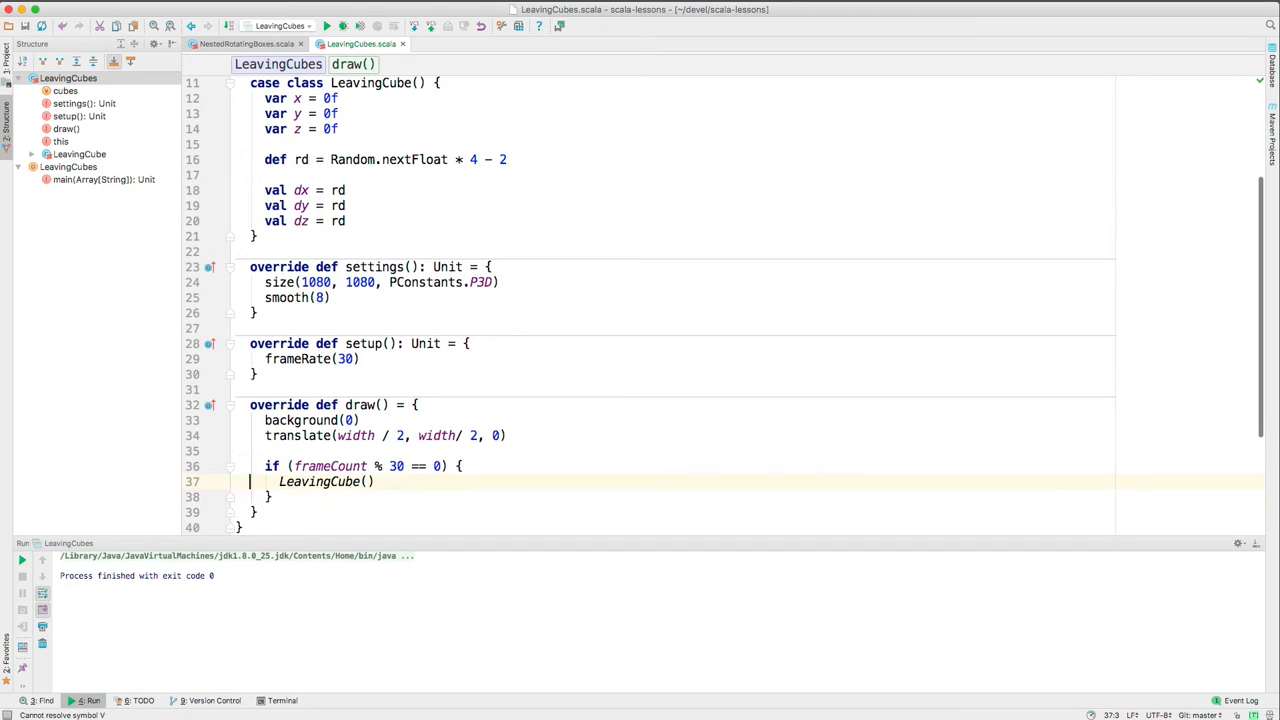
pyautogui.click(280, 480)
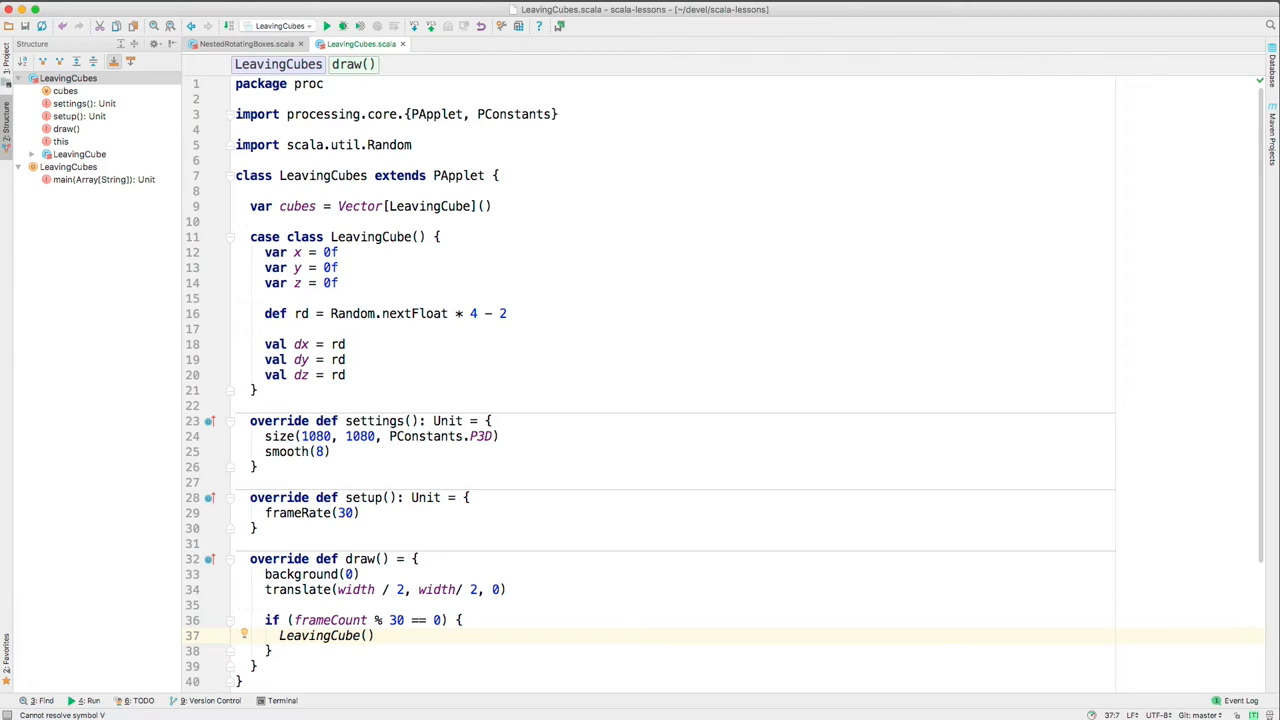
pyautogui.write('cubes :+=')
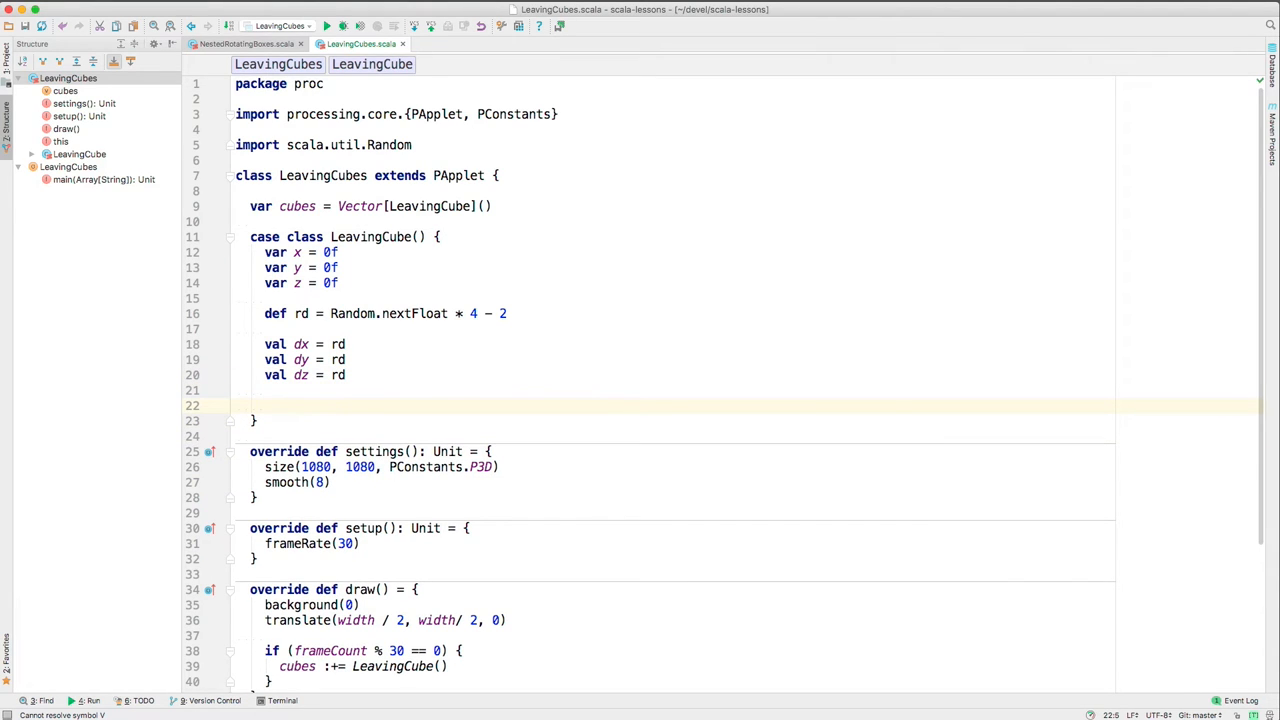
# Give LeavingCube a draw() method that calls box(50)
pyautogui.write('def draw')
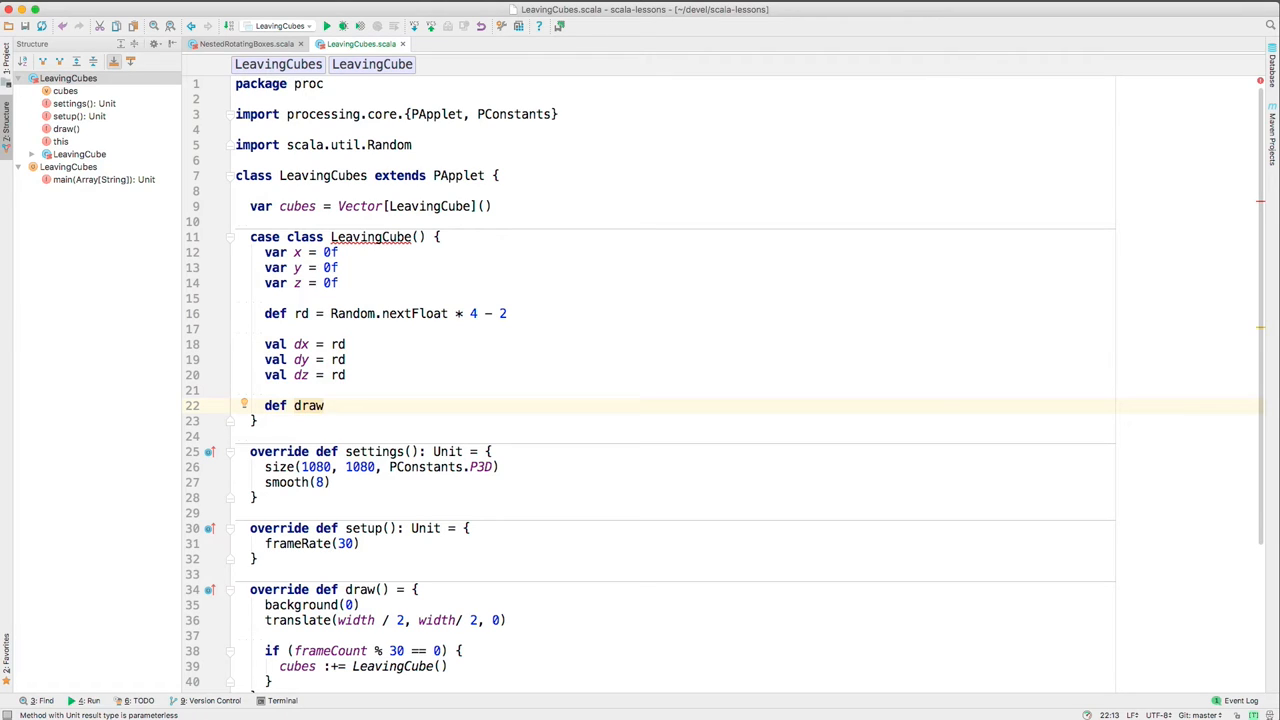
pyautogui.write('(): Unit = {')
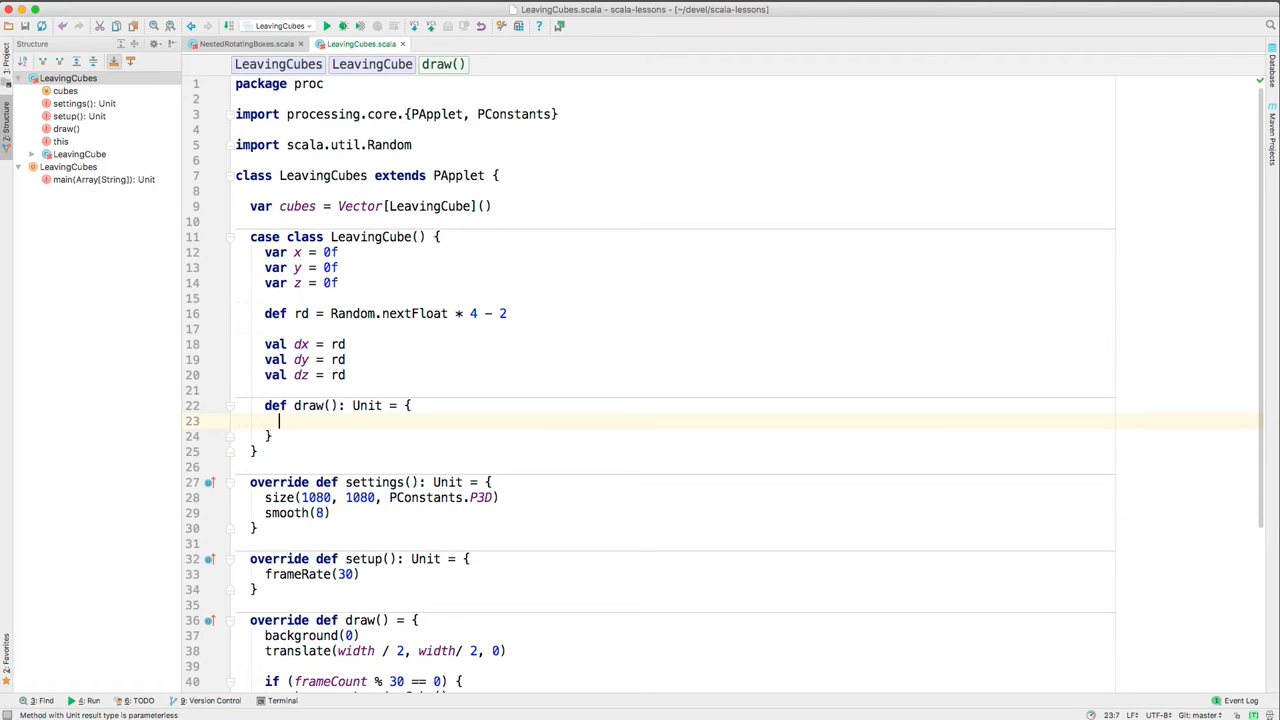
pyautogui.write('box')
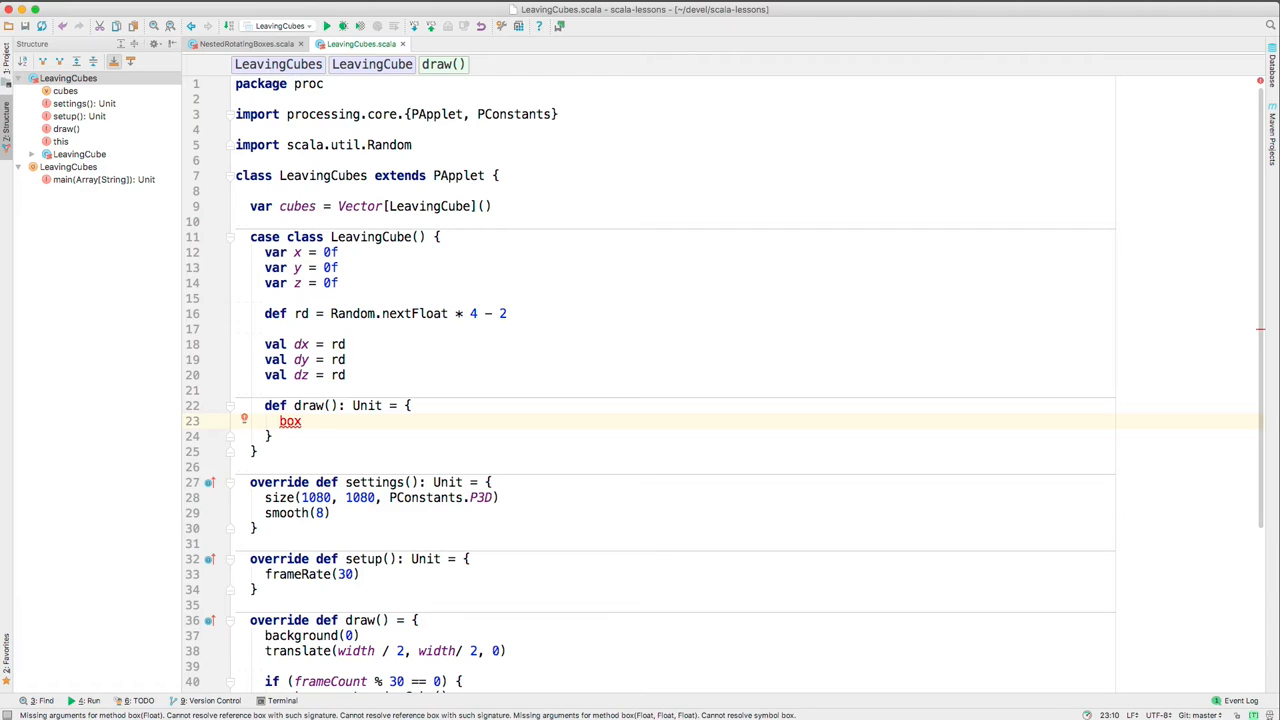
pyautogui.write('(50)')
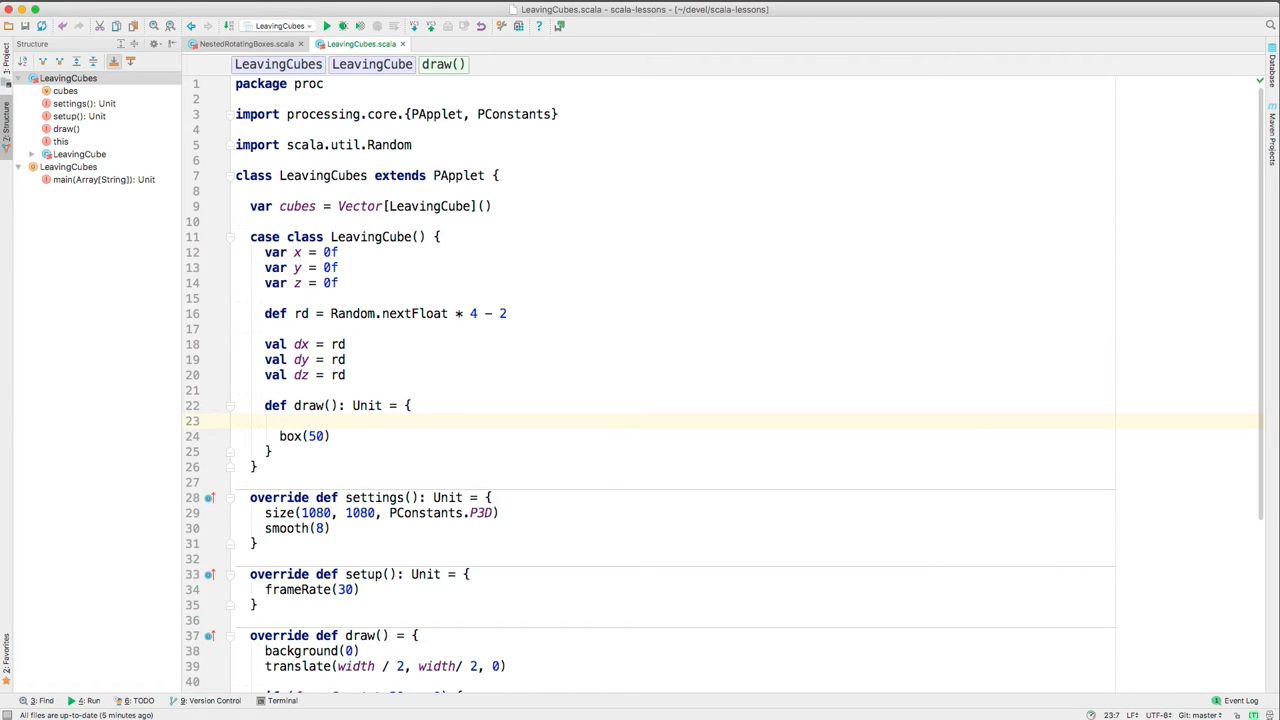
# Add translate(width / 2, height / 2, 0) above box(50), renaming transform to translate
pyautogui.write('transform')
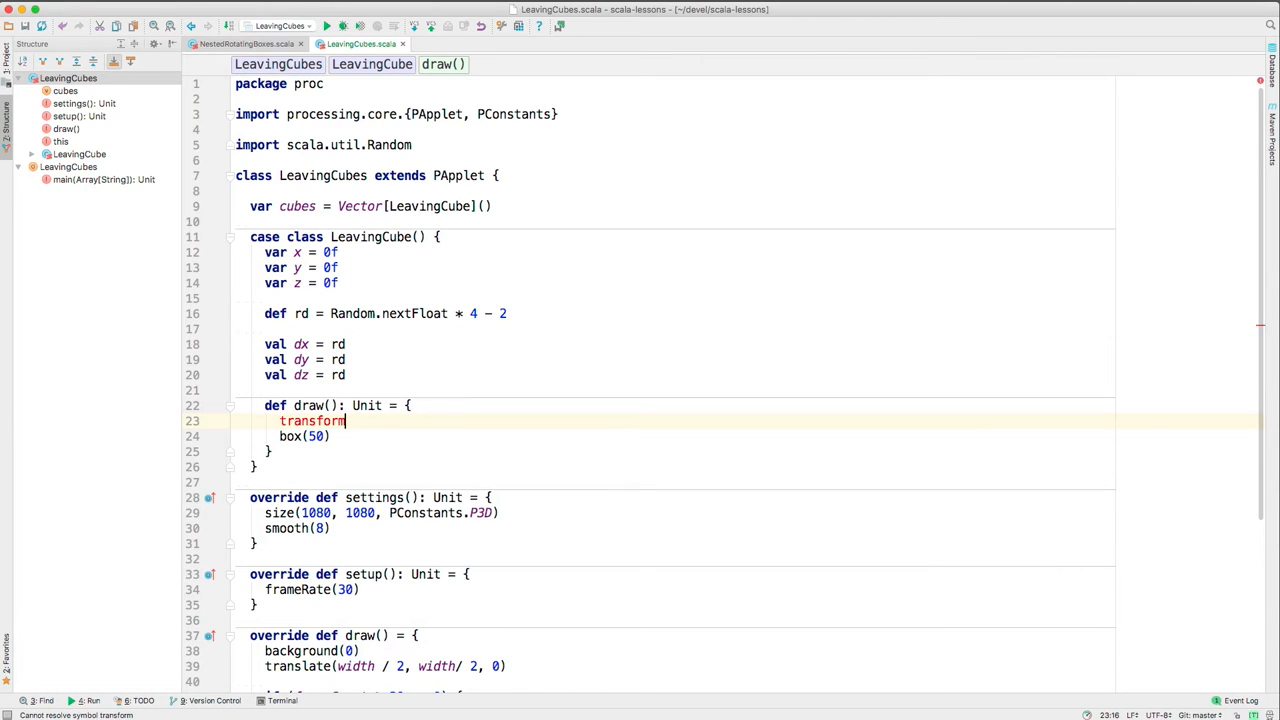
pyautogui.write('()')
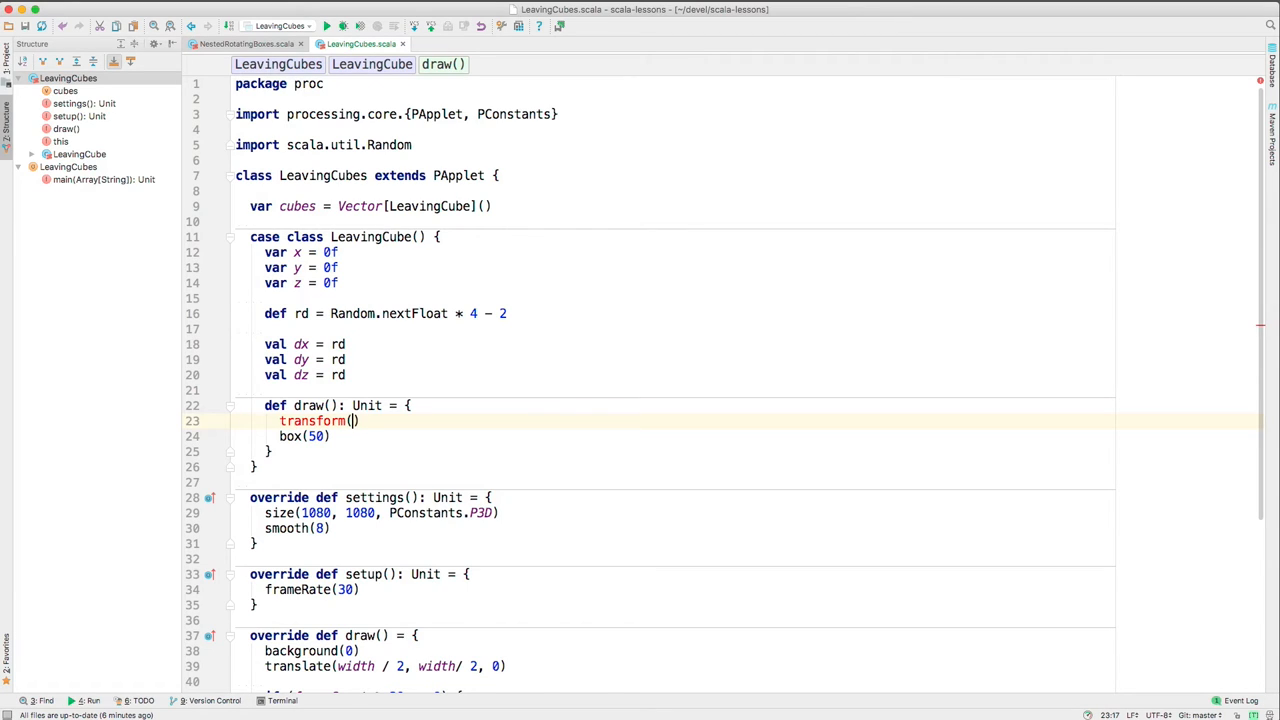
pyautogui.write('width / 2, height / 2,')
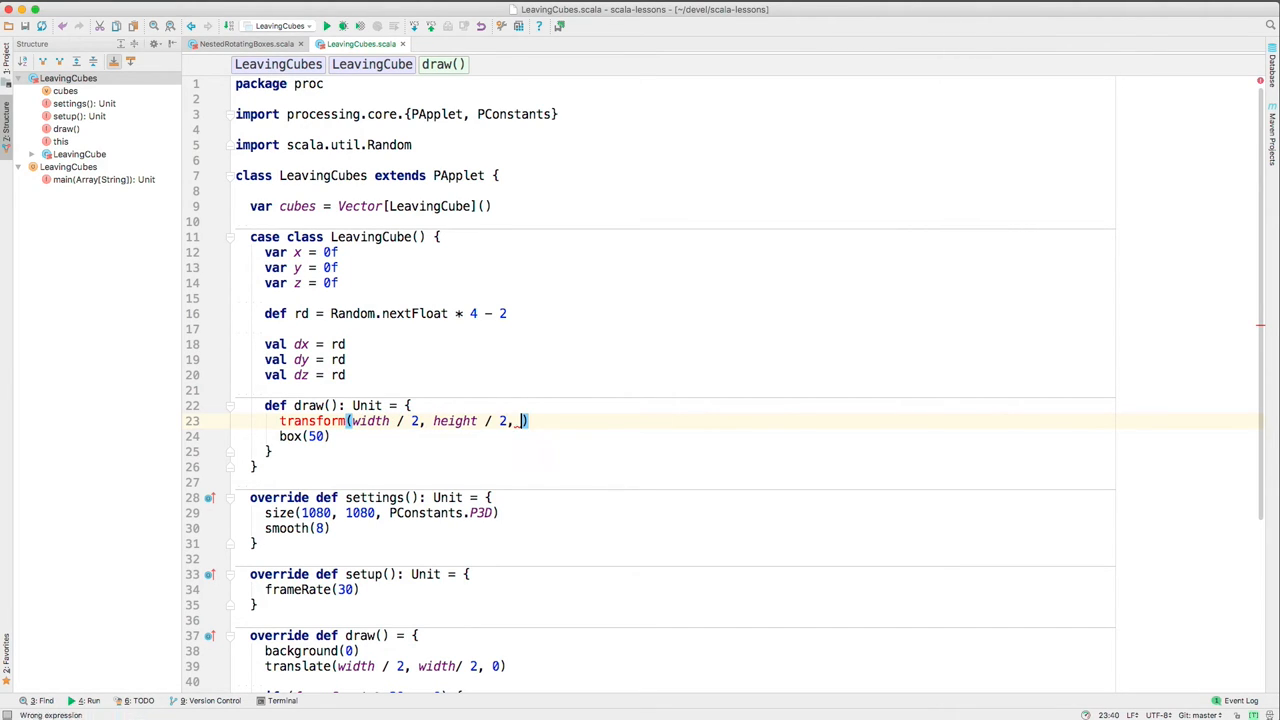
pyautogui.write('0')
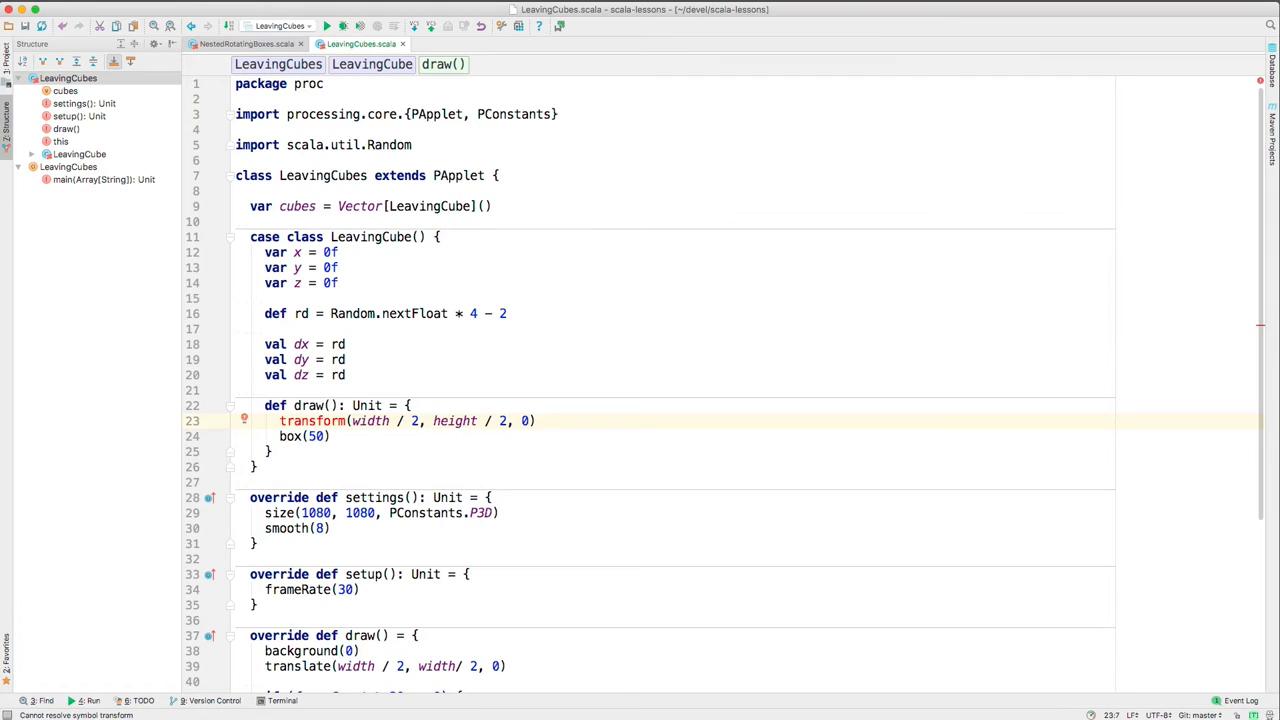
pyautogui.doubleClick(328, 420)
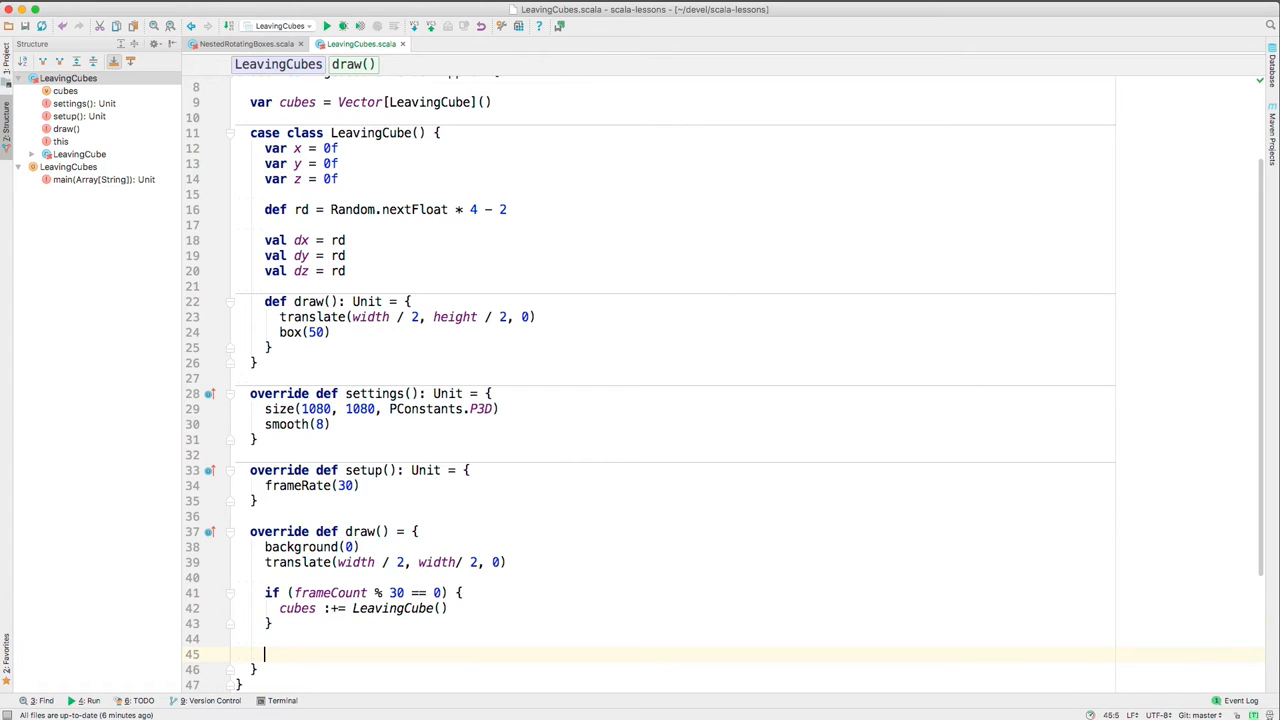
# Call cubes.foreach(_.draw()) at the end of the main draw() and run the sketch
pyautogui.write('cubes.foreach')
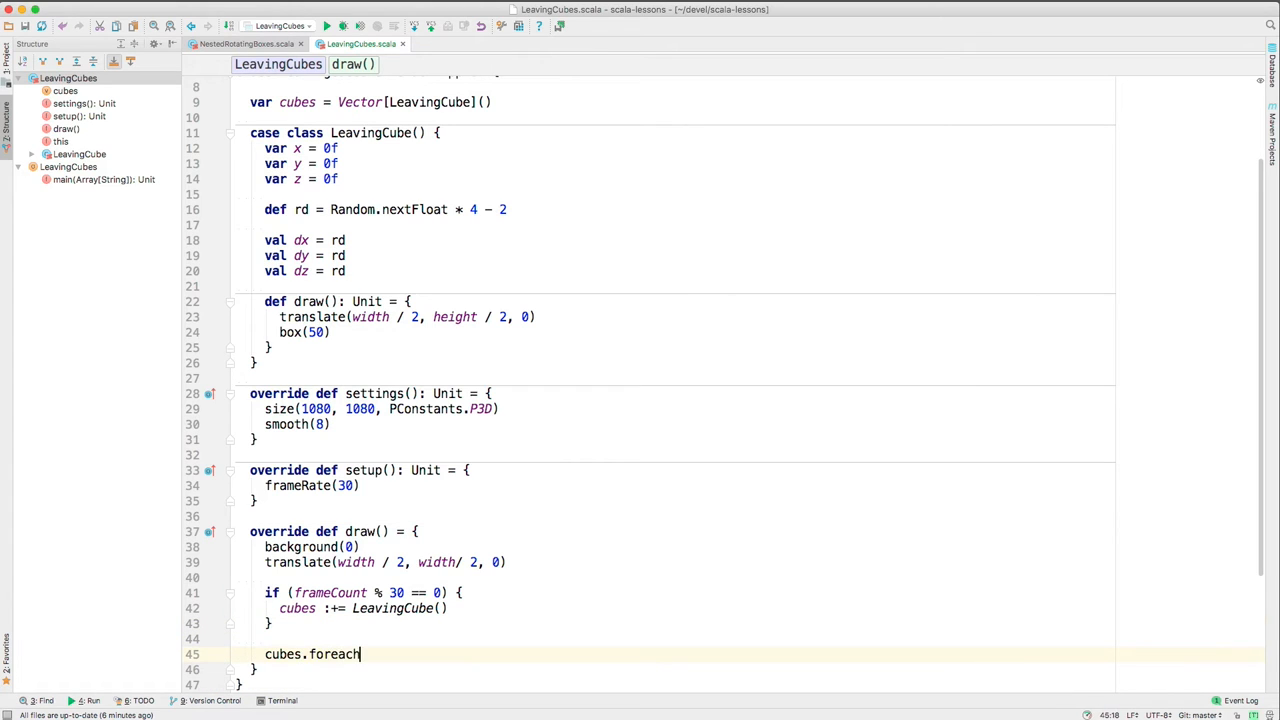
pyautogui.write('(')
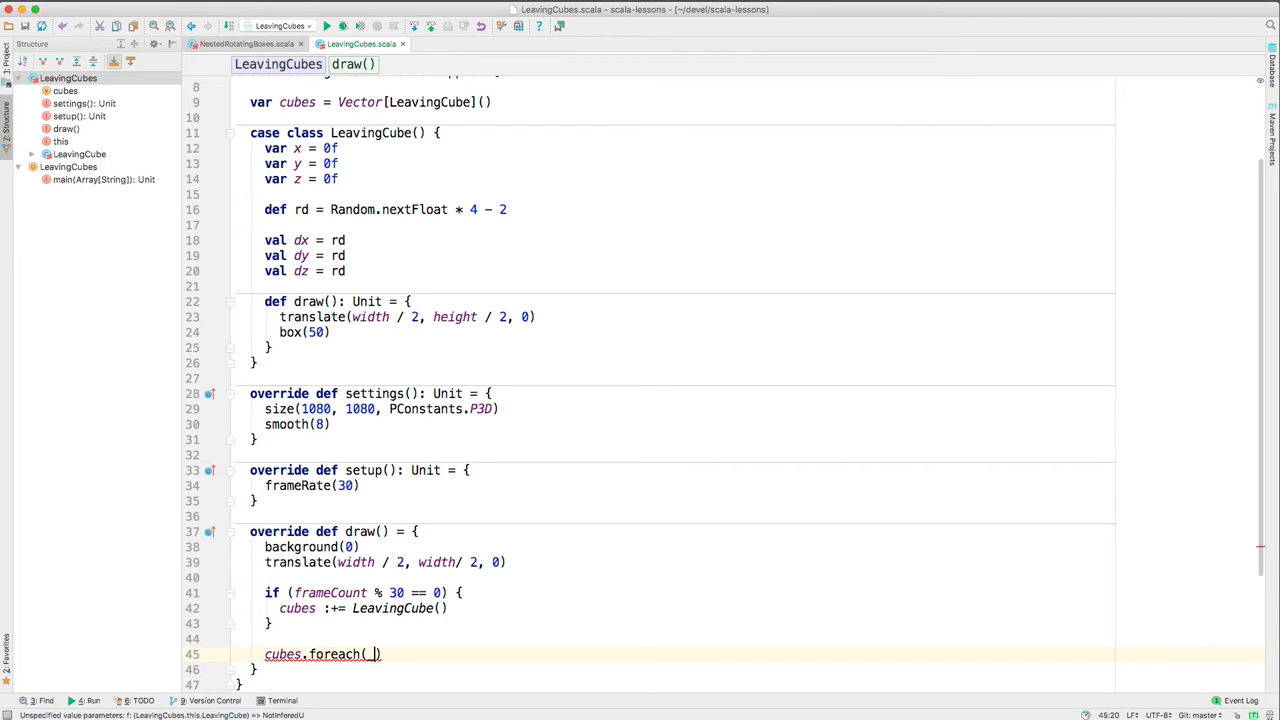
pyautogui.write('_.draw(')
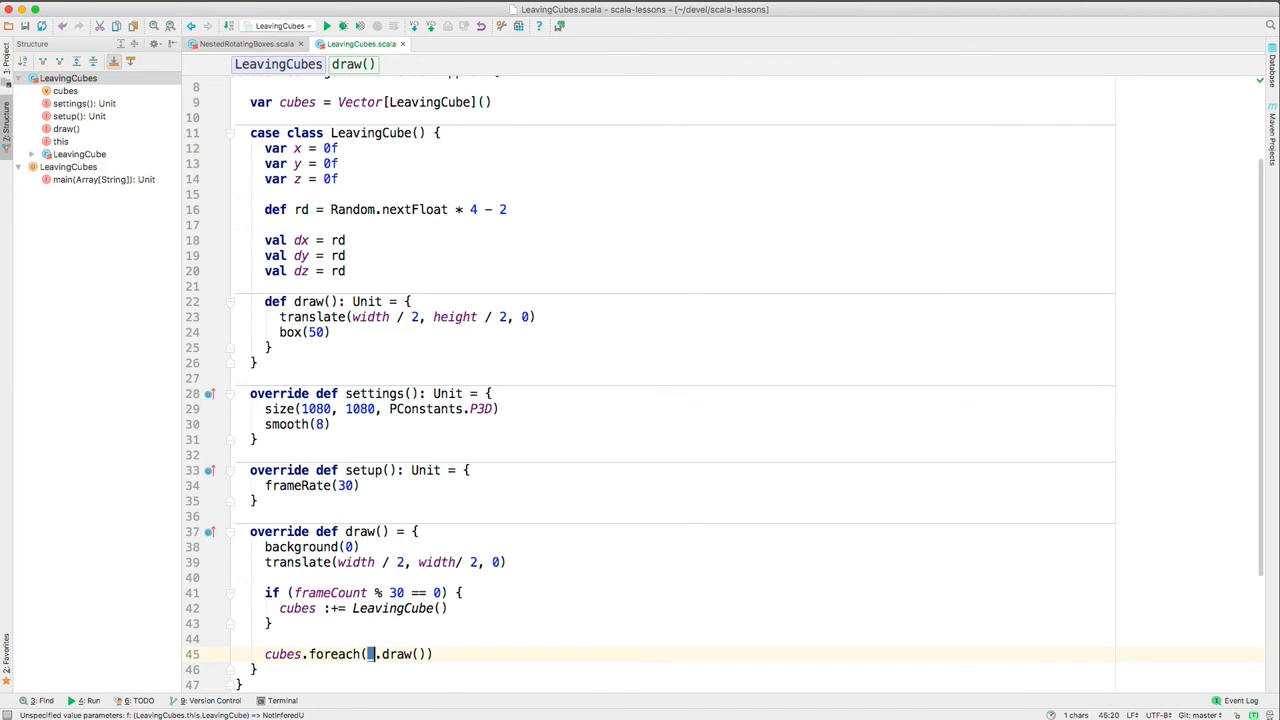
pyautogui.write('_')
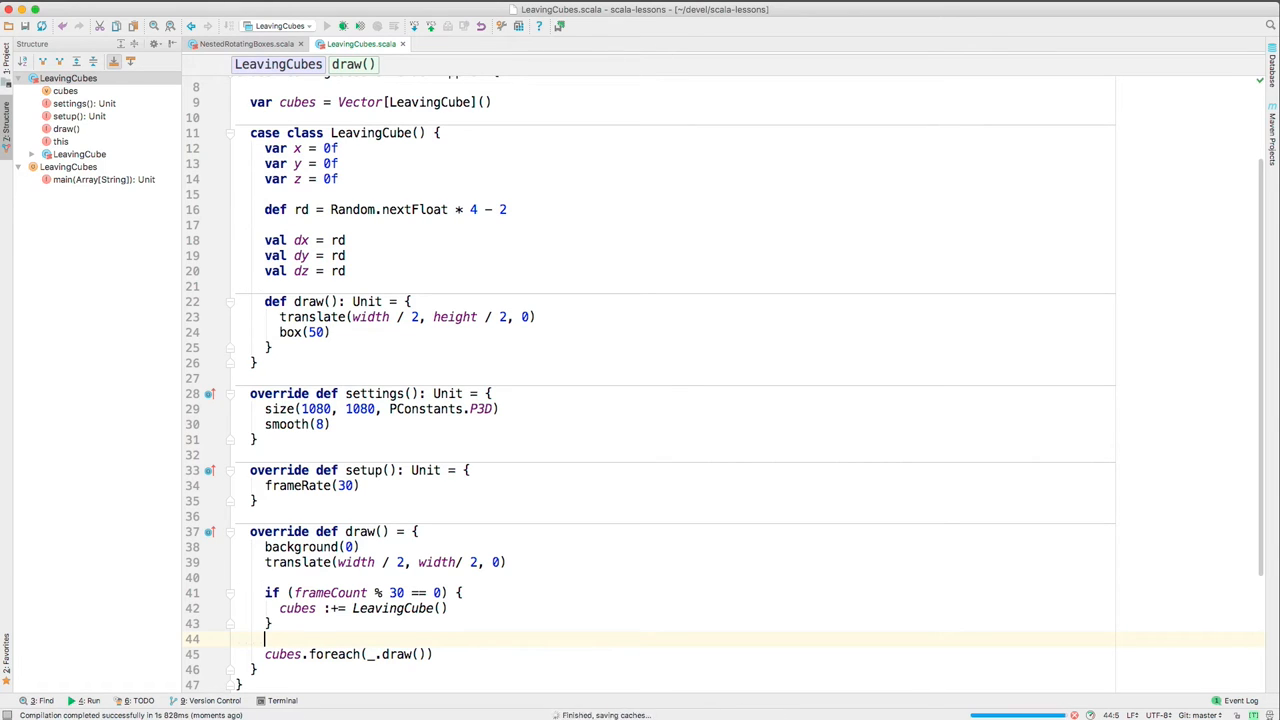
pyautogui.click(342, 26)
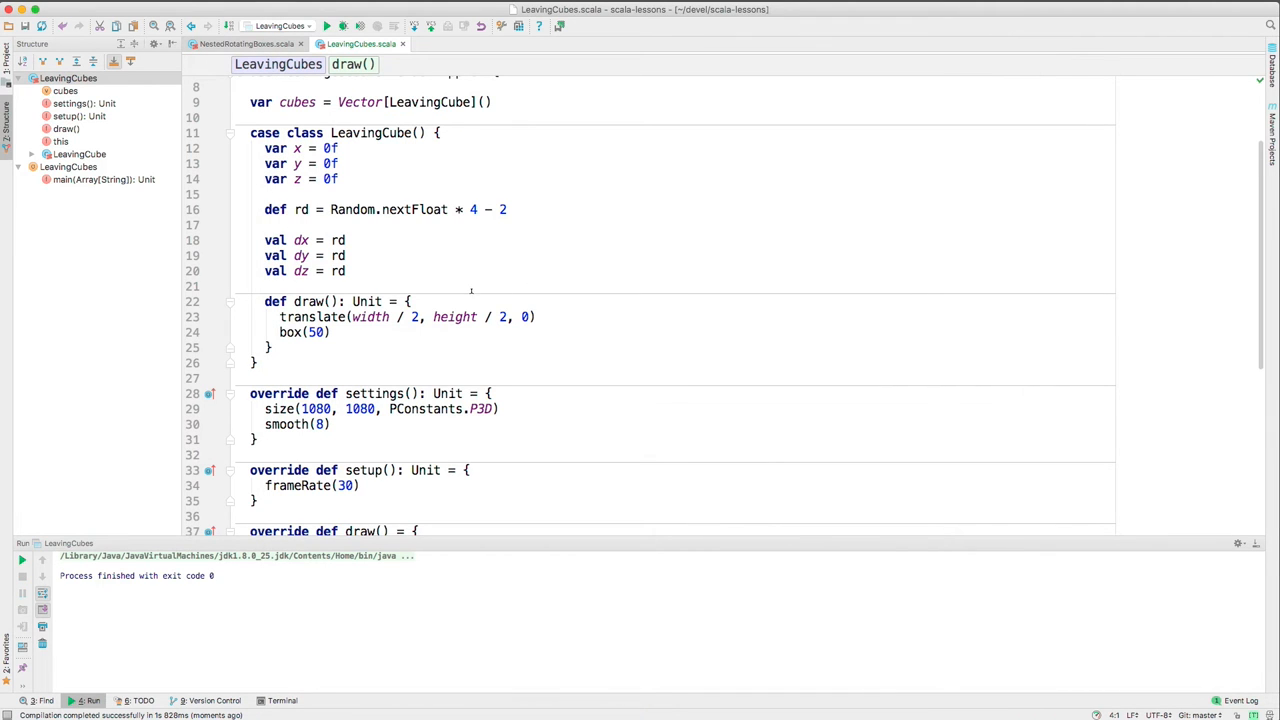
# Wrap the cube's translate and box(50) between pushMatrix() and popMatrix()
pyautogui.click(408, 300)
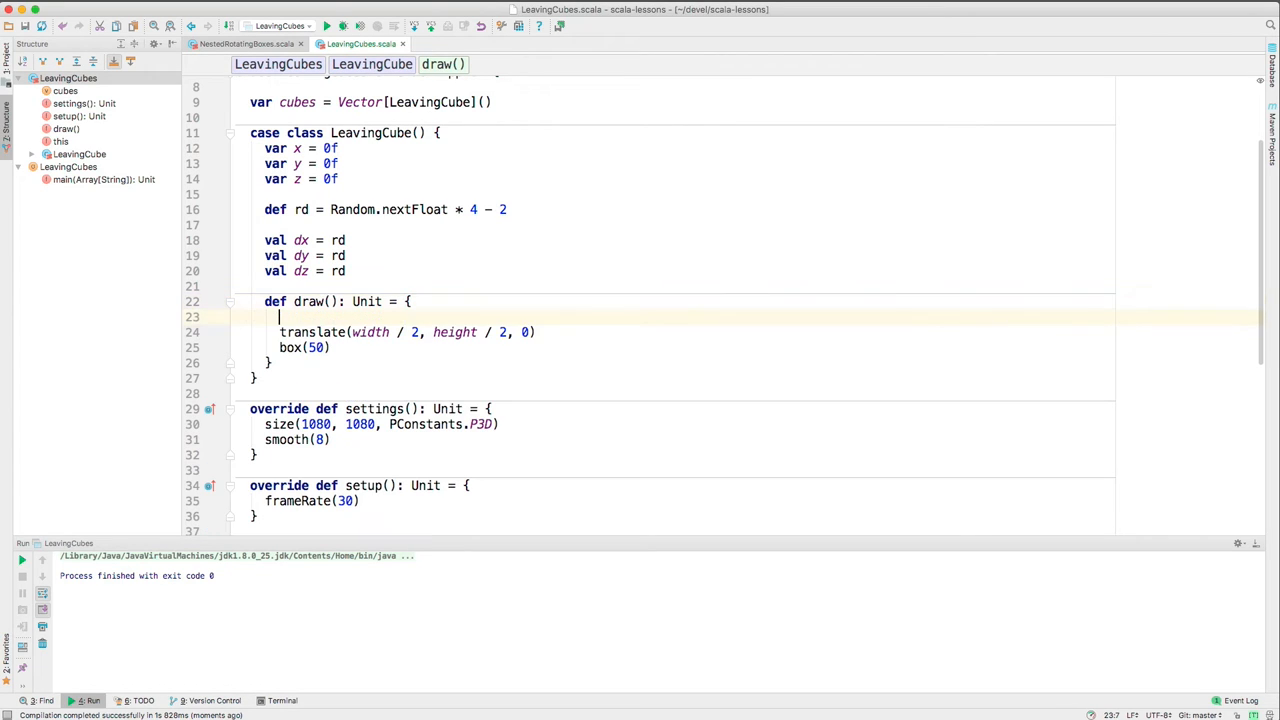
pyautogui.write('push')
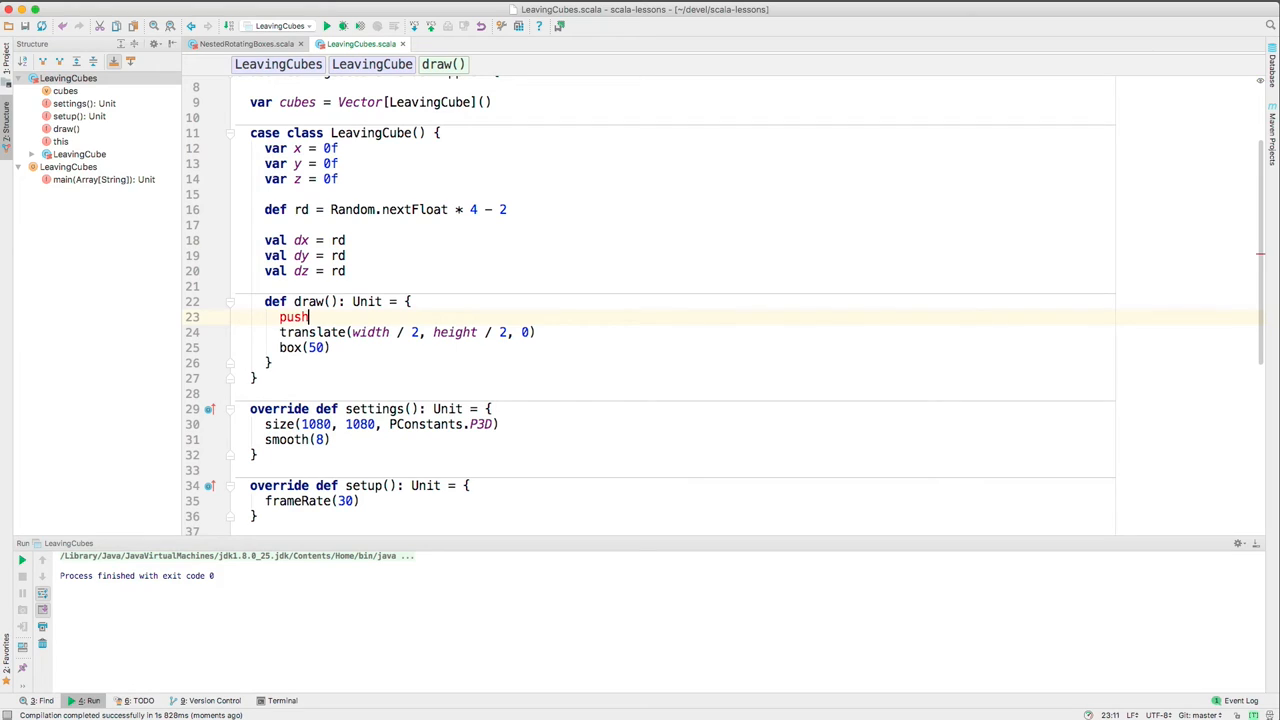
pyautogui.write('Matrix()')
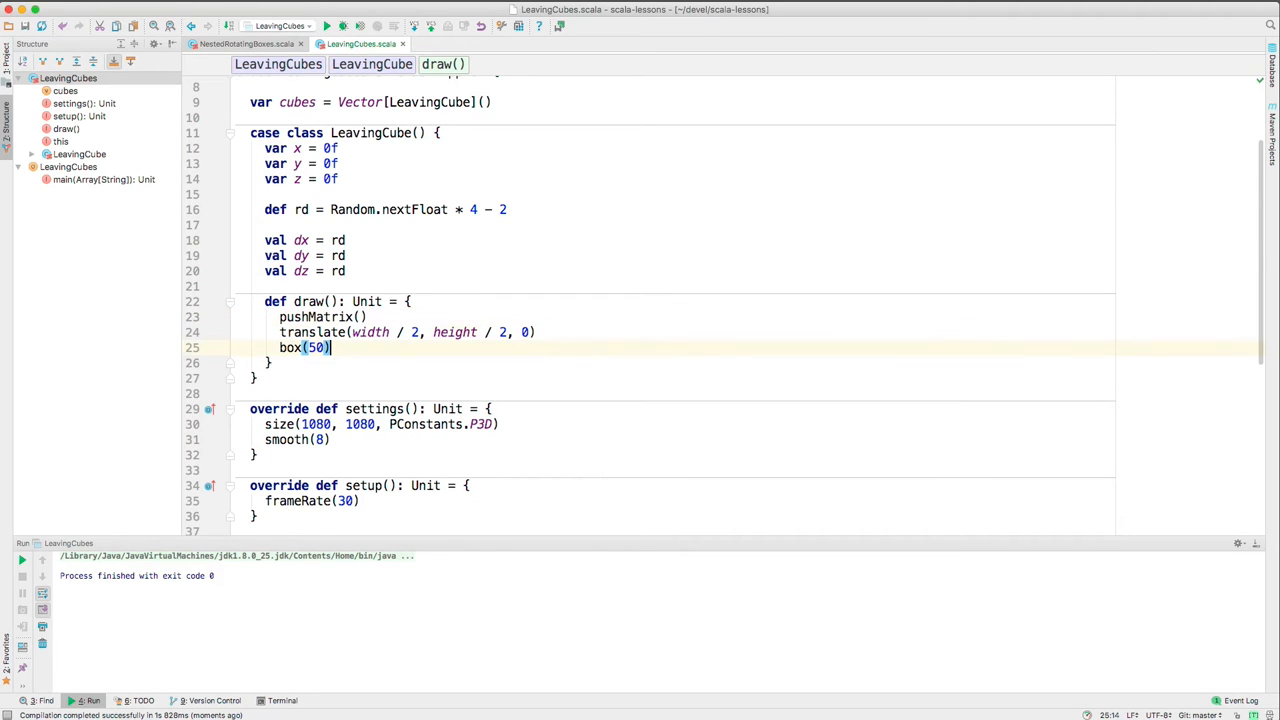
pyautogui.write('popMatrix()')
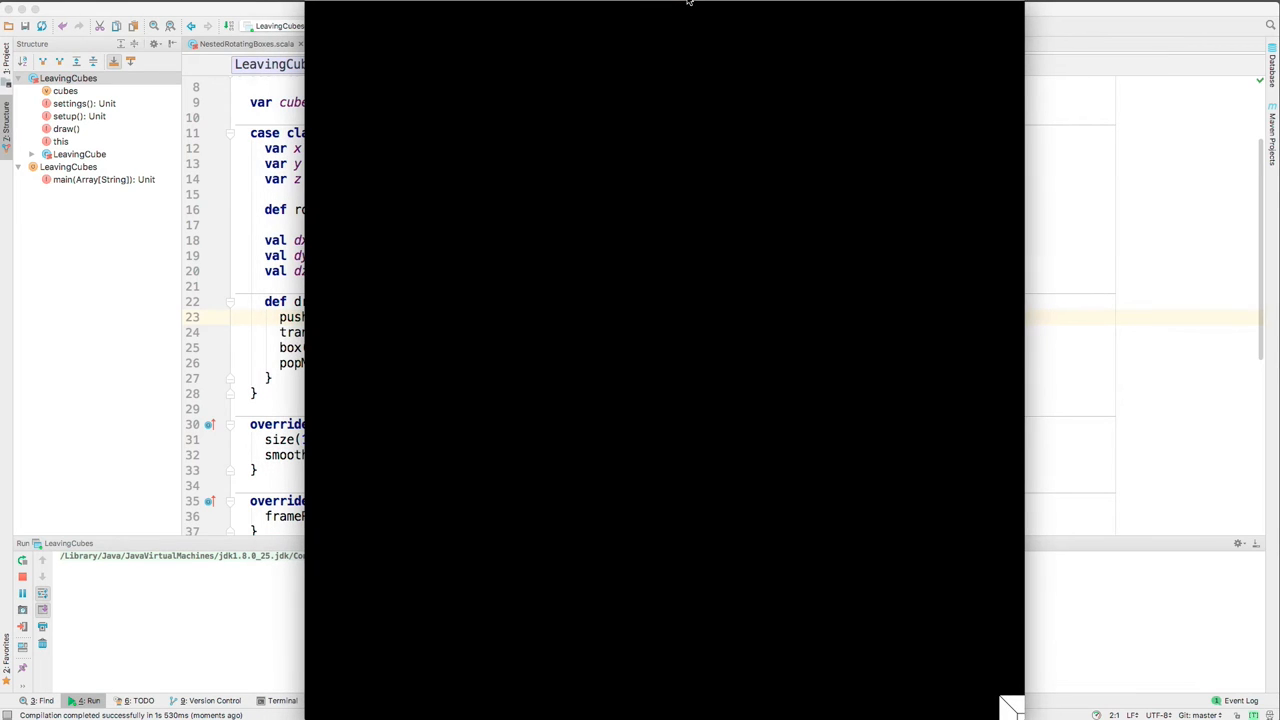
pyautogui.moveTo(642, 390)
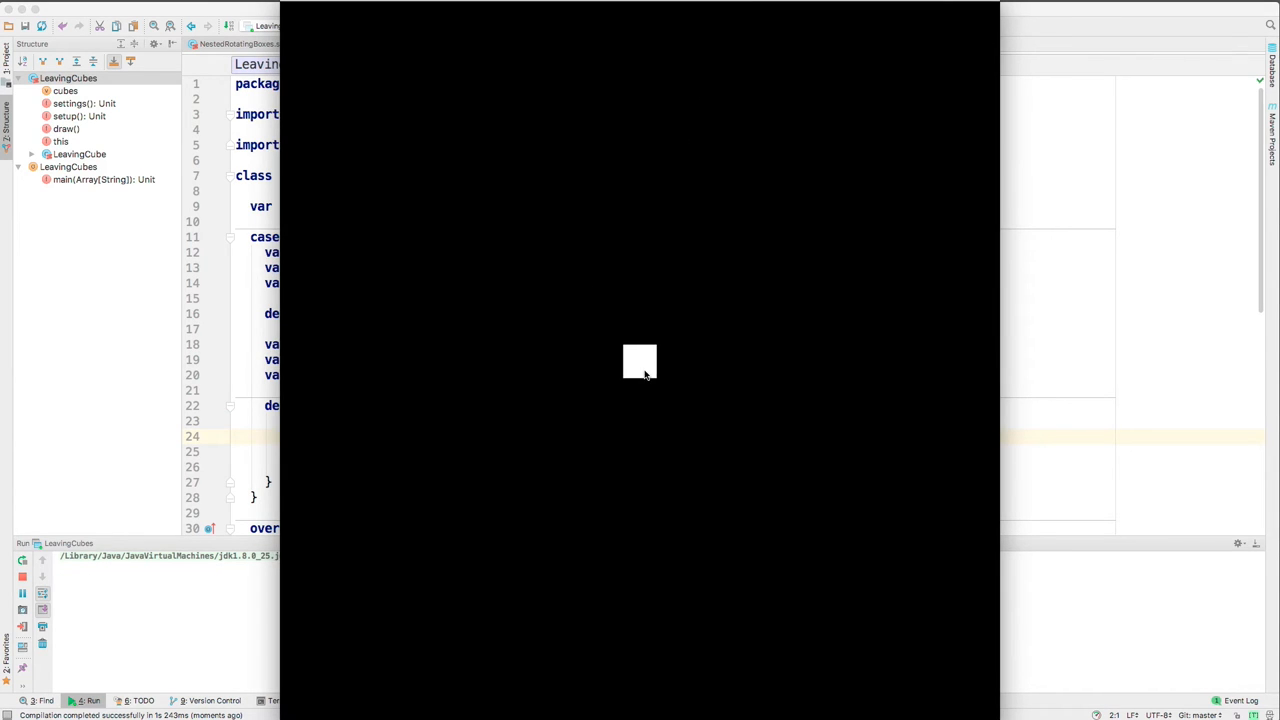
pyautogui.moveTo(640, 348)
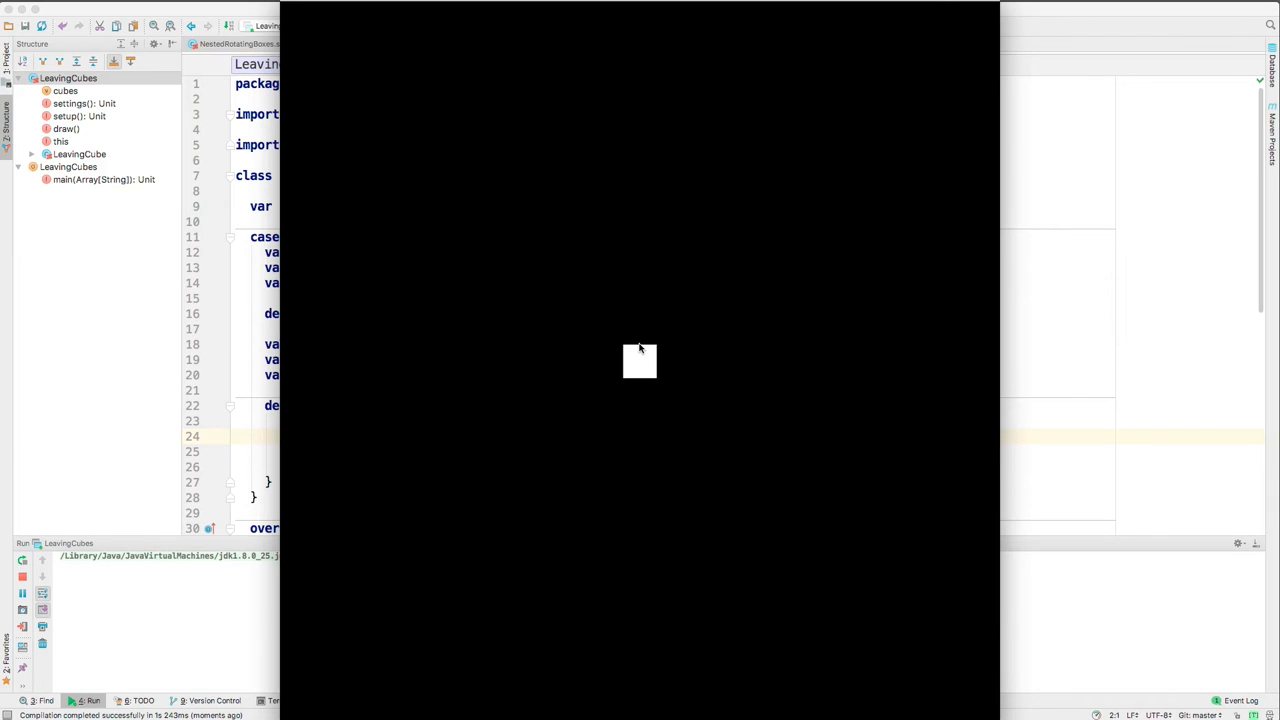
pyautogui.moveTo(634, 354)
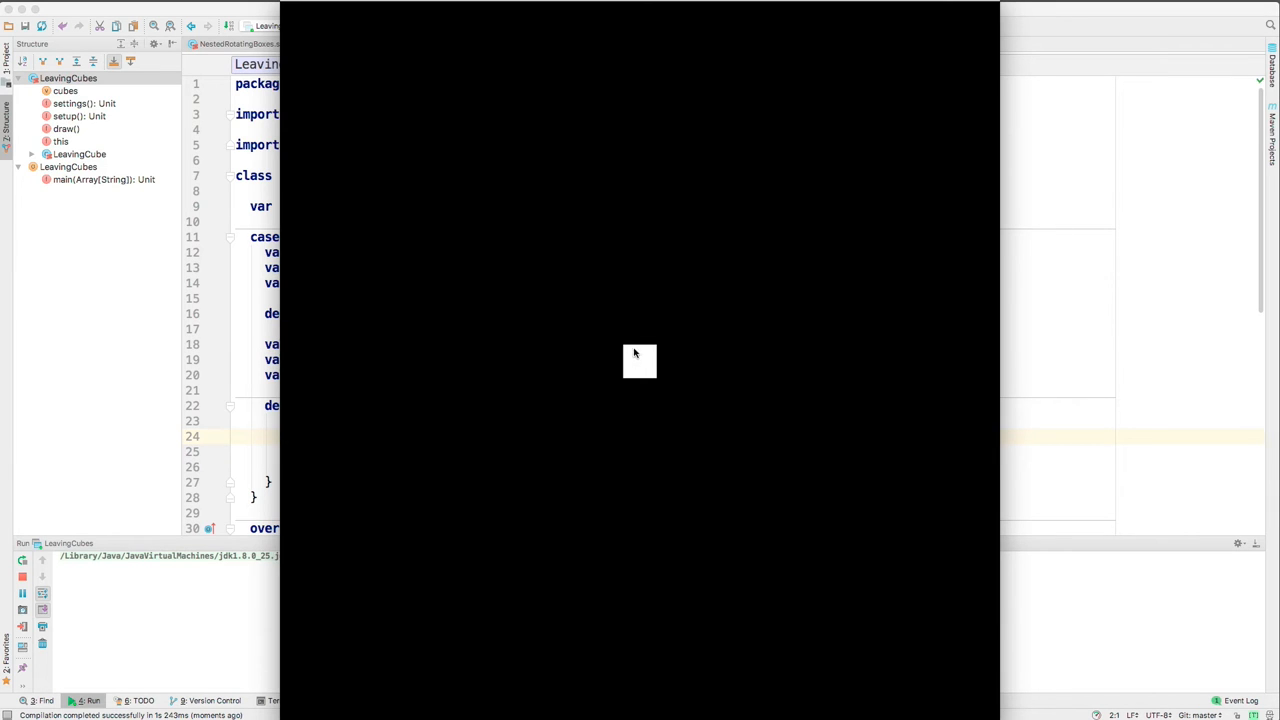
pyautogui.moveTo(632, 368)
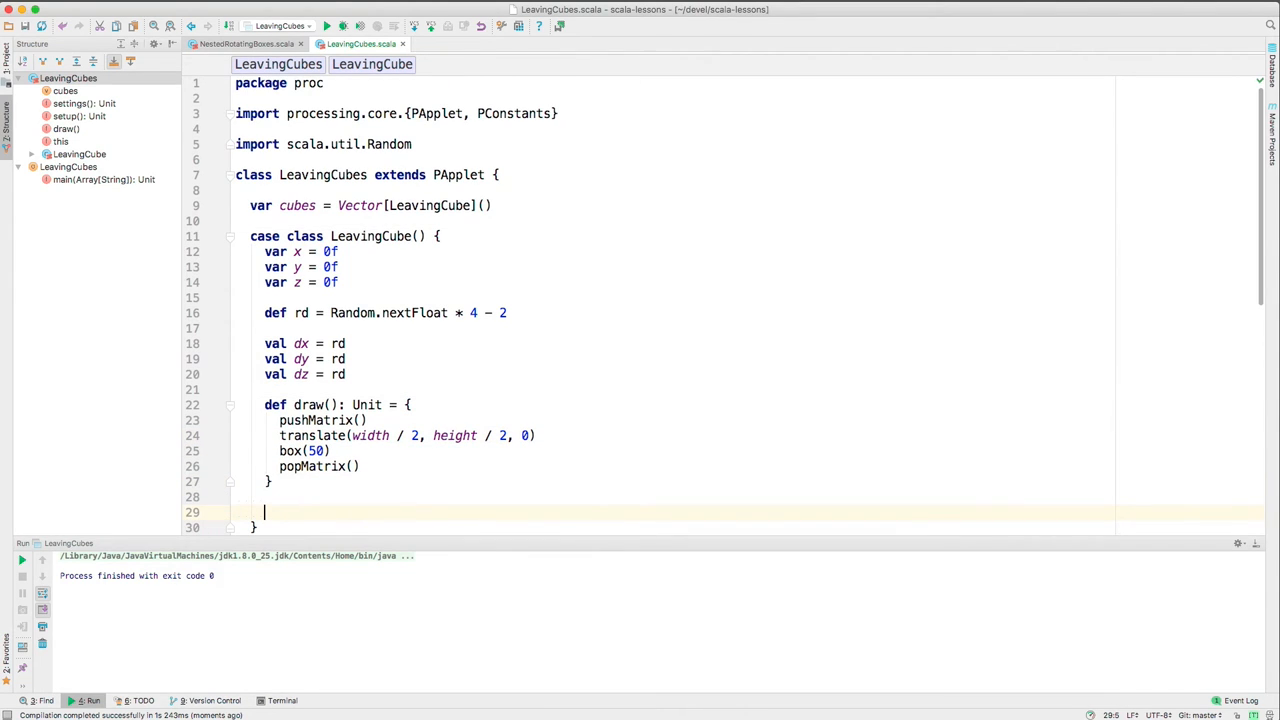
# Write def move(): Unit adding dx, dy and dz to x, y and z
pyautogui.write('def move(): Unit = {')
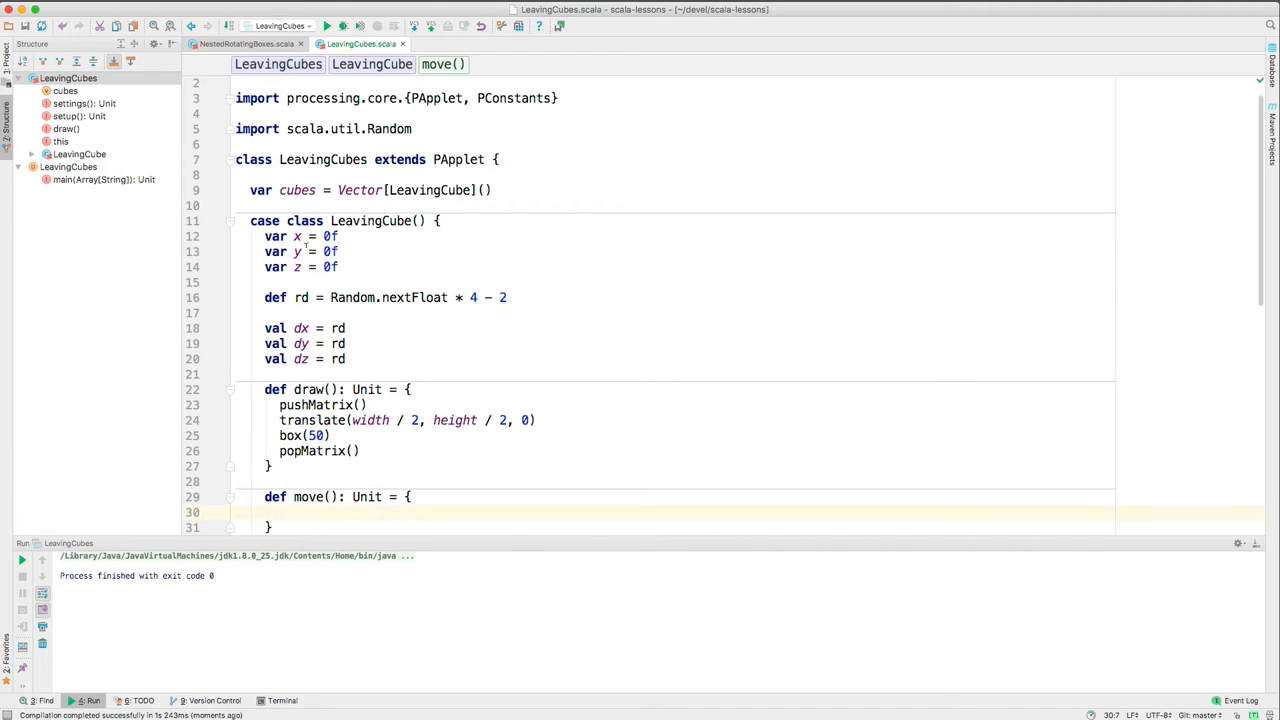
pyautogui.moveTo(304, 344)
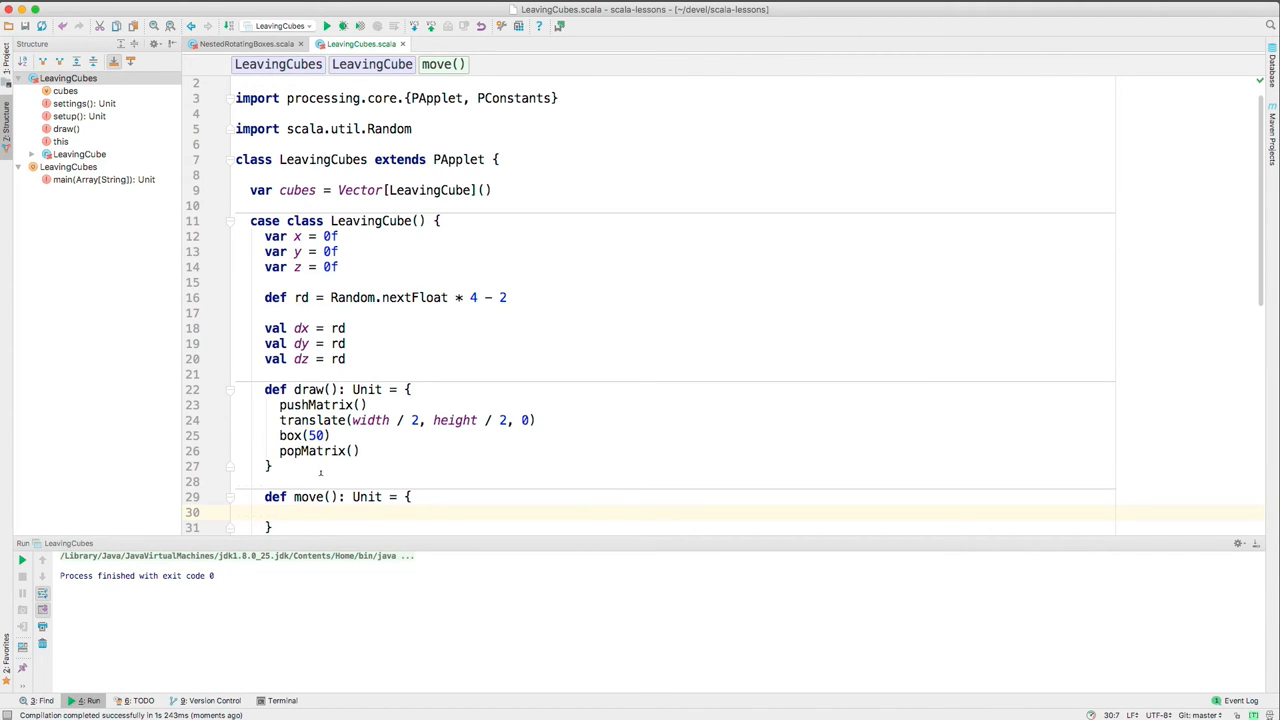
pyautogui.write('x += dz')
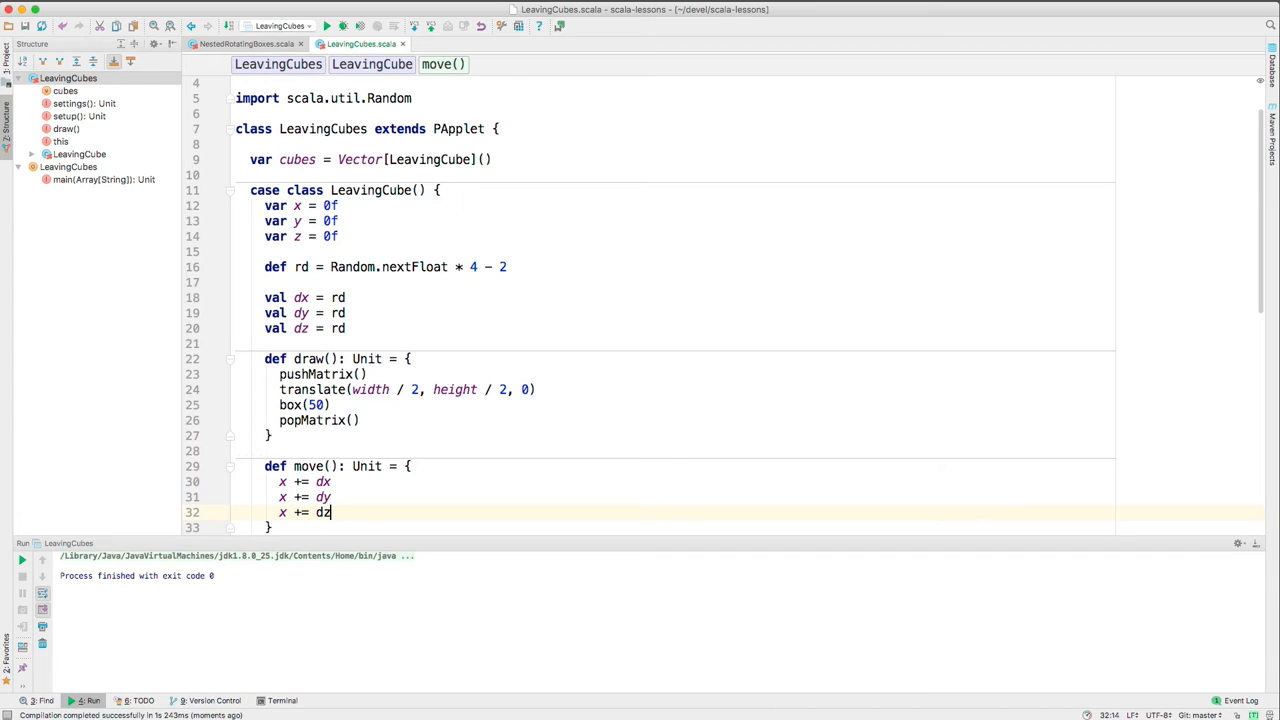
pyautogui.press('BackSpace')
pyautogui.write('z')
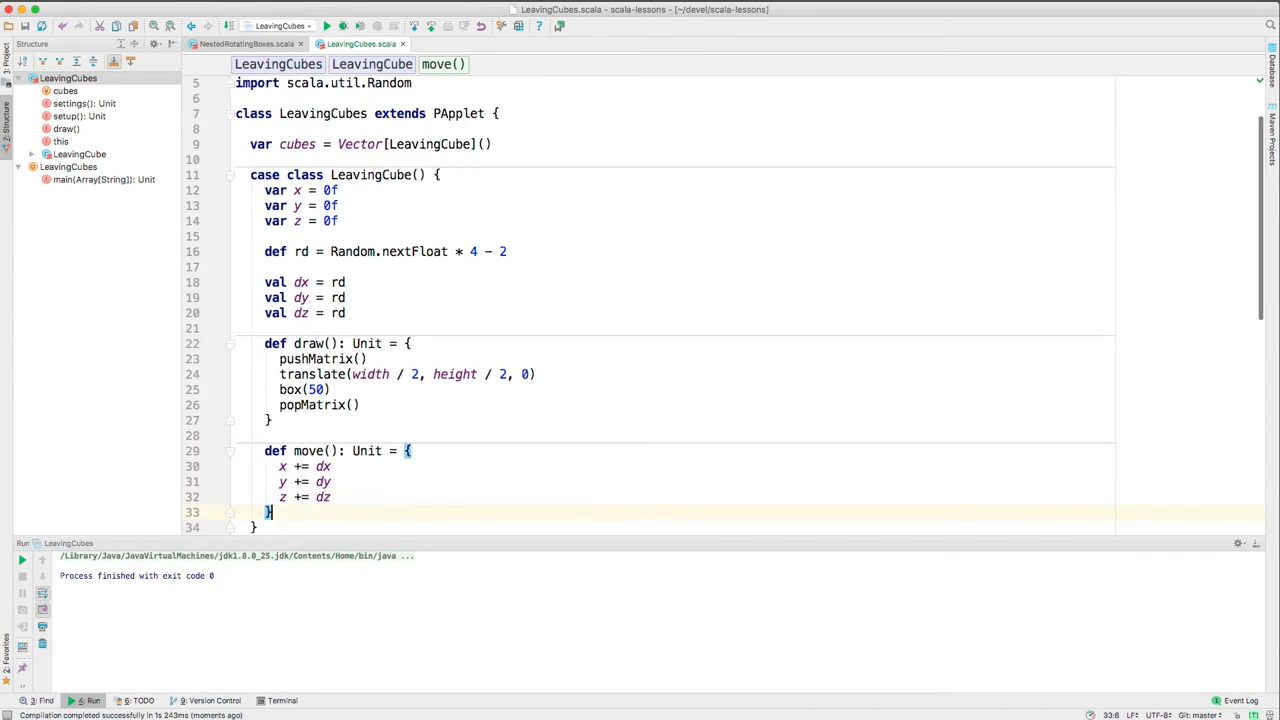
# Make translate use width / 2 + x, height / 2 + y and z
pyautogui.scroll(-3)
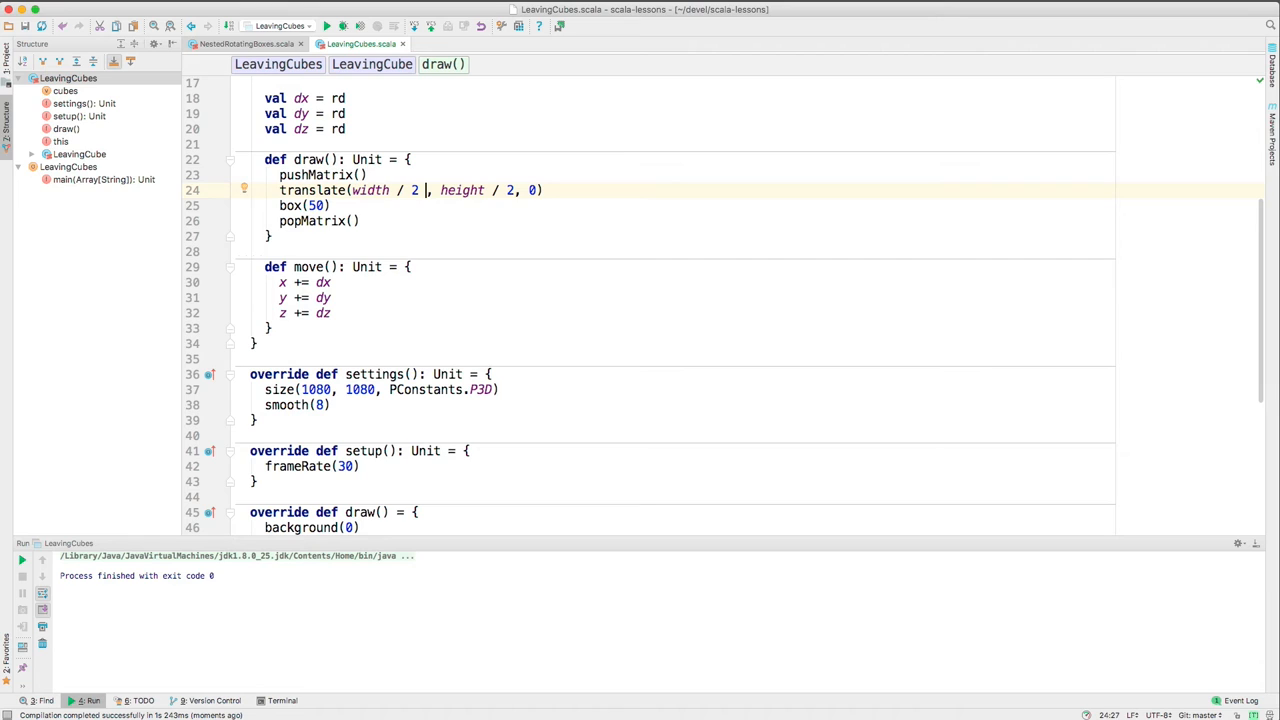
pyautogui.write('+ x')
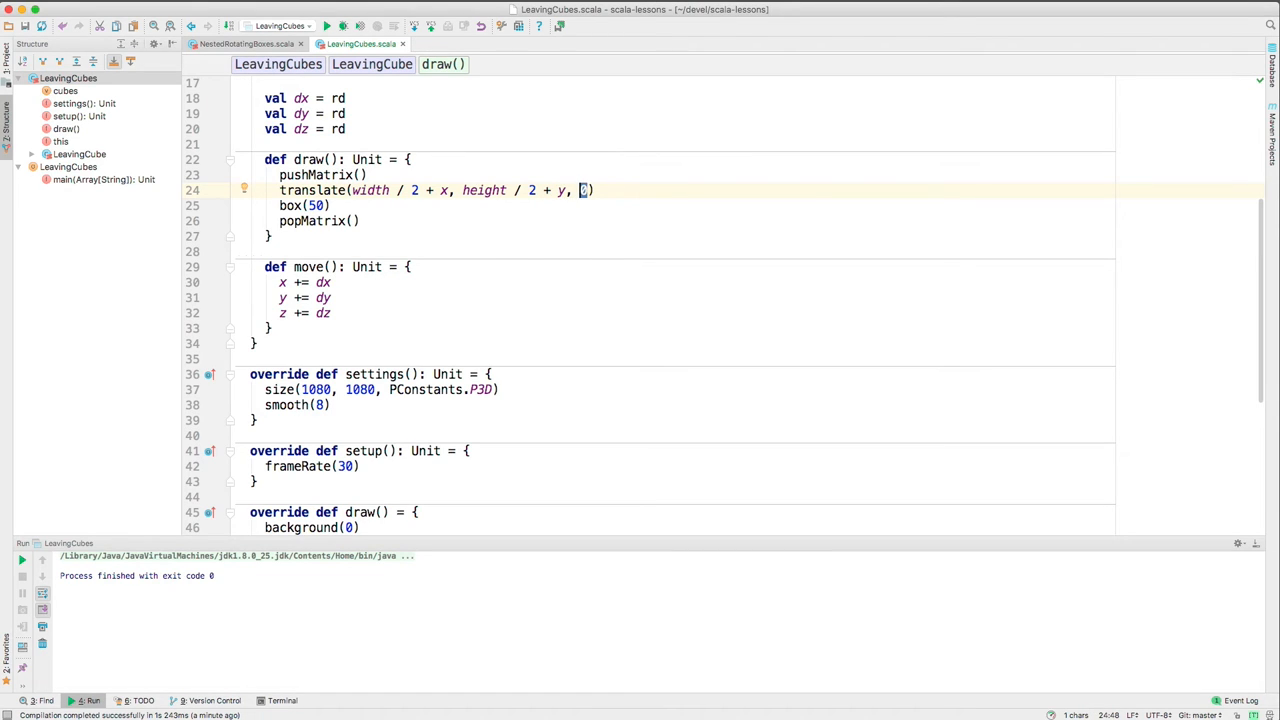
pyautogui.write('z')
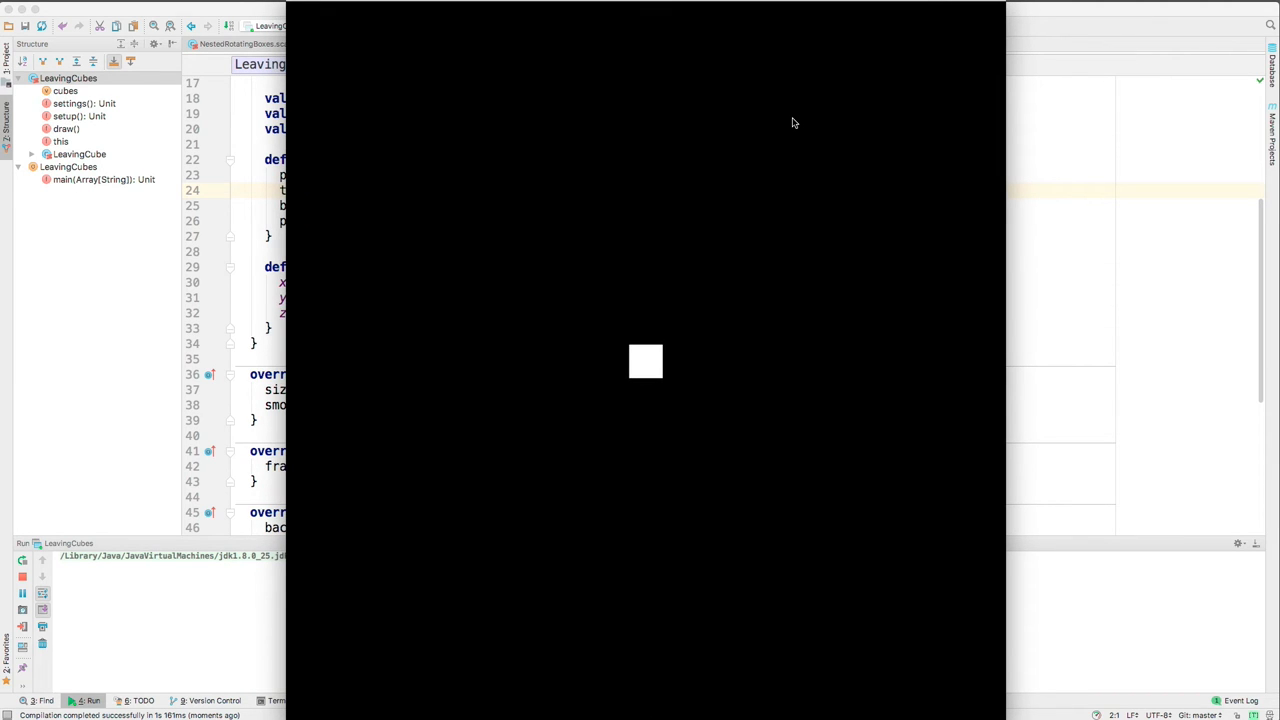
pyautogui.moveTo(796, 192)
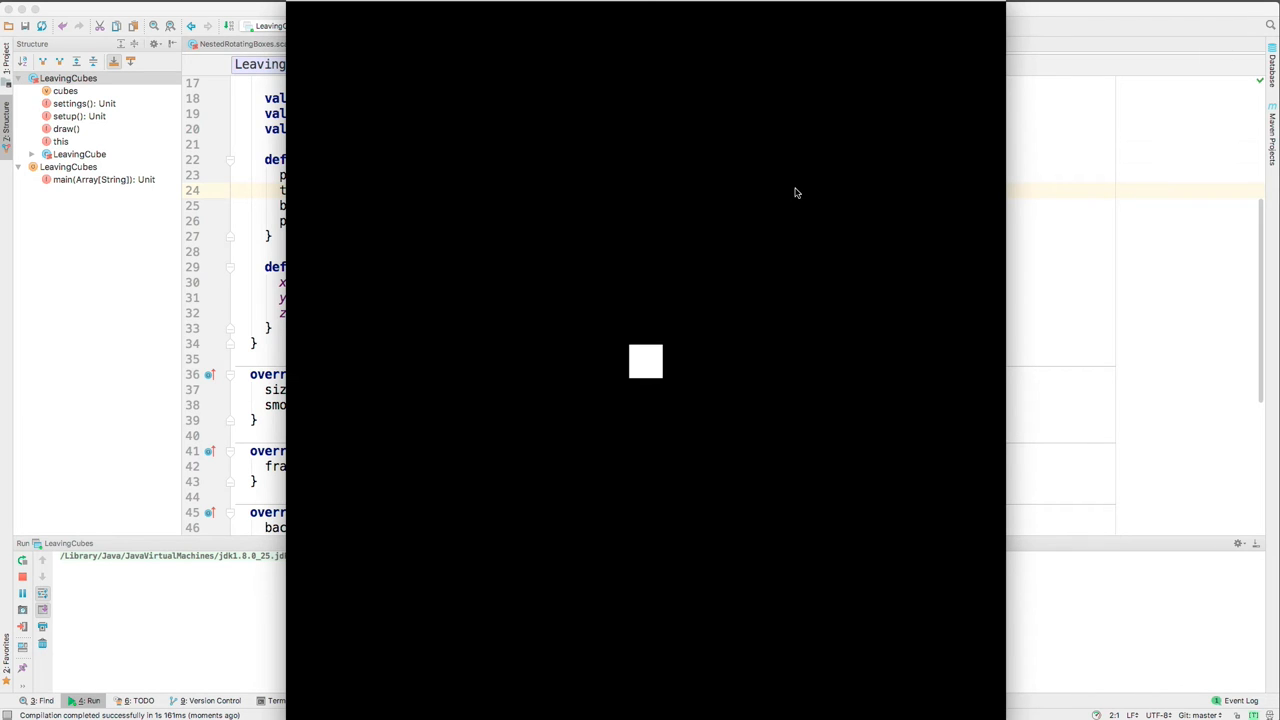
pyautogui.moveTo(584, 60)
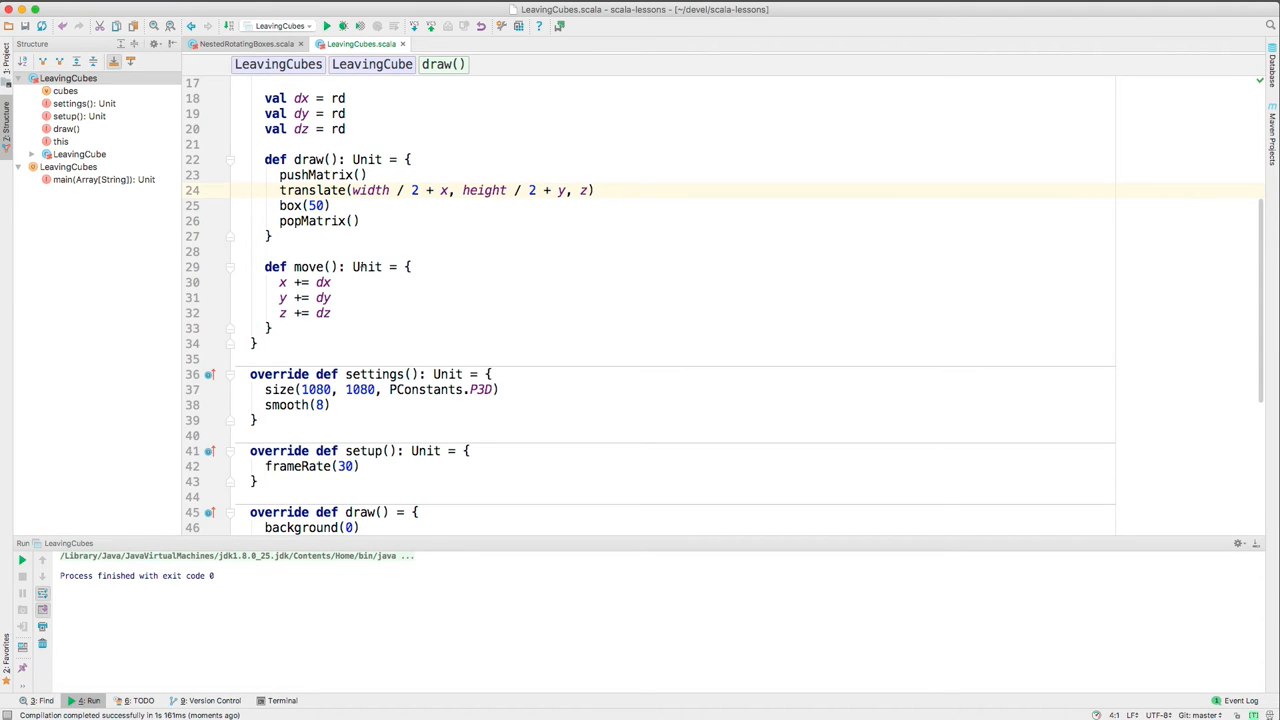
# Change the duplicated cubes.foreach(_.draw()) line to call move()
pyautogui.scroll(-3)
pyautogui.write('cubes.foreach(_.draw())')
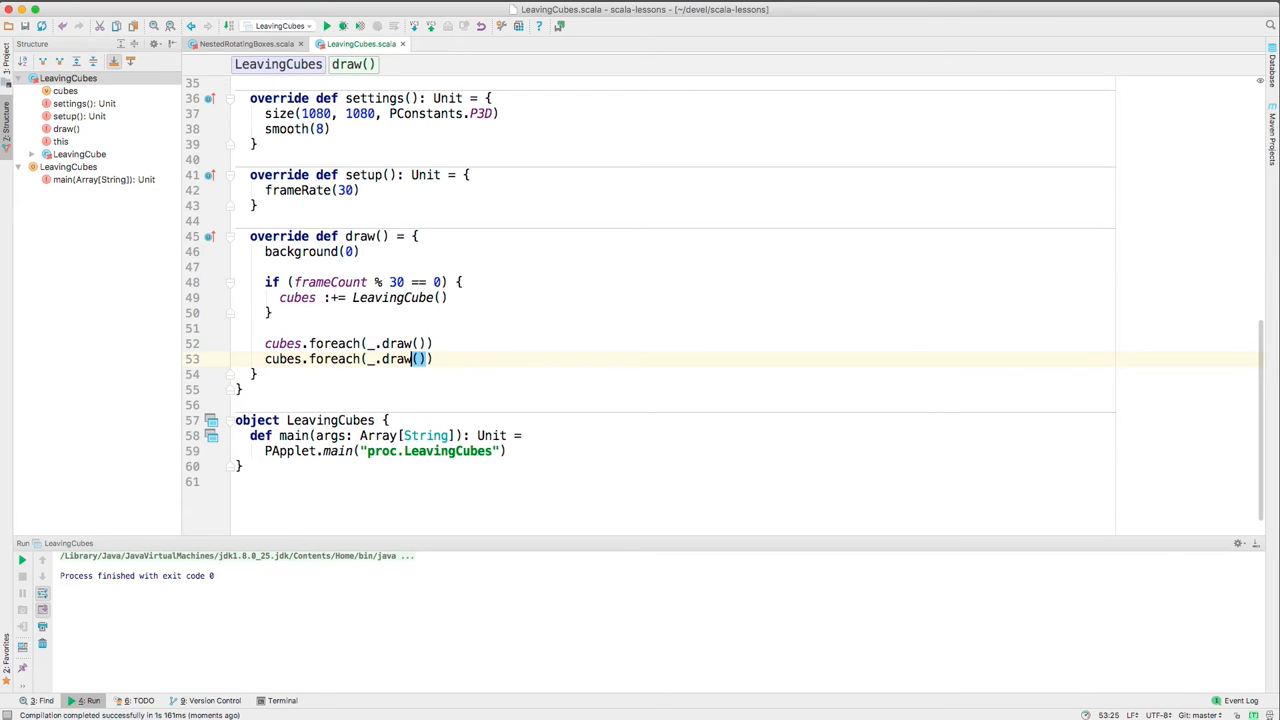
pyautogui.doubleClick(396, 360)
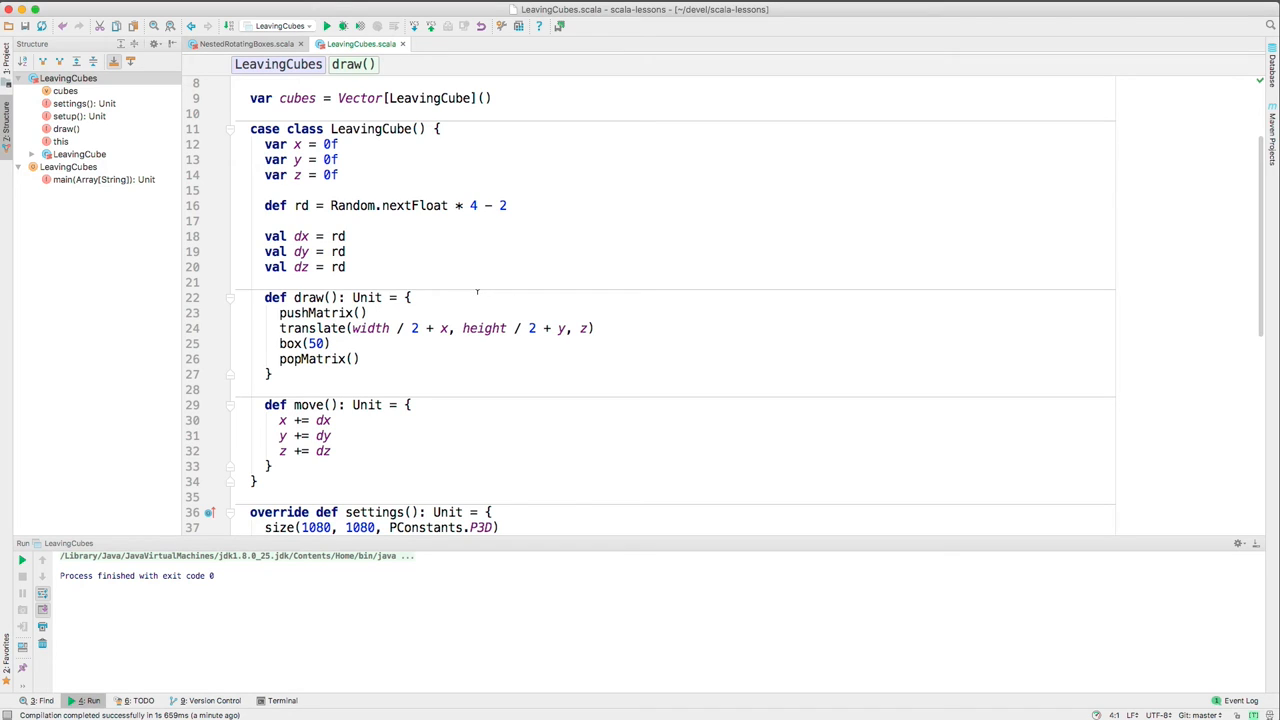
pyautogui.moveTo(446, 248)
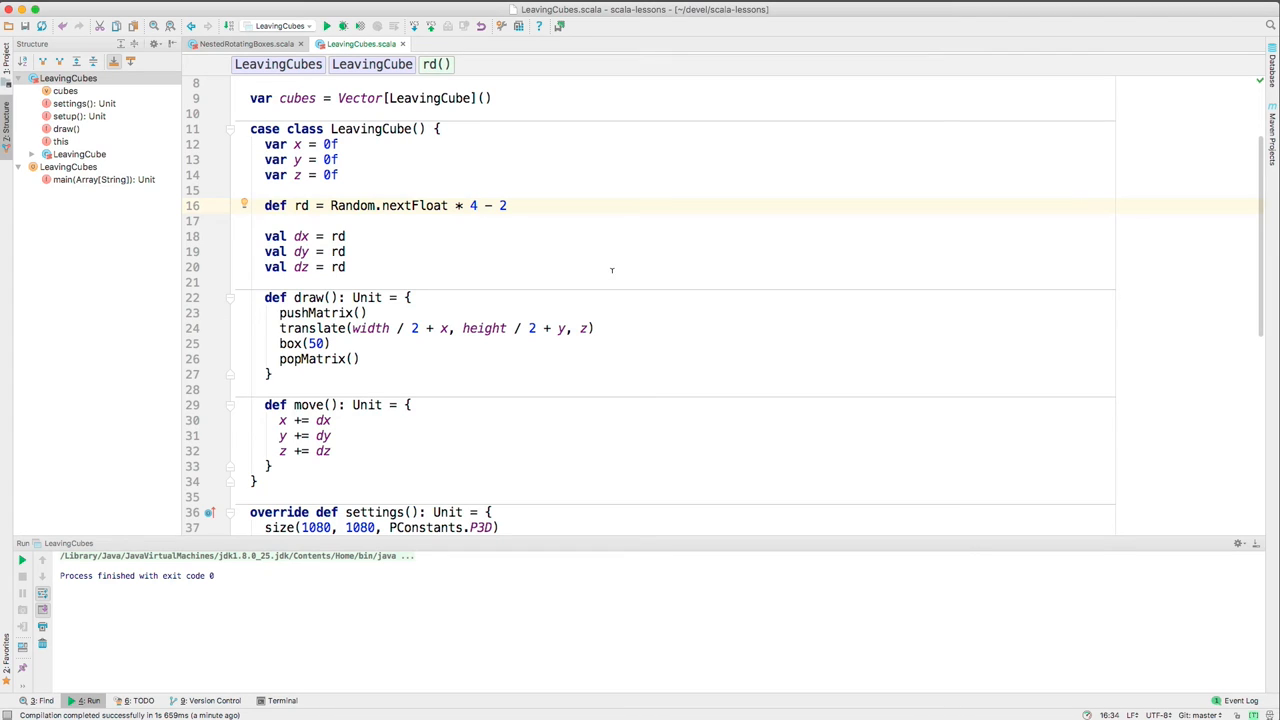
# Change rd to Random.nextFloat * 8 - 4 and duplicate the line for rc
pyautogui.write('8')
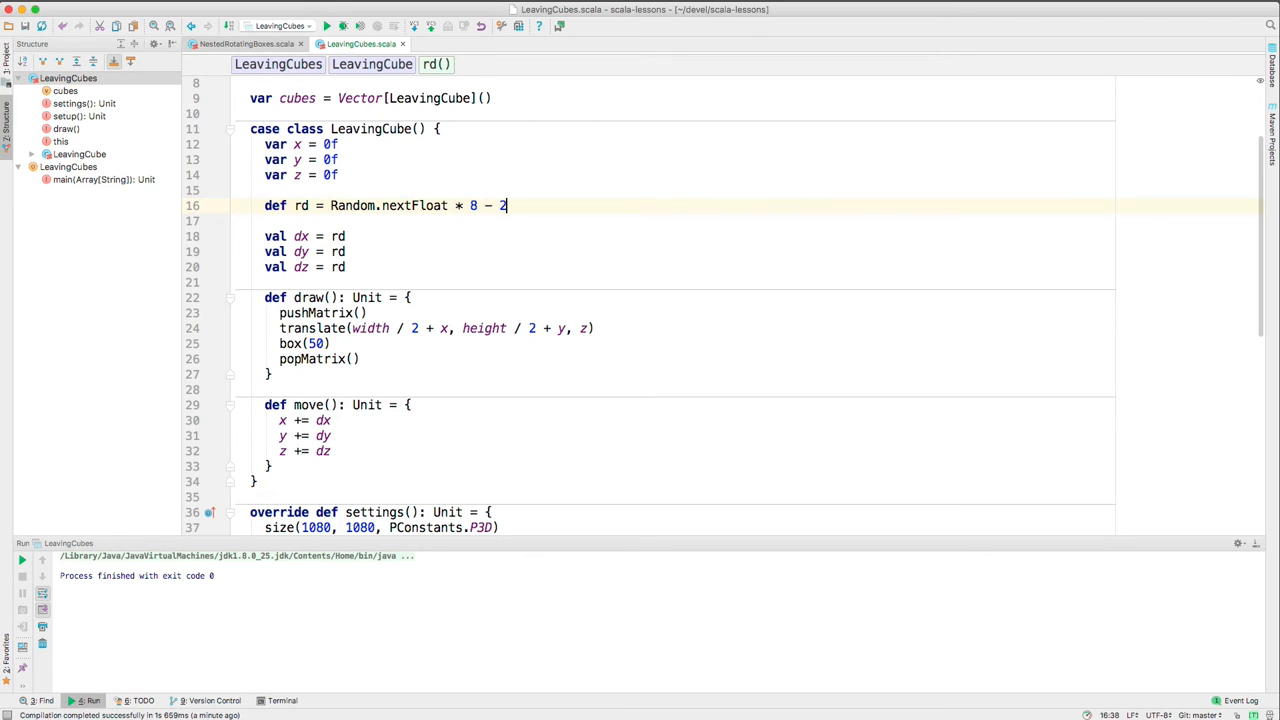
pyautogui.write('4')
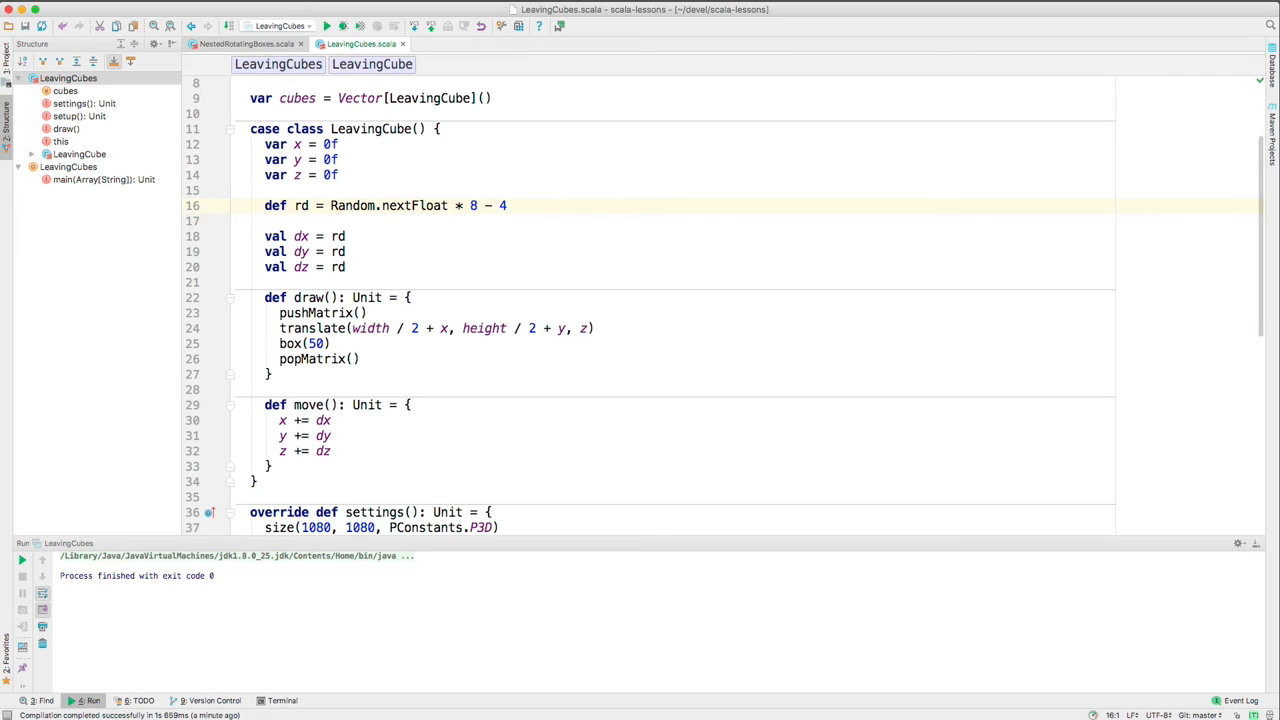
pyautogui.press('cmd+d')
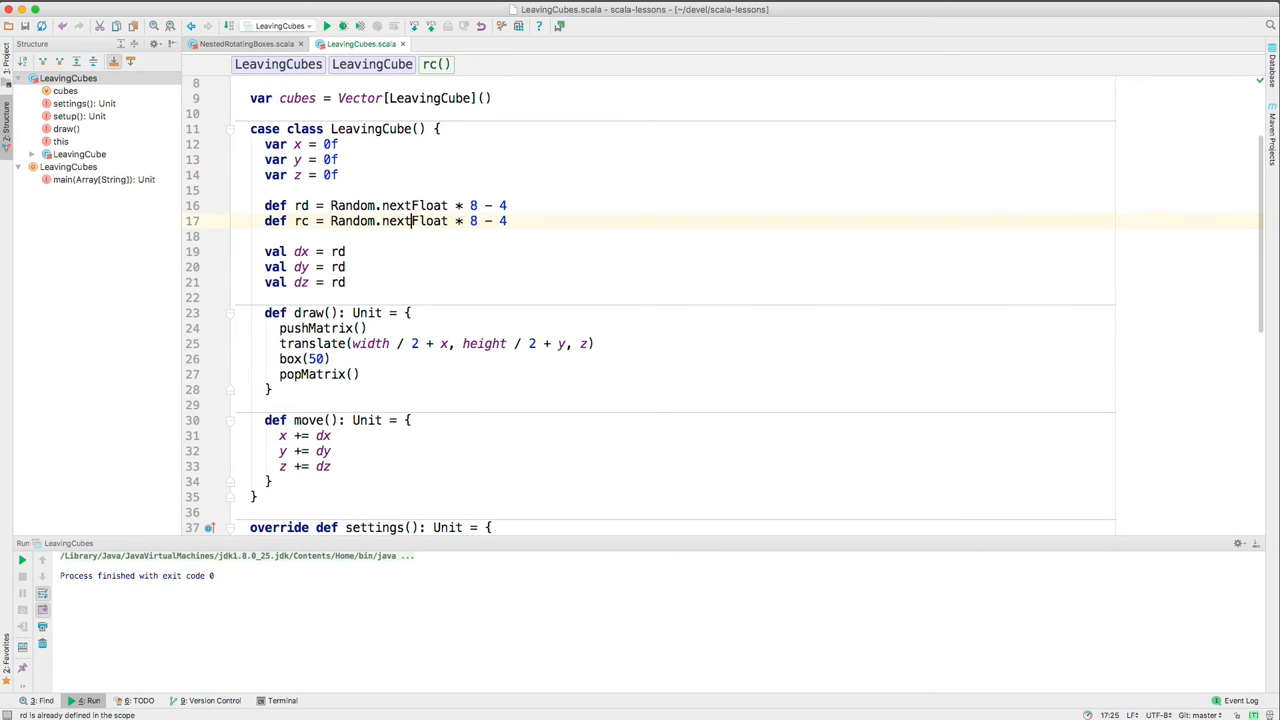
# Make rc return Random.nextInt(256)
pyautogui.write('Int')
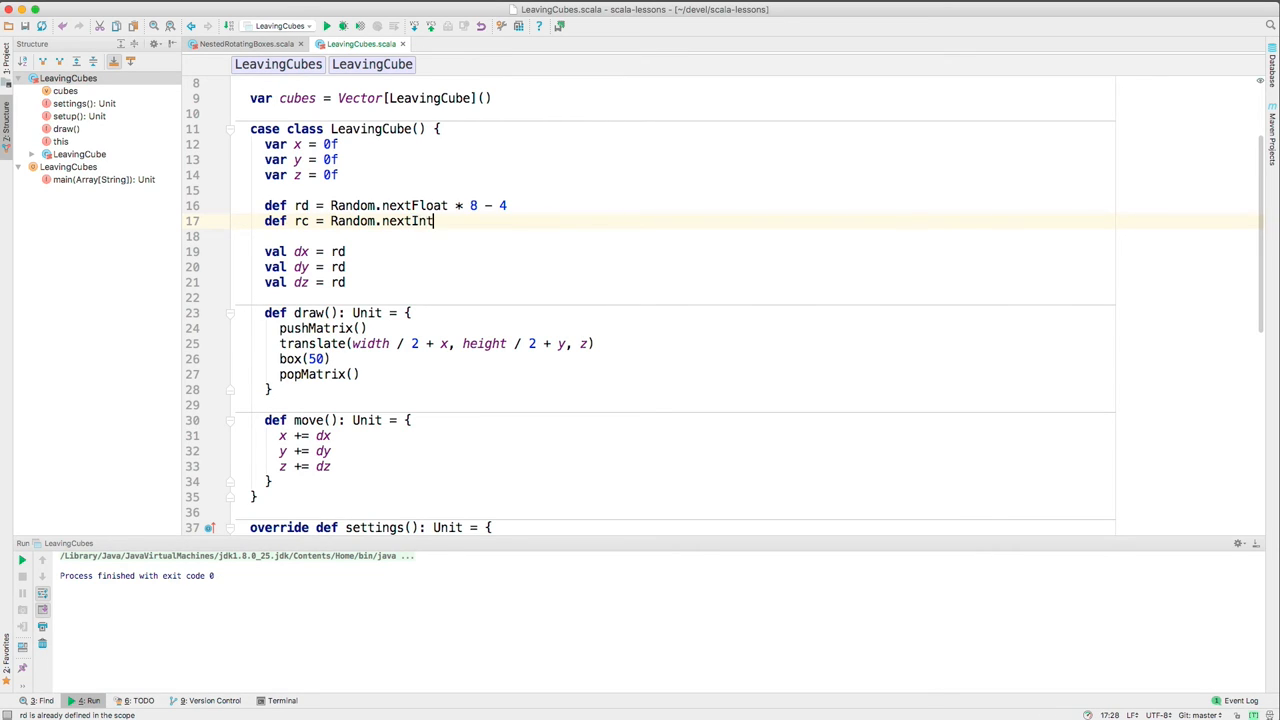
pyautogui.write('(256')
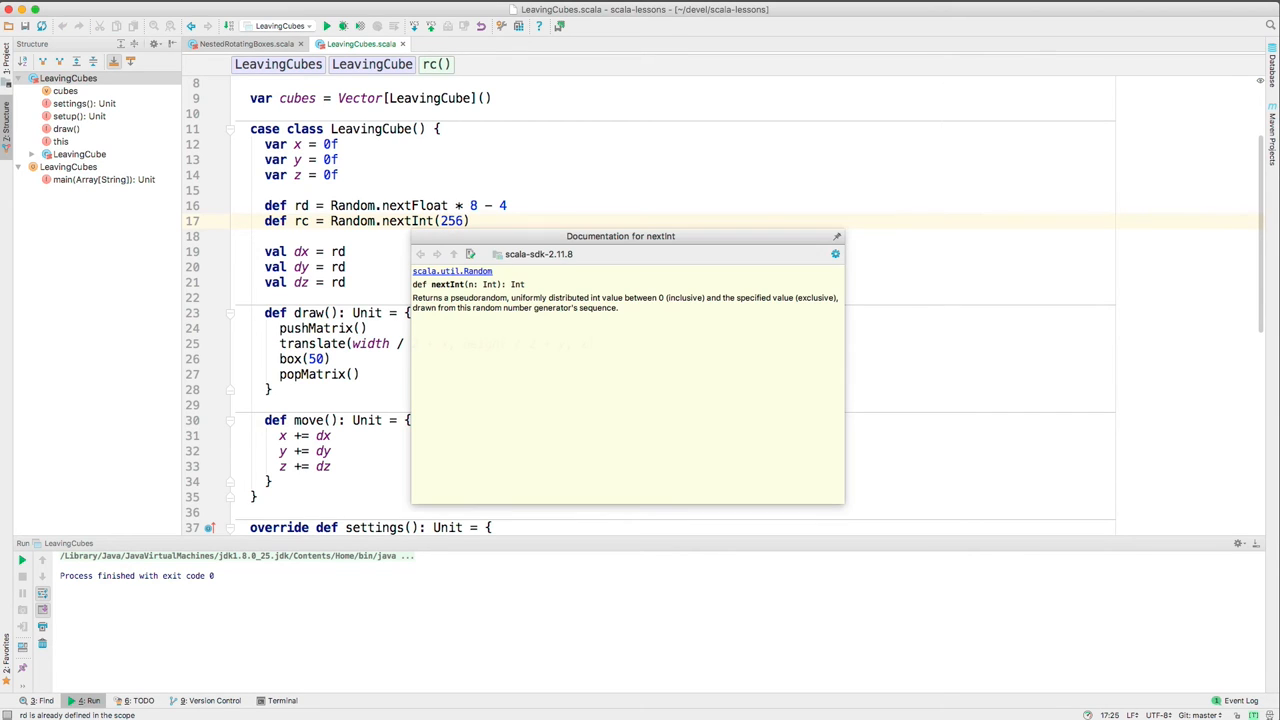
pyautogui.moveTo(624, 320)
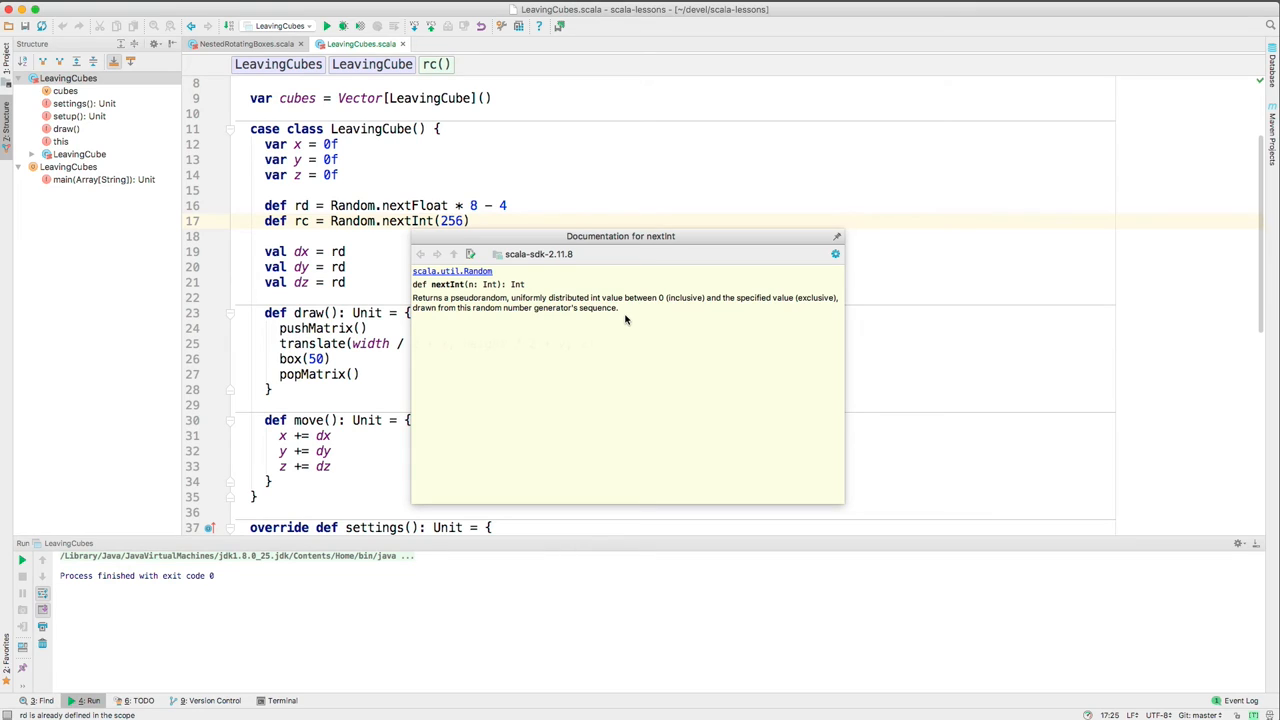
pyautogui.moveTo(758, 304)
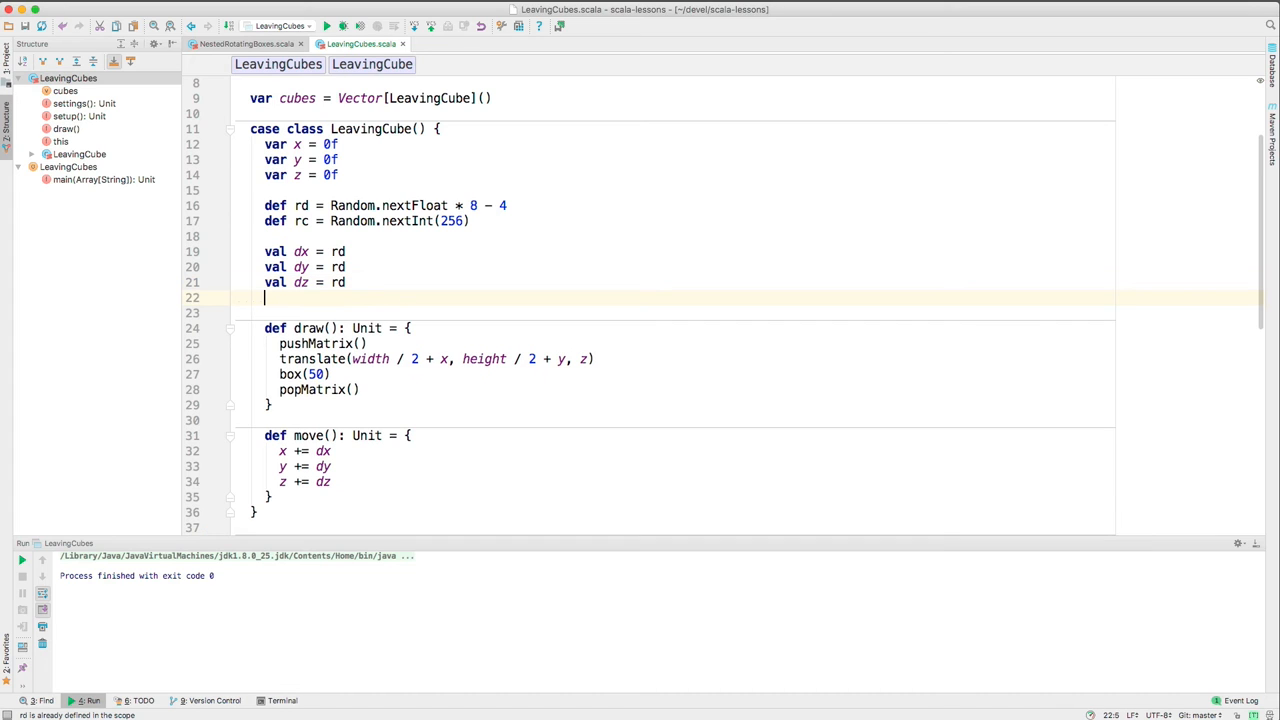
# Declare red, green, blue from rc and add stroke and fill with them before box(50)
pyautogui.press('enter')
pyautogui.write('val red = rc')
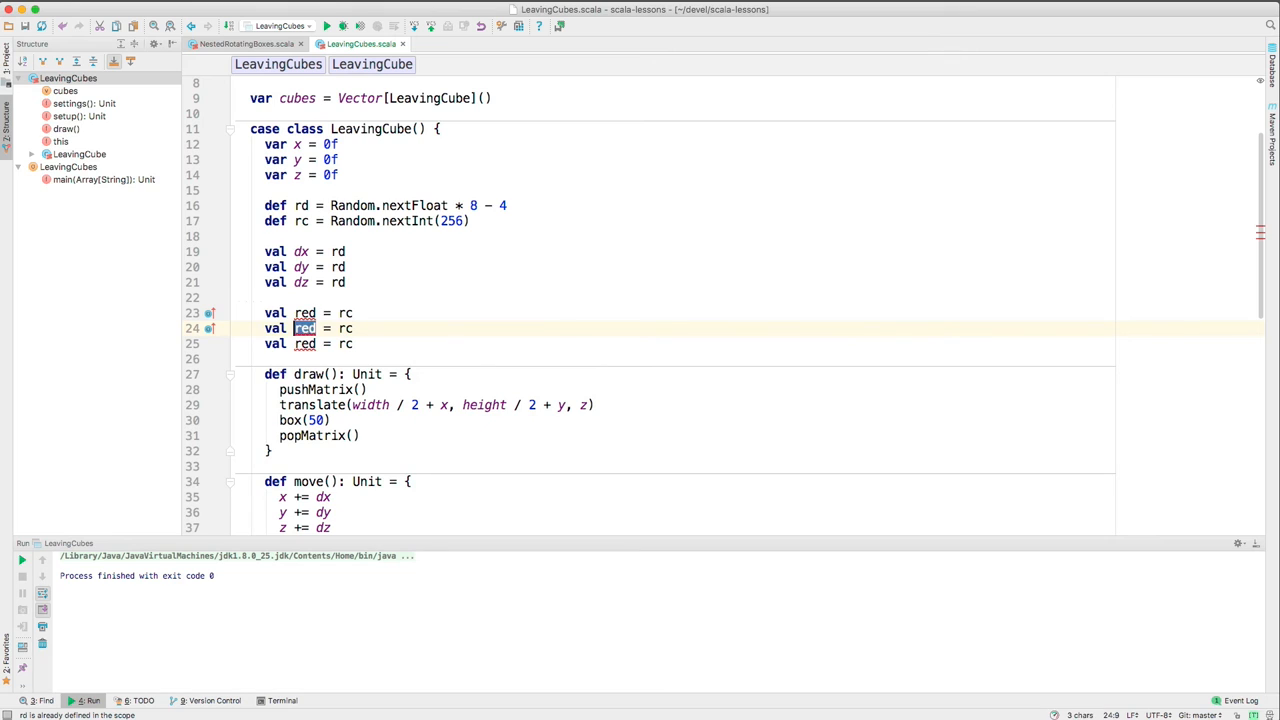
pyautogui.write('green')
pyautogui.click(308, 344)
pyautogui.write('blue ')
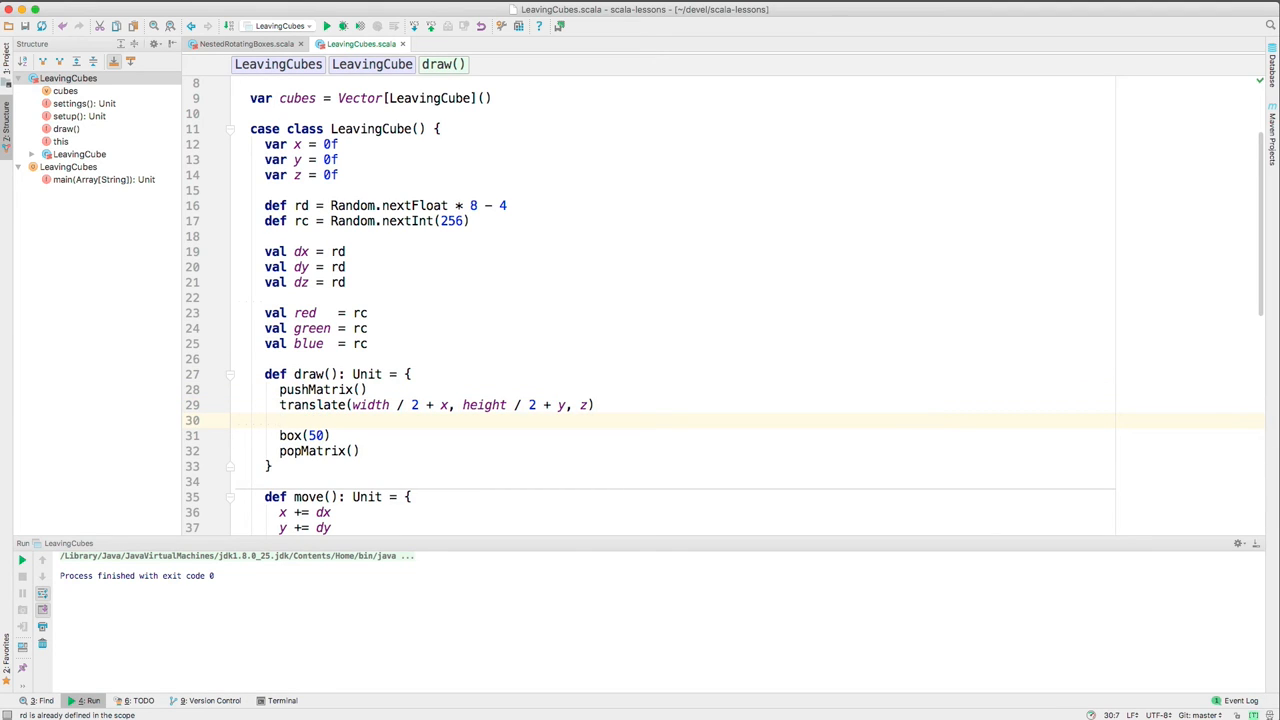
pyautogui.write('stroke(red,)')
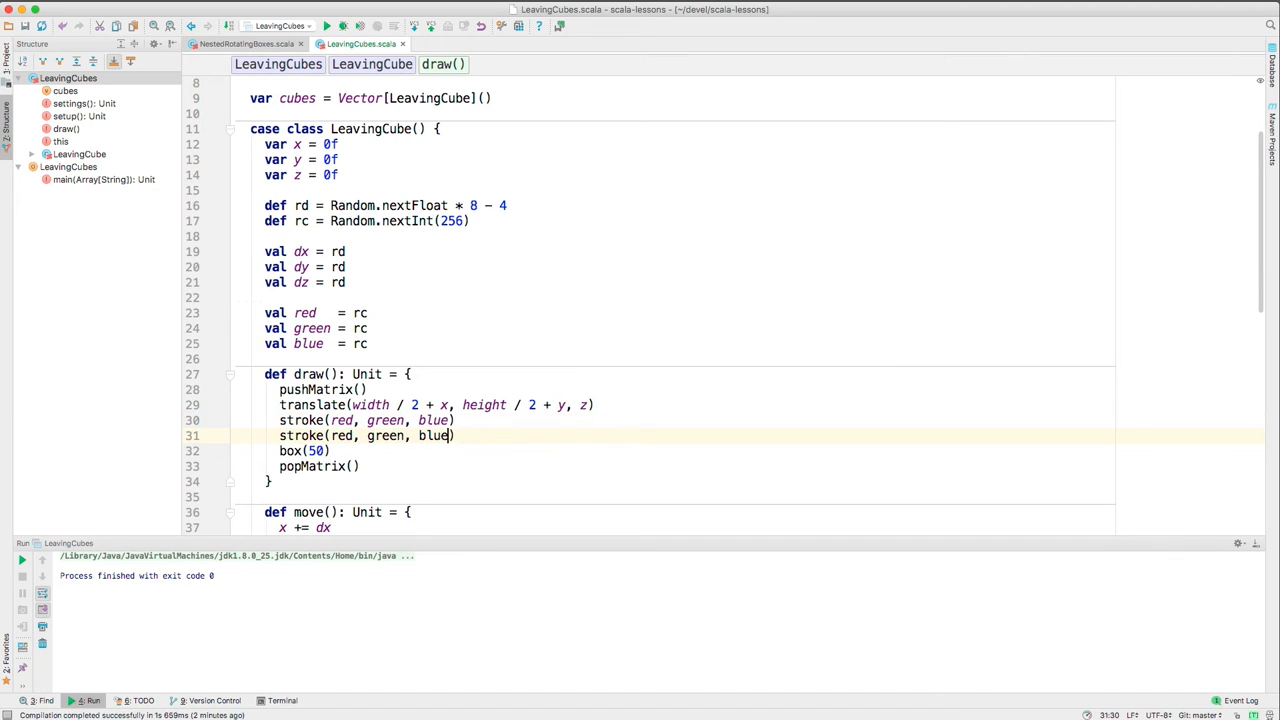
pyautogui.write('fill')
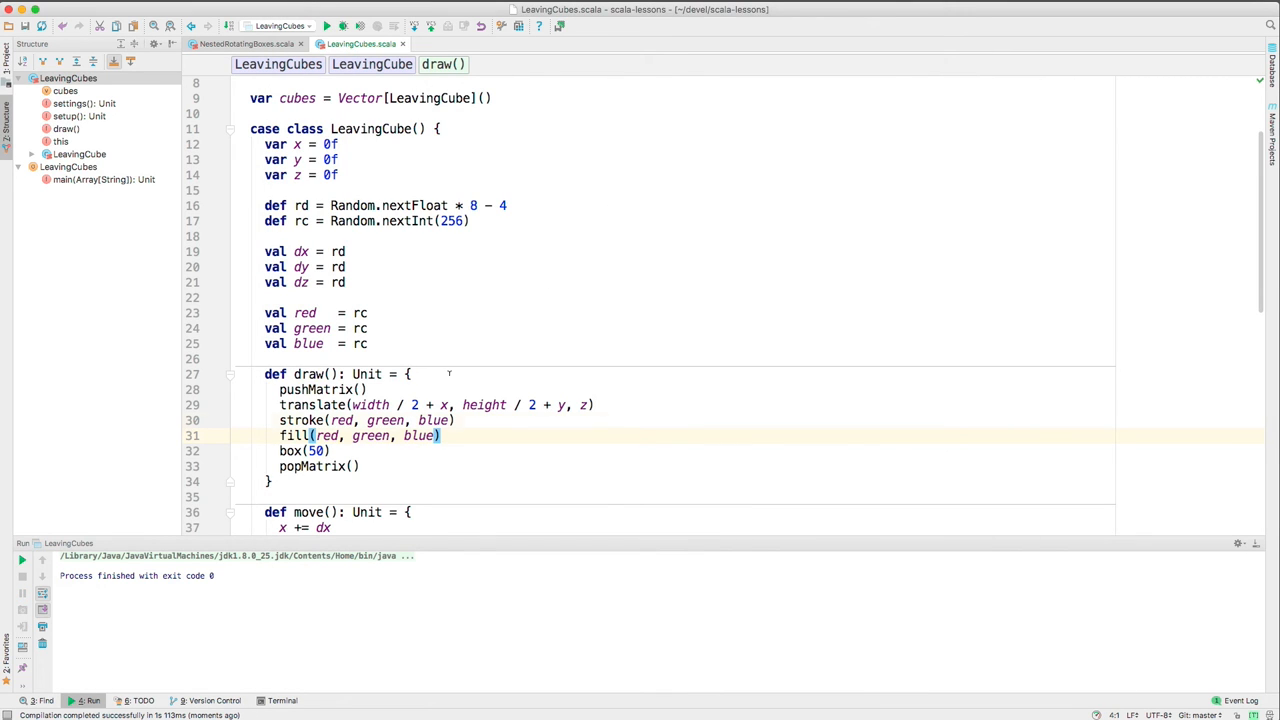
# Replace the stroke colour with 255 and make rd Random.nextFloat * 20 - 10
pyautogui.doubleClick(390, 420)
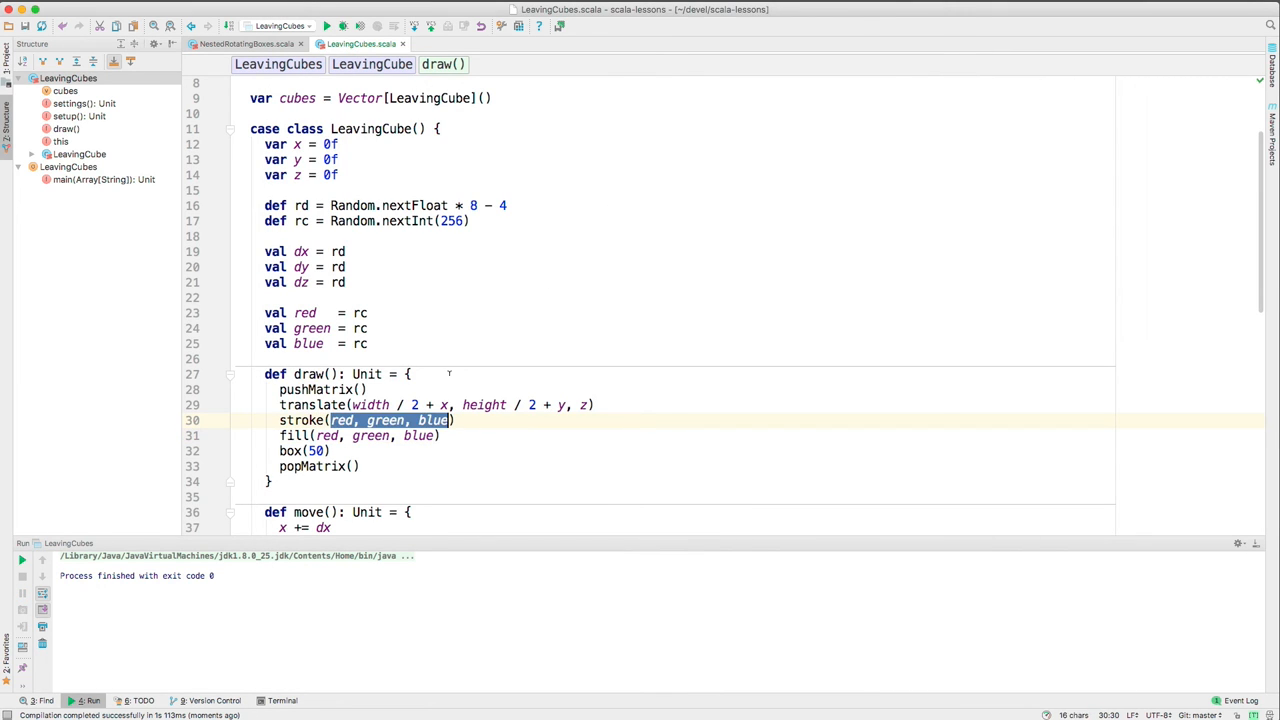
pyautogui.write('255)')
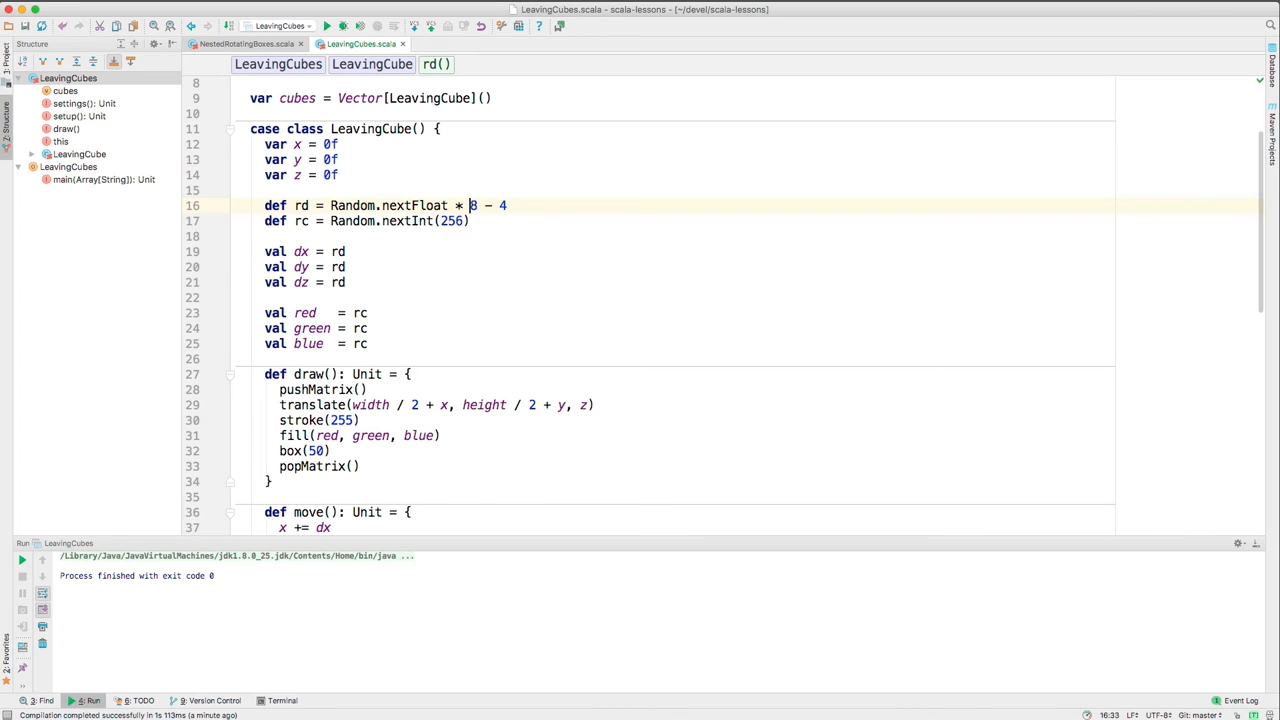
pyautogui.write('20')
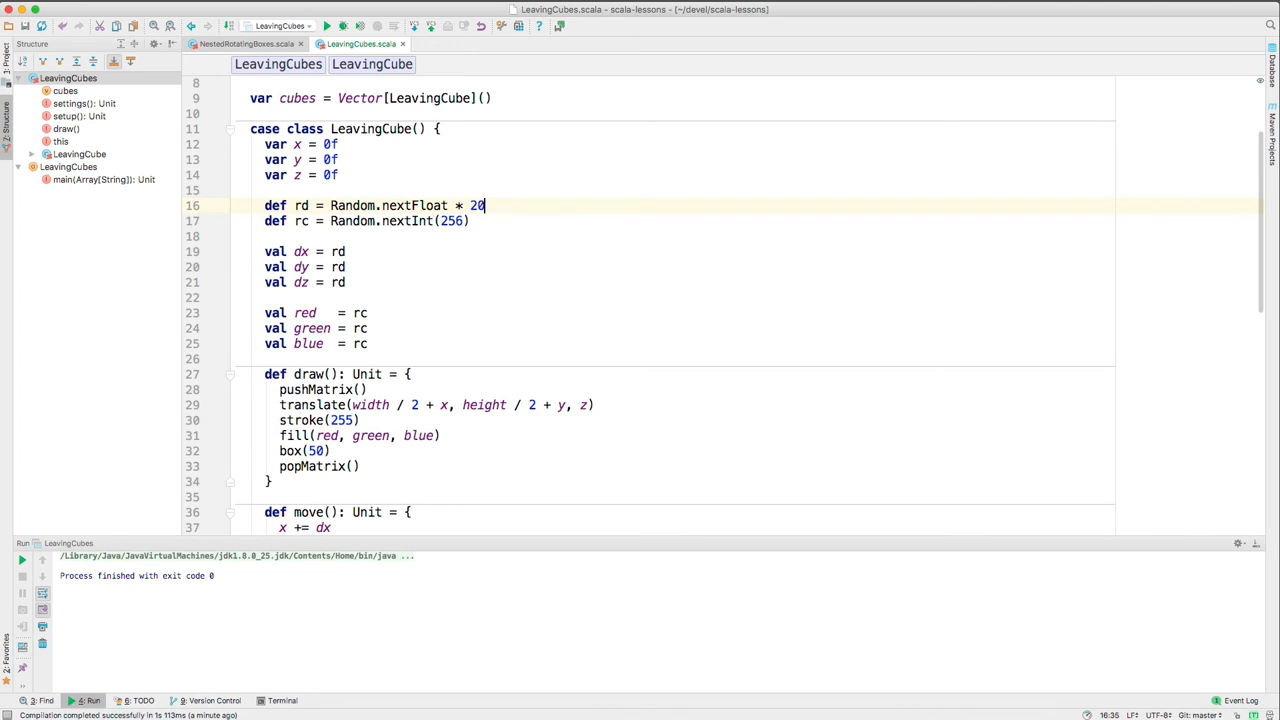
pyautogui.write('- 10')
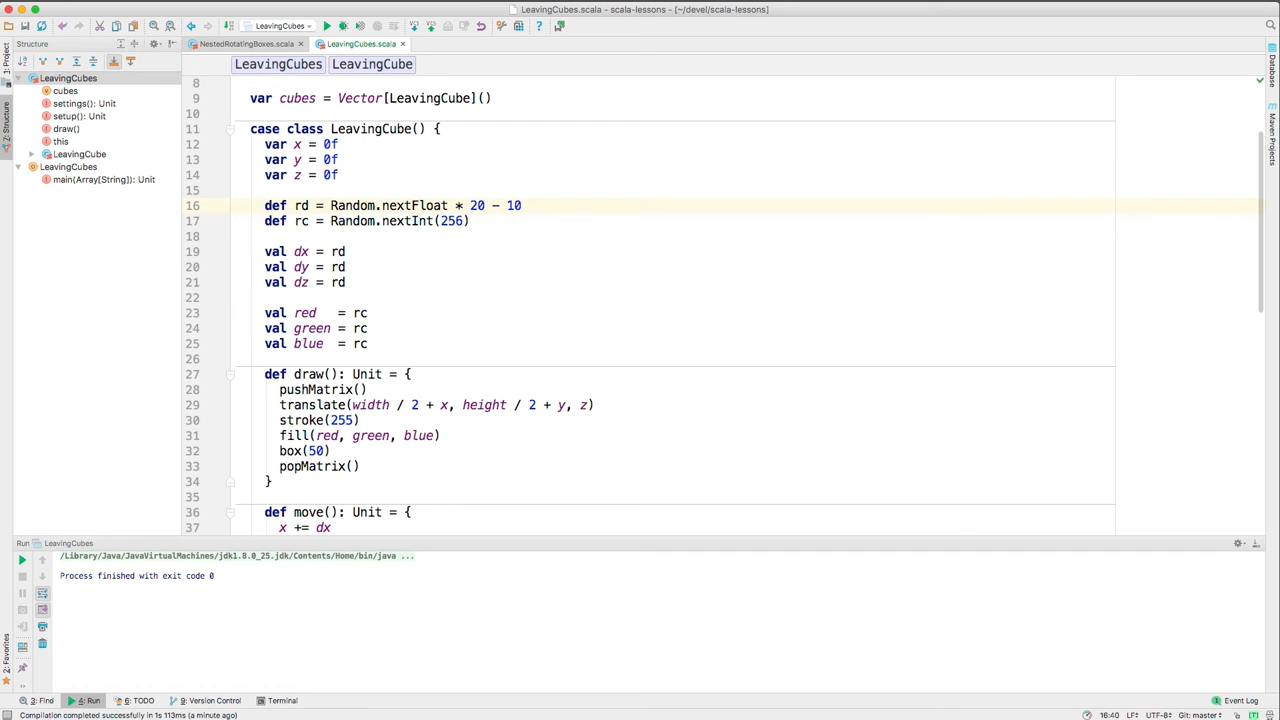
# Change frameRate(30) to frameRate(60) in setup()
pyautogui.scroll(-3)
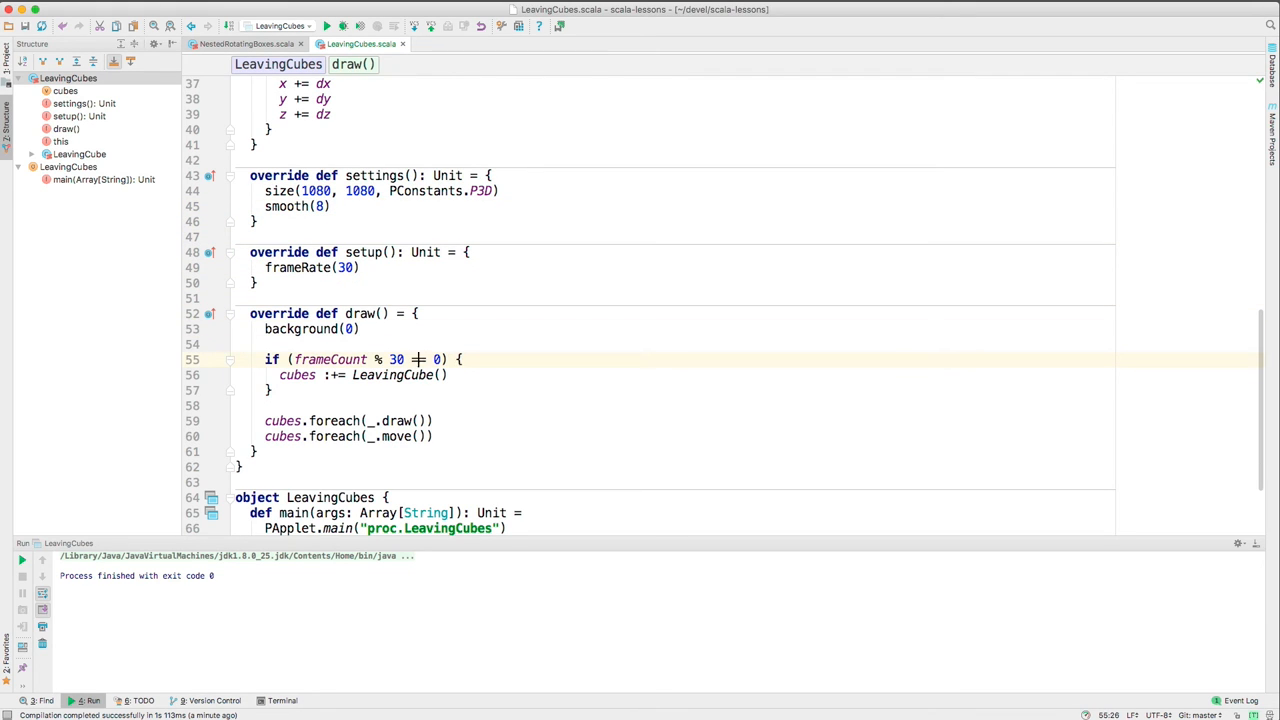
pyautogui.write('=')
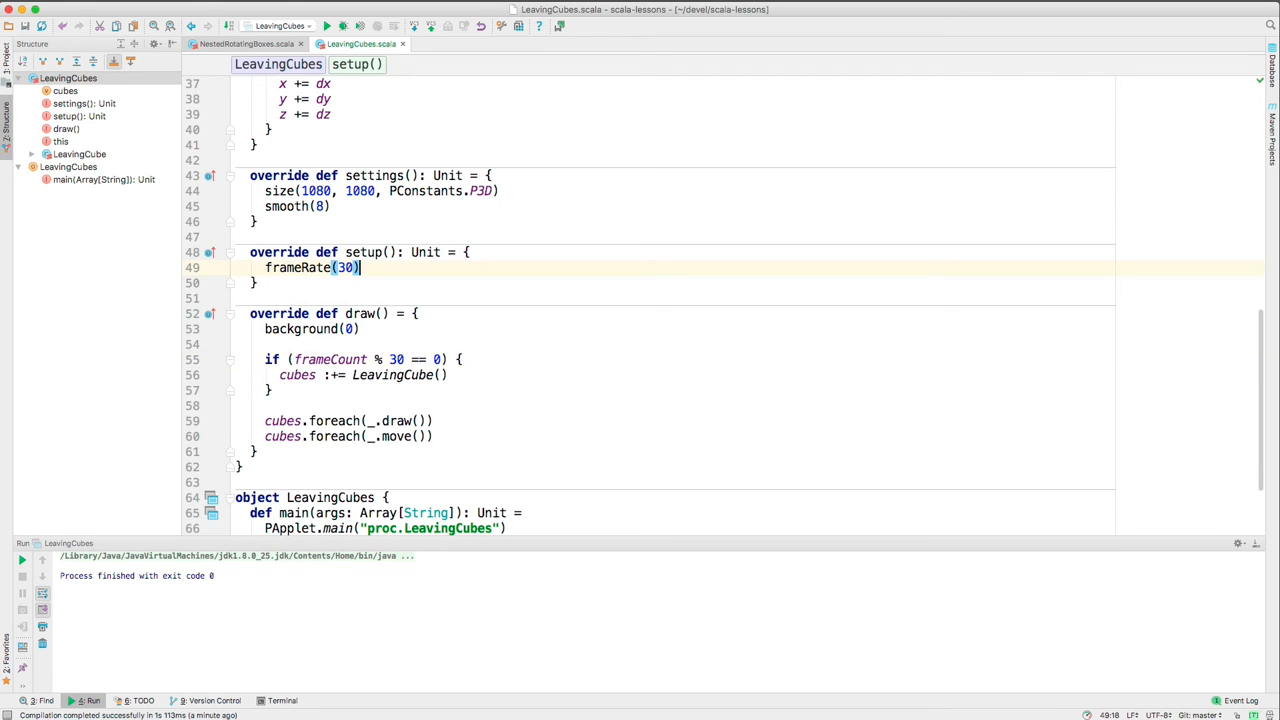
pyautogui.write('60')
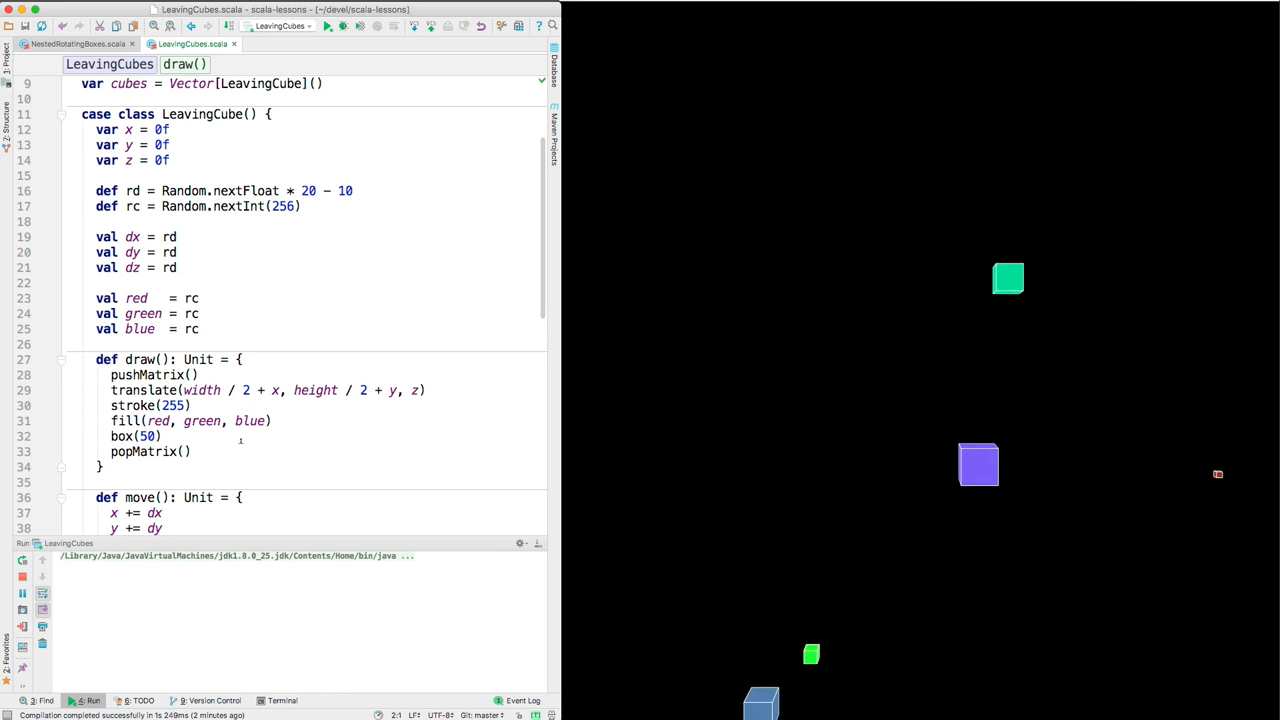
# Watch the running sketch with white-edged coloured cubes flying outward
pyautogui.scroll(-3)
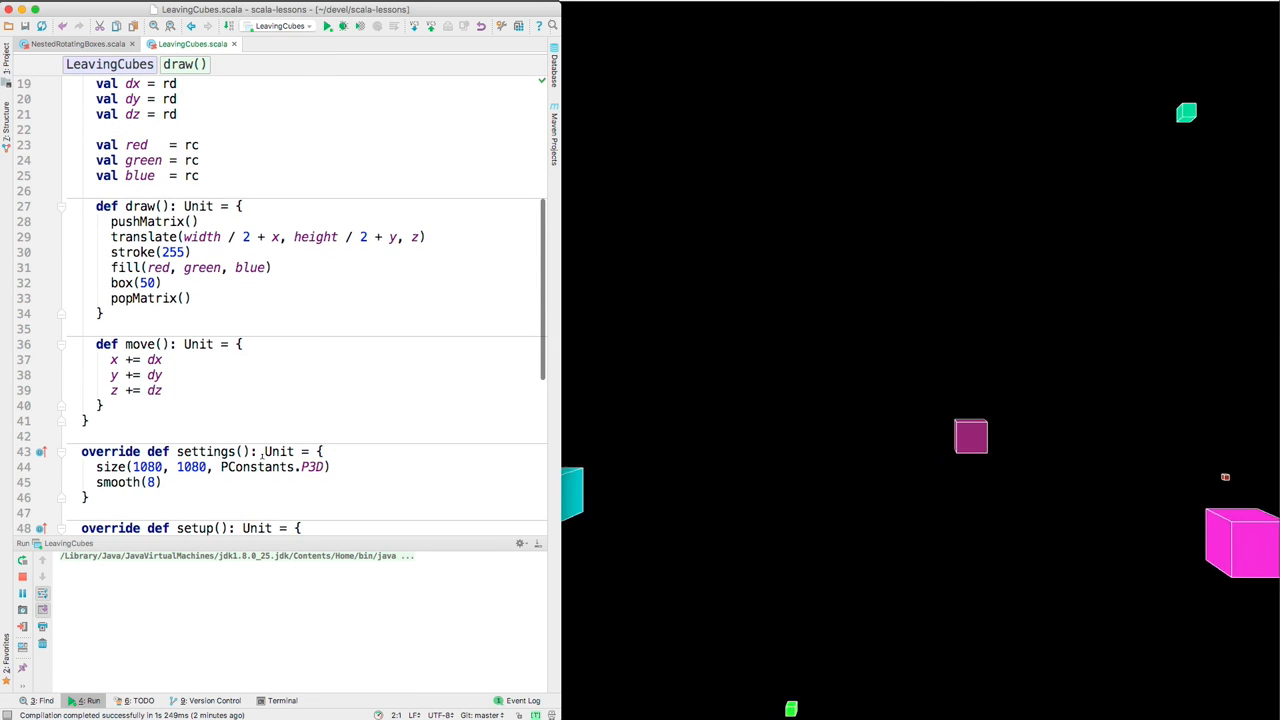